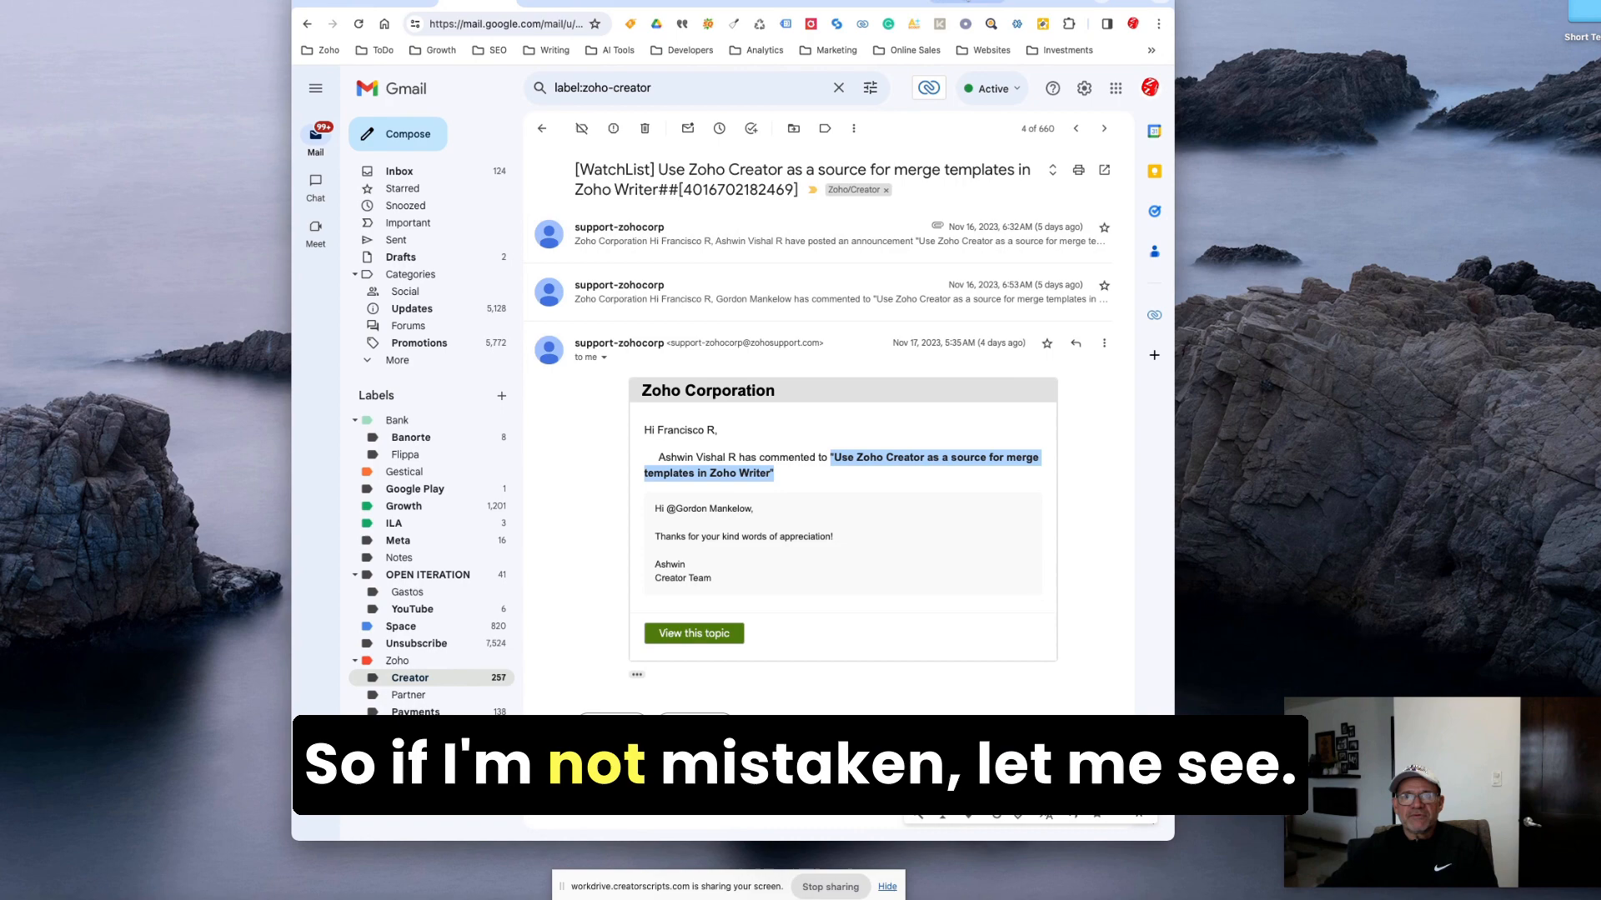
Follow 'View this topic' in the Zoho Creator notification email to reach the community announcement.
left_click(692, 633)
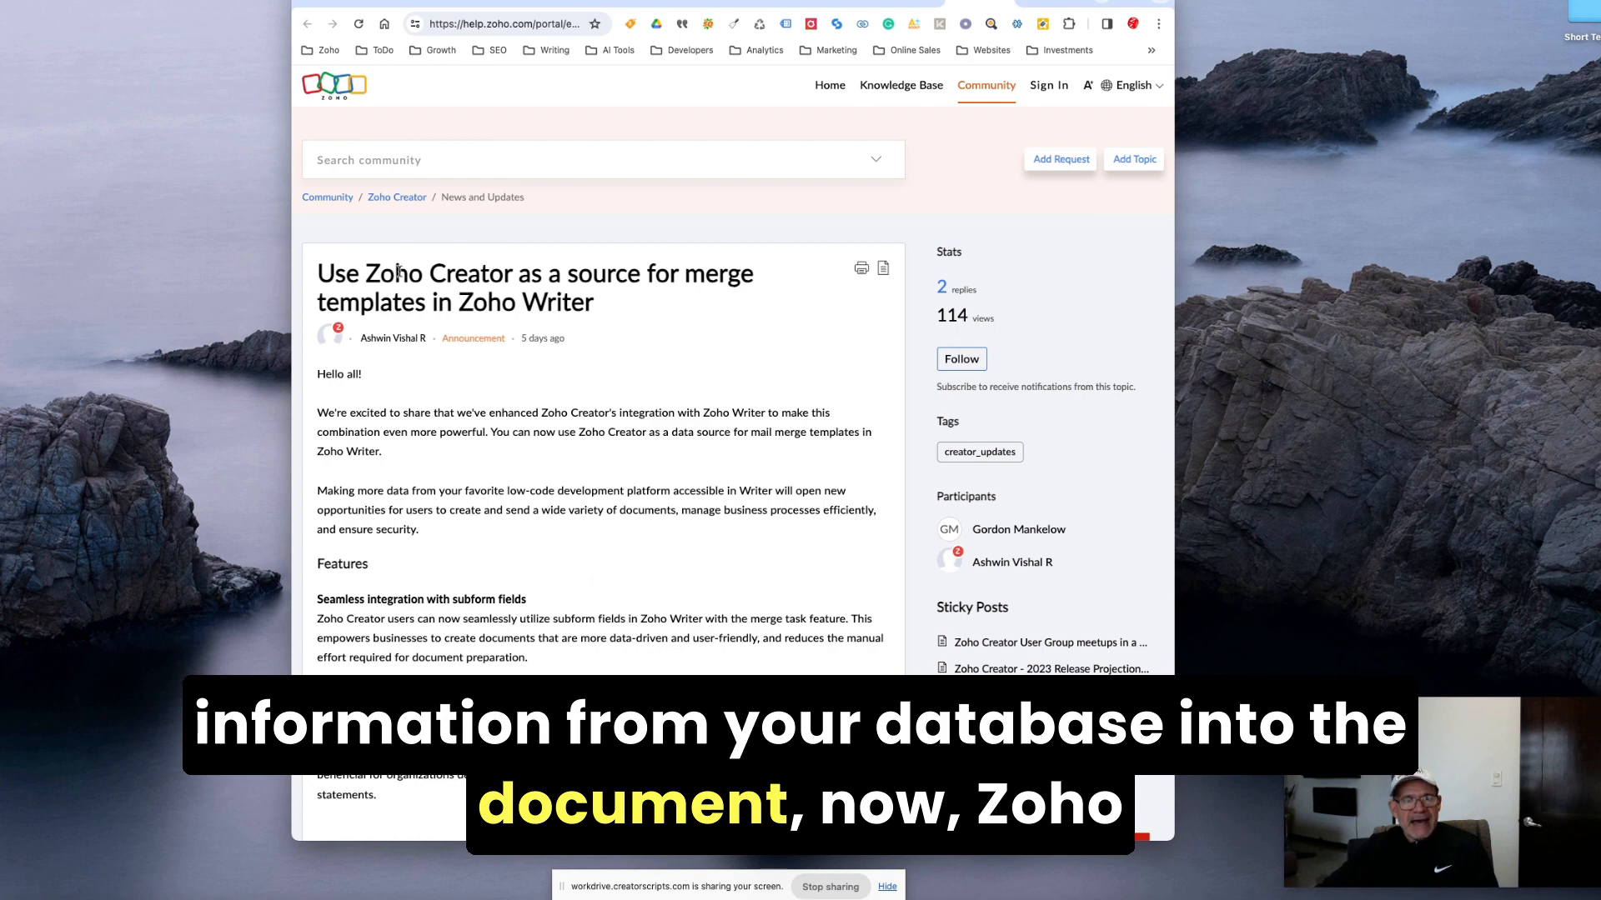
Select 'Zoho Writer' in the title and scroll through the announcement down to the barcode feature.
double_click(525, 302)
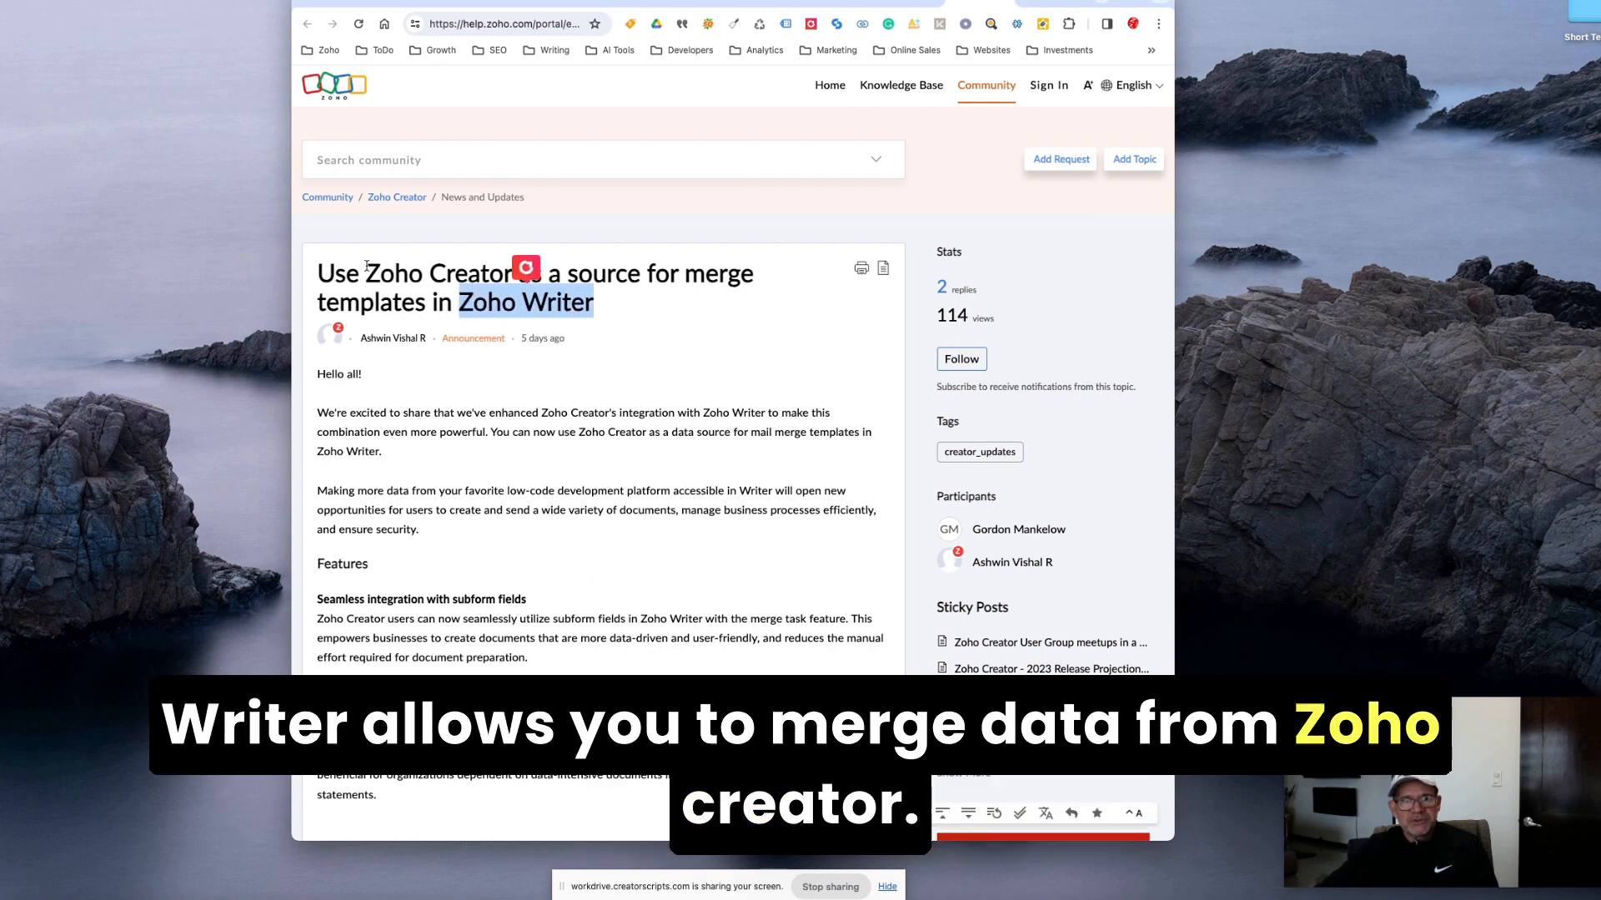
scroll("down", 3)
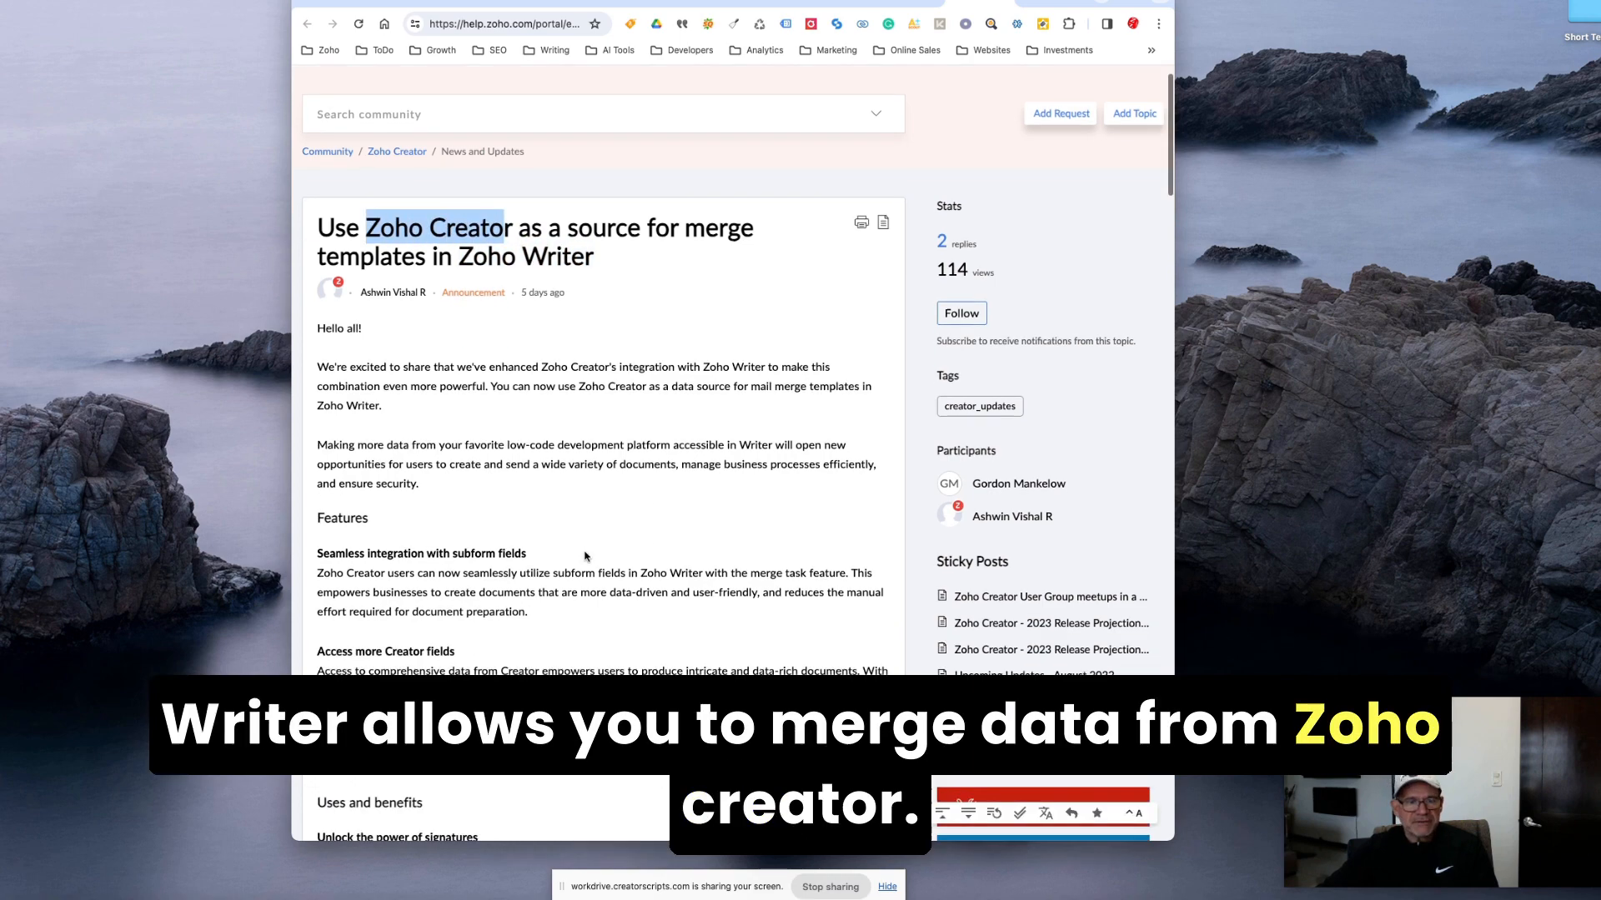
scroll("down", 3)
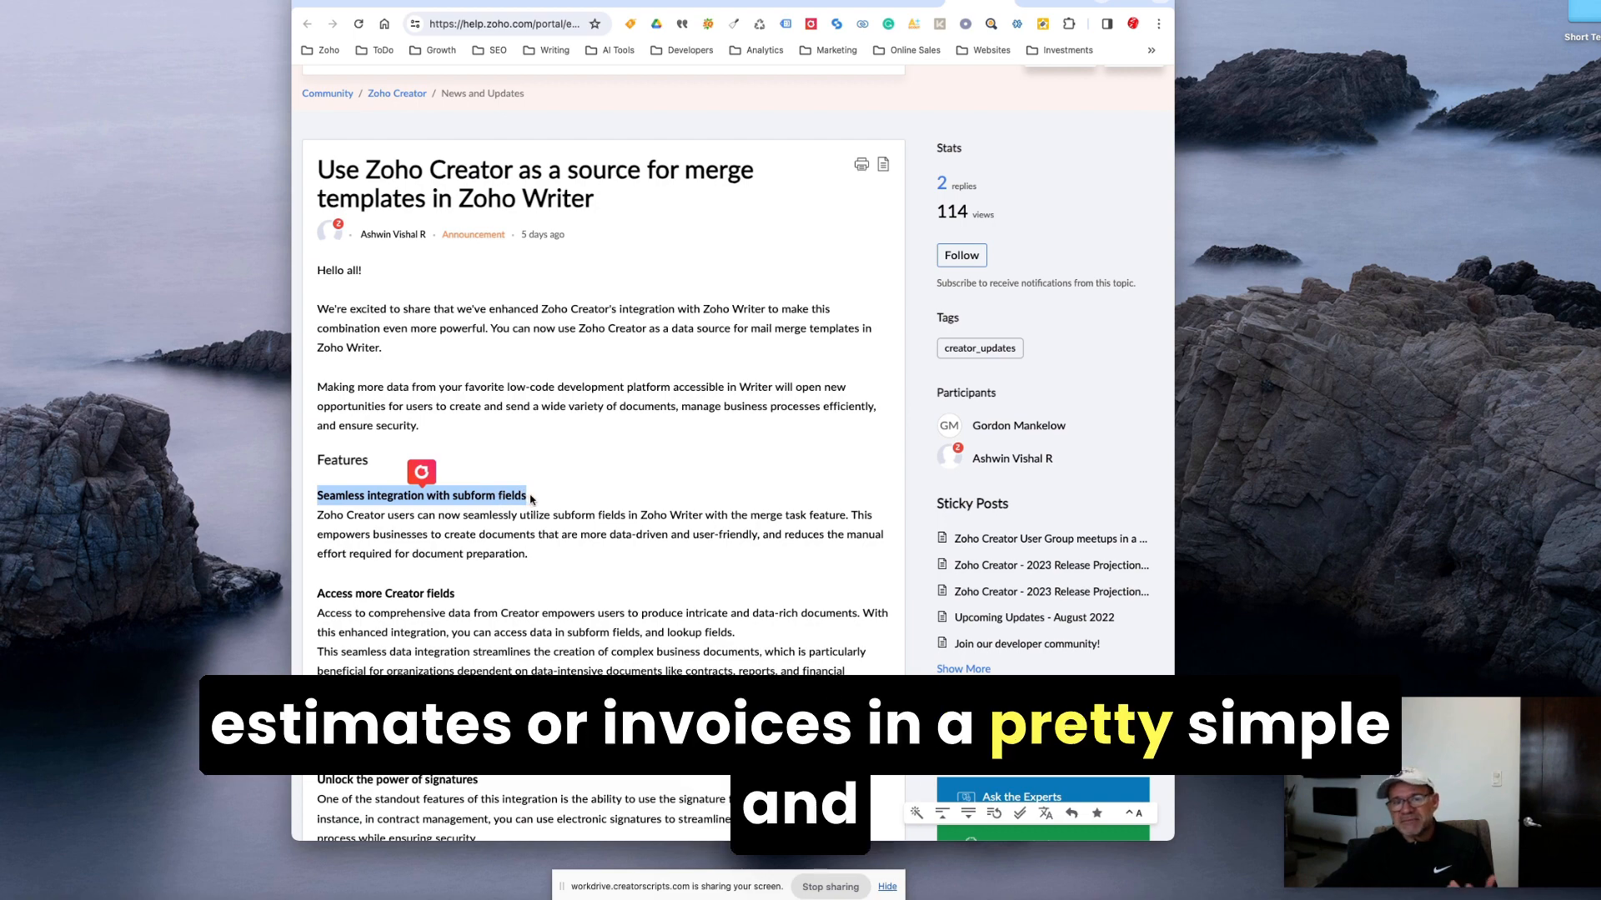
mouse_move(485, 587)
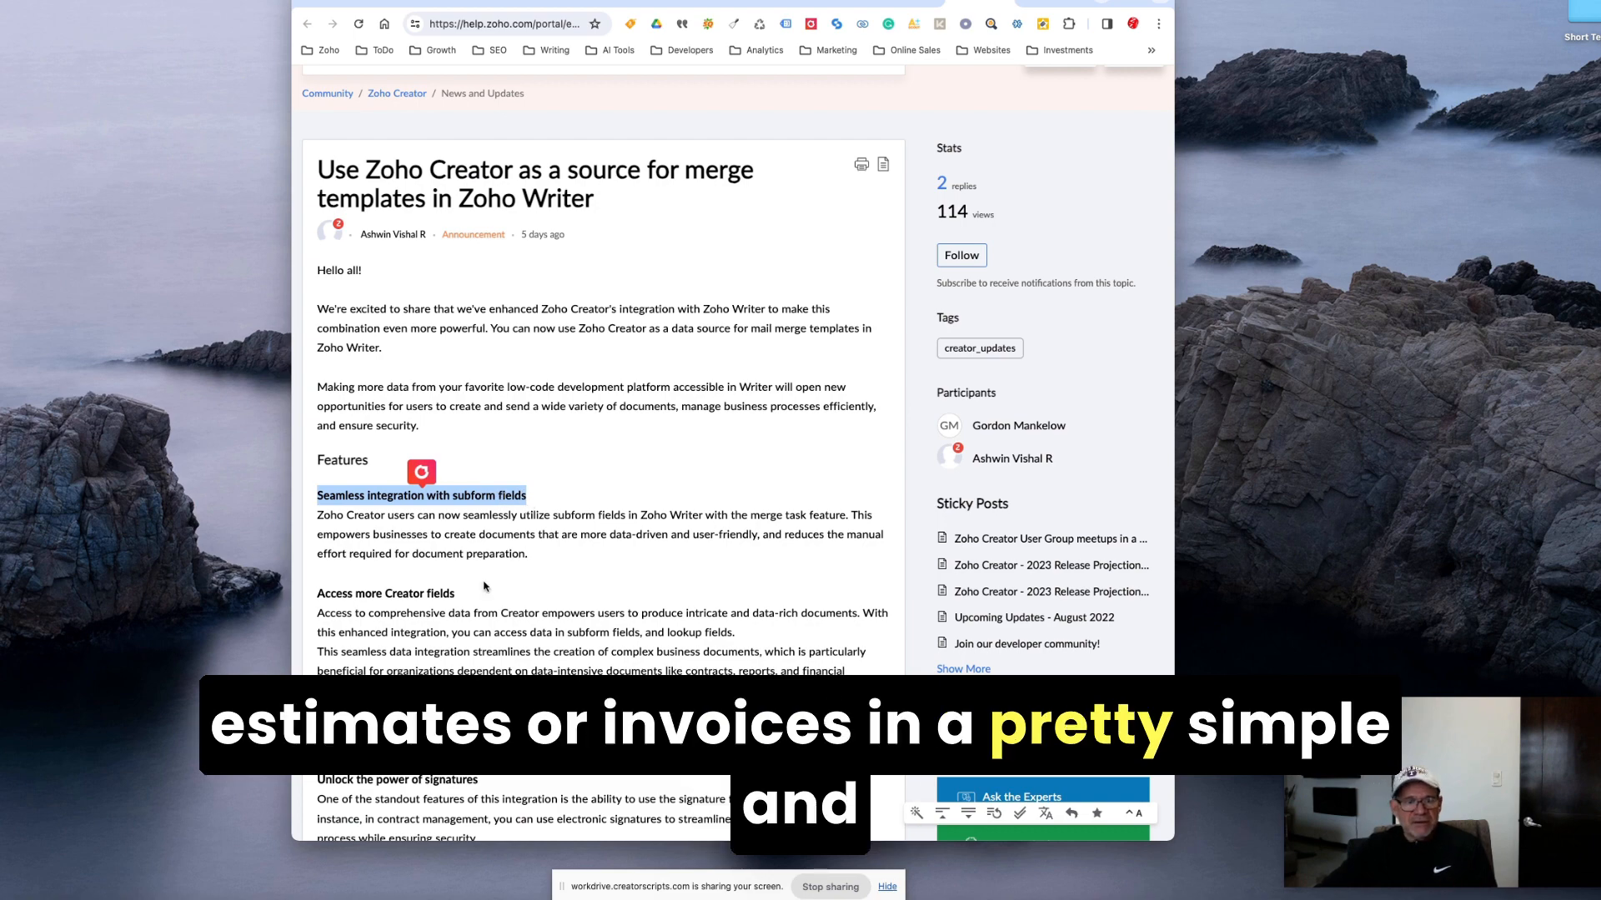
scroll("down", 3)
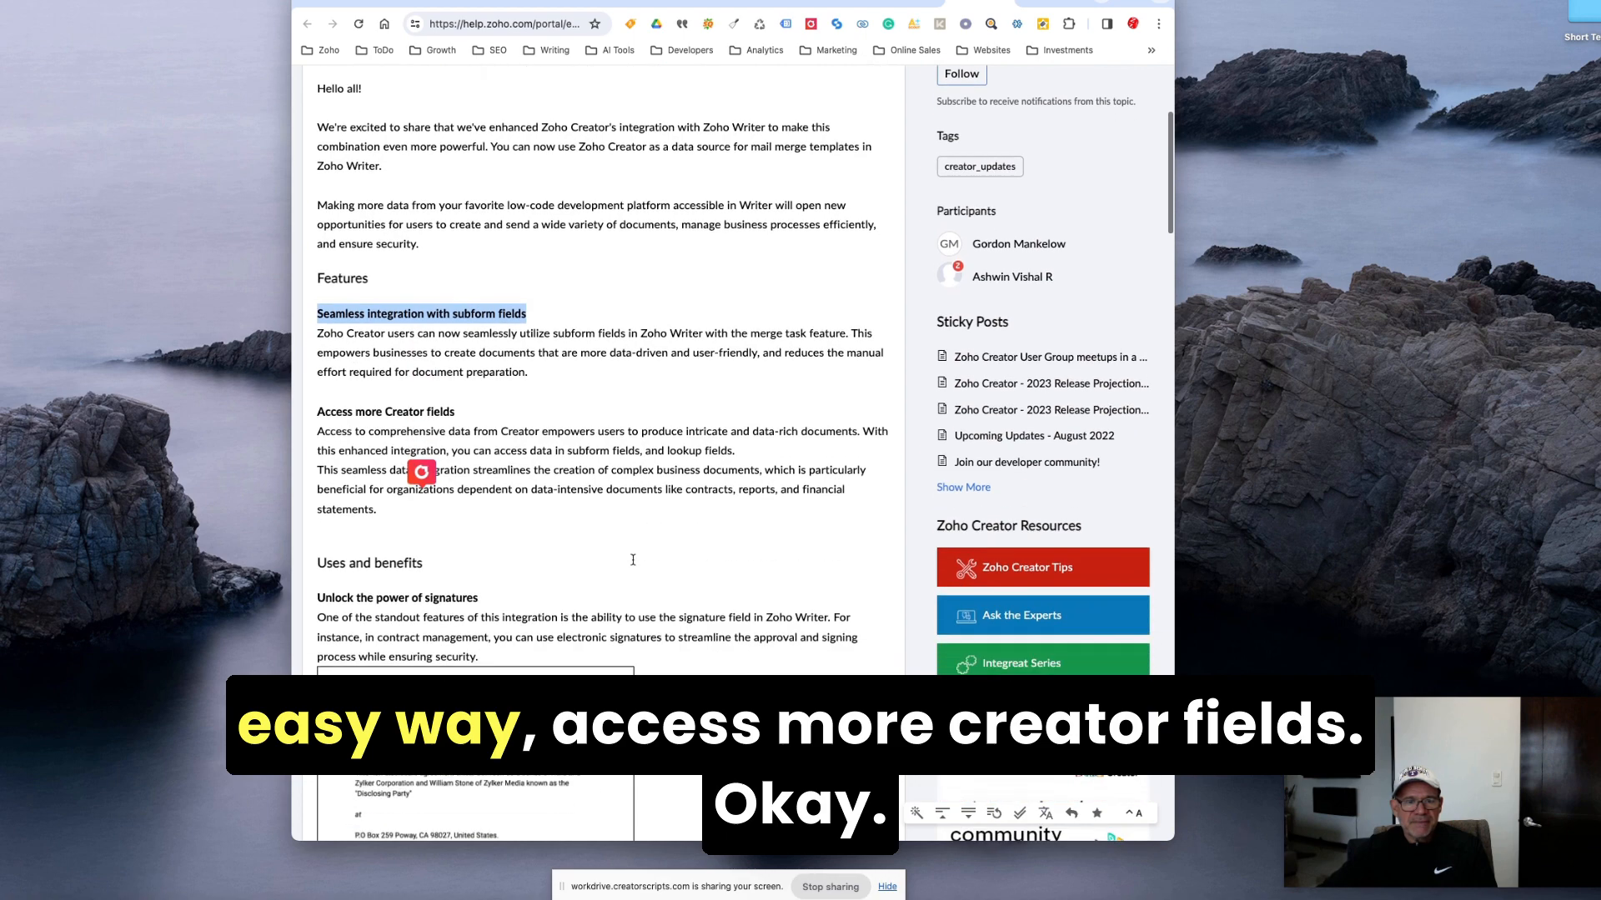
scroll("down", 3)
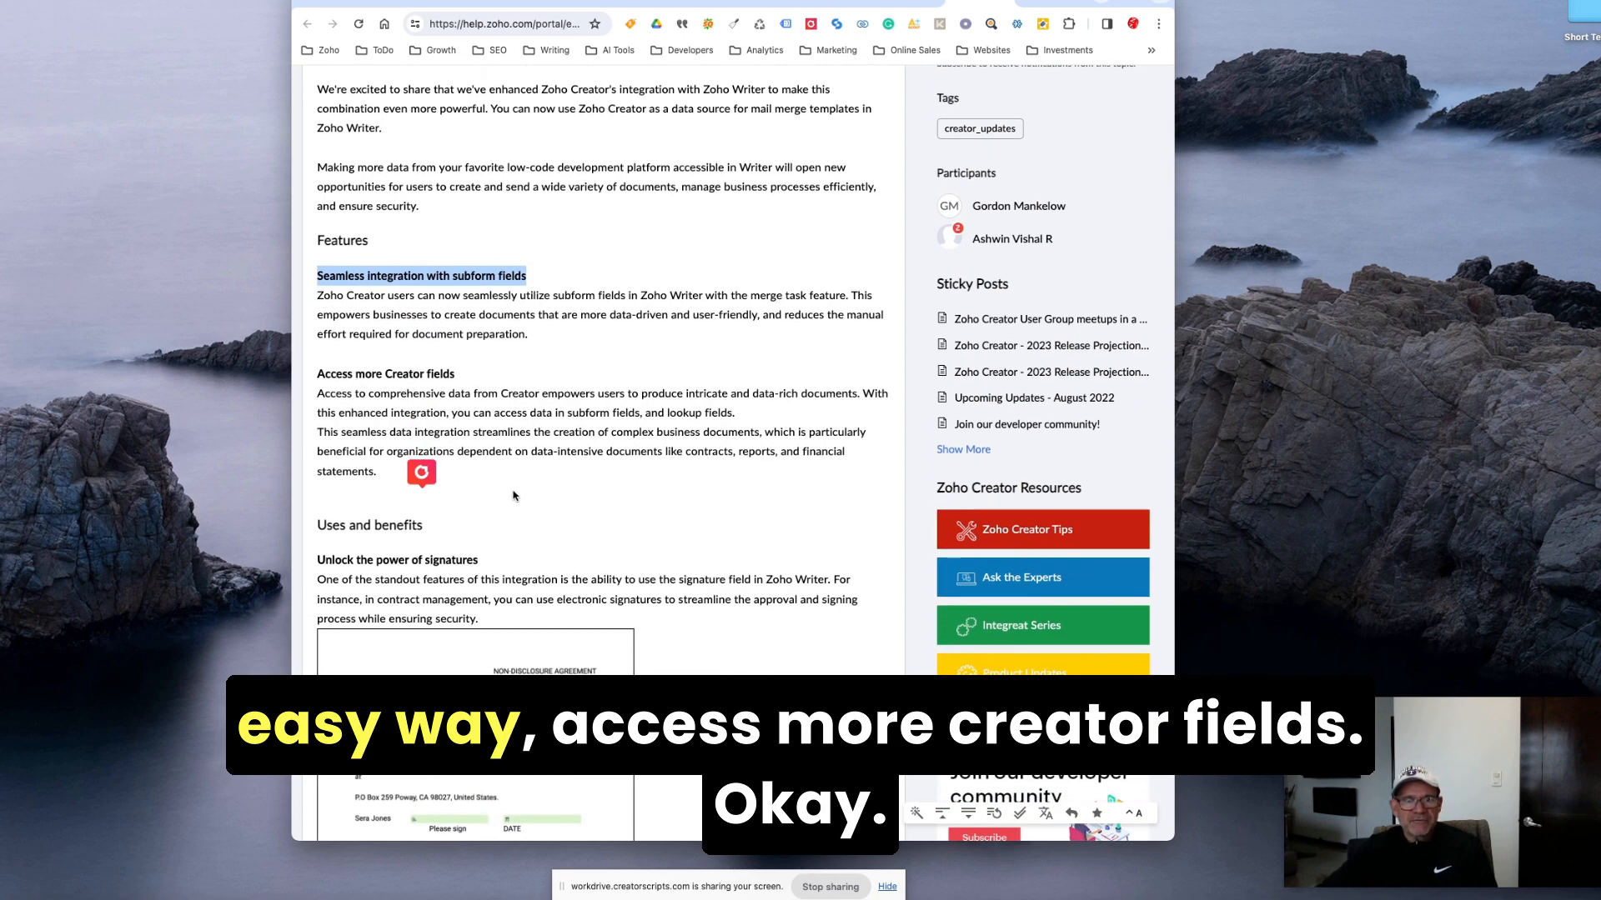
scroll("down", 3)
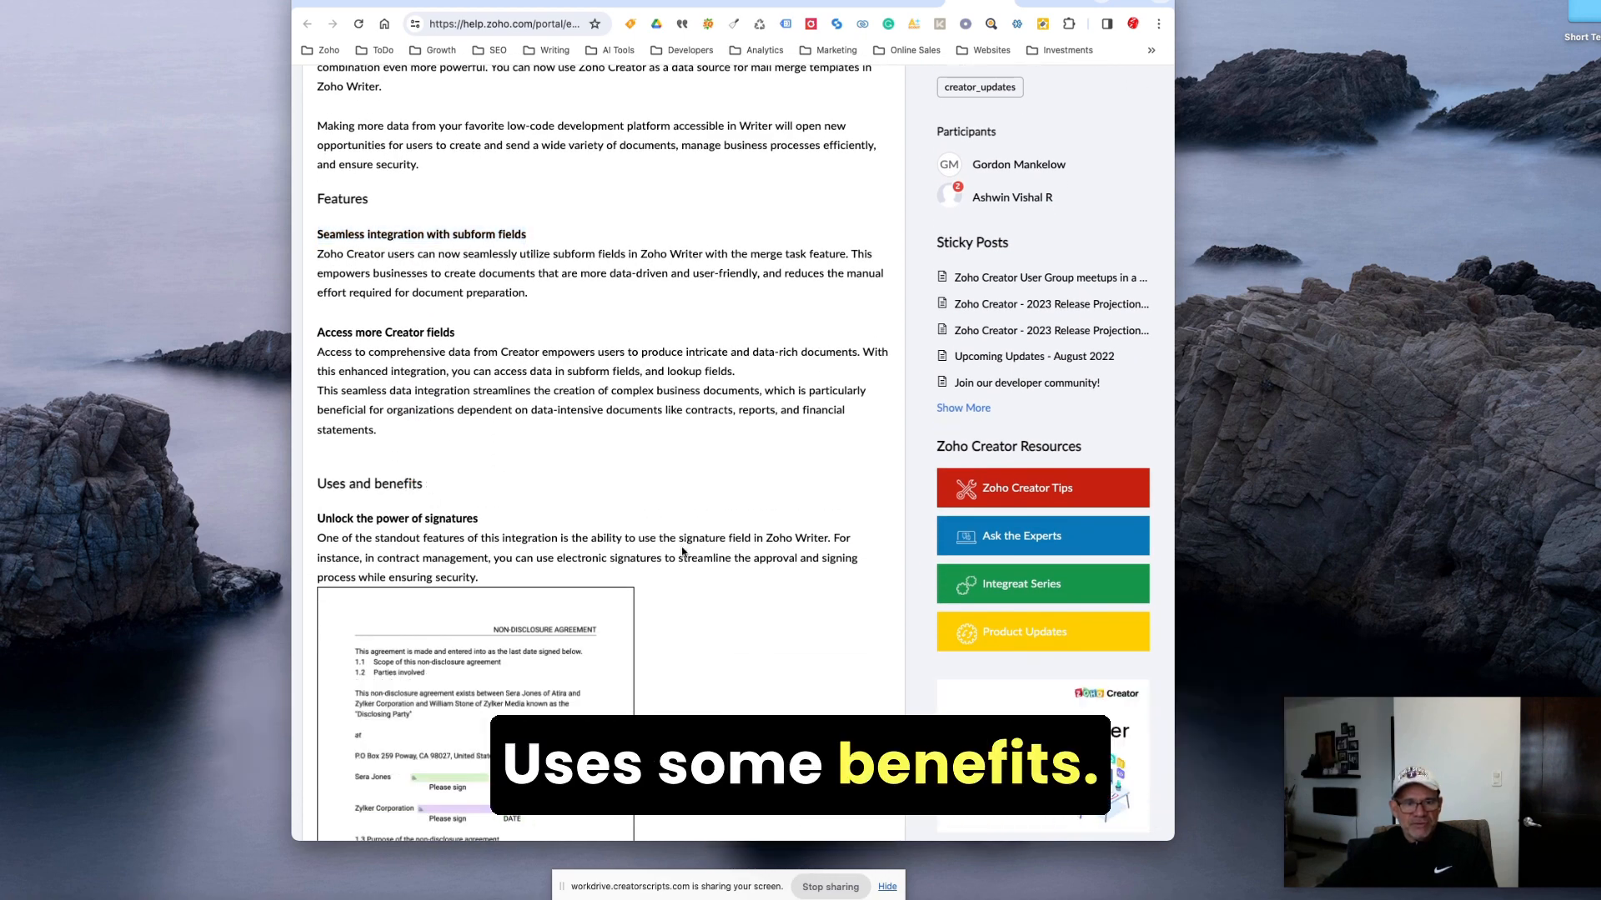
scroll("down", 3)
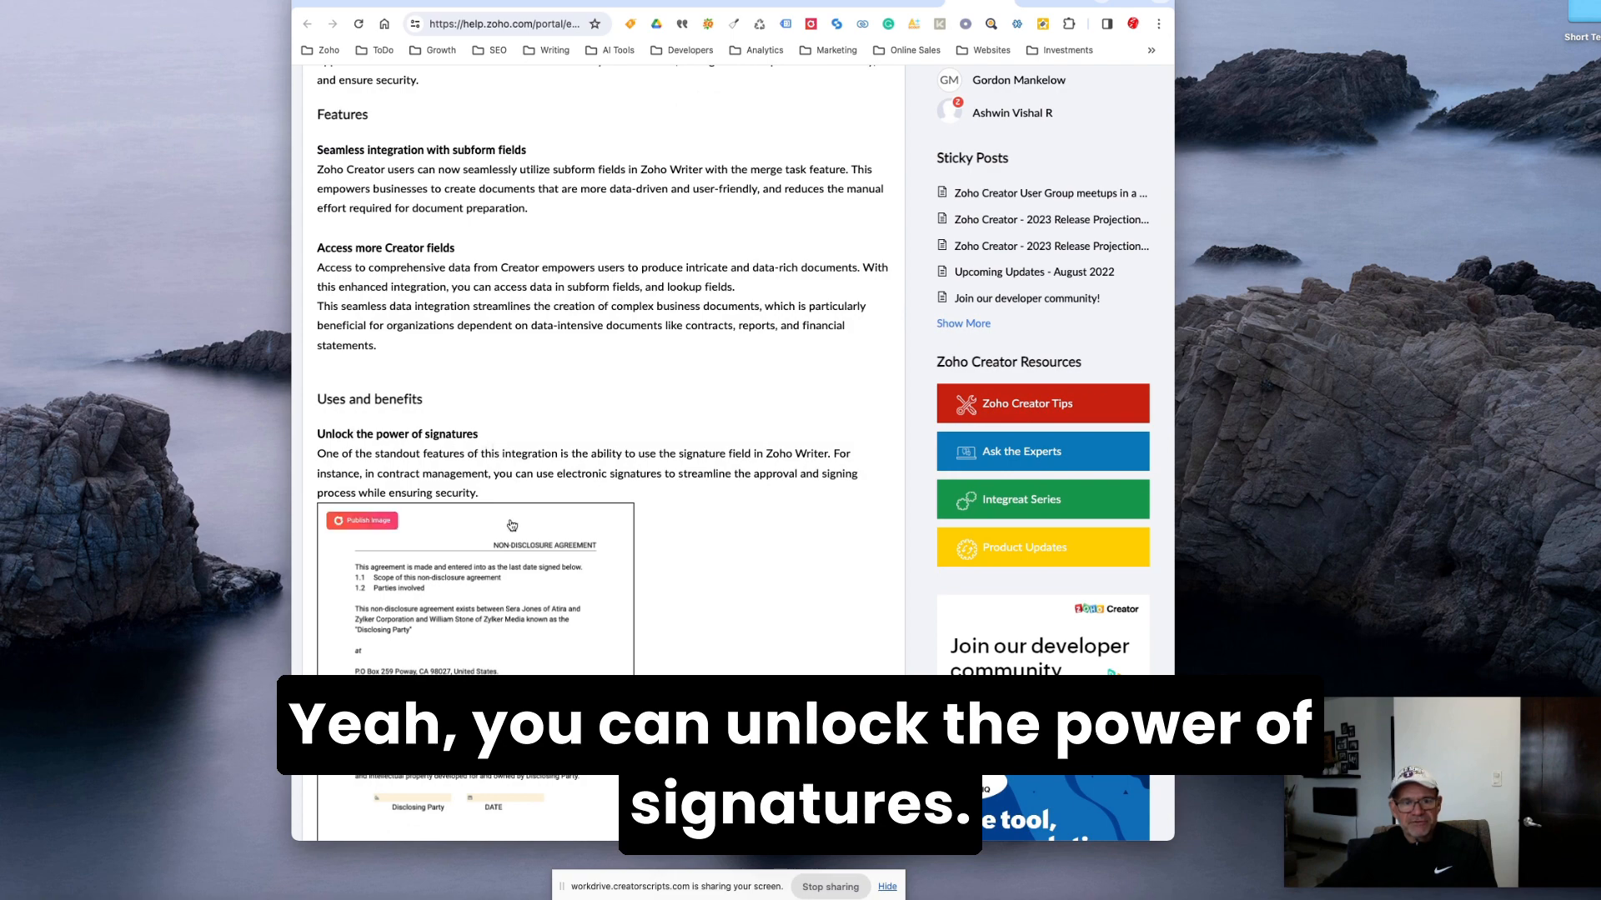
scroll("down", 3)
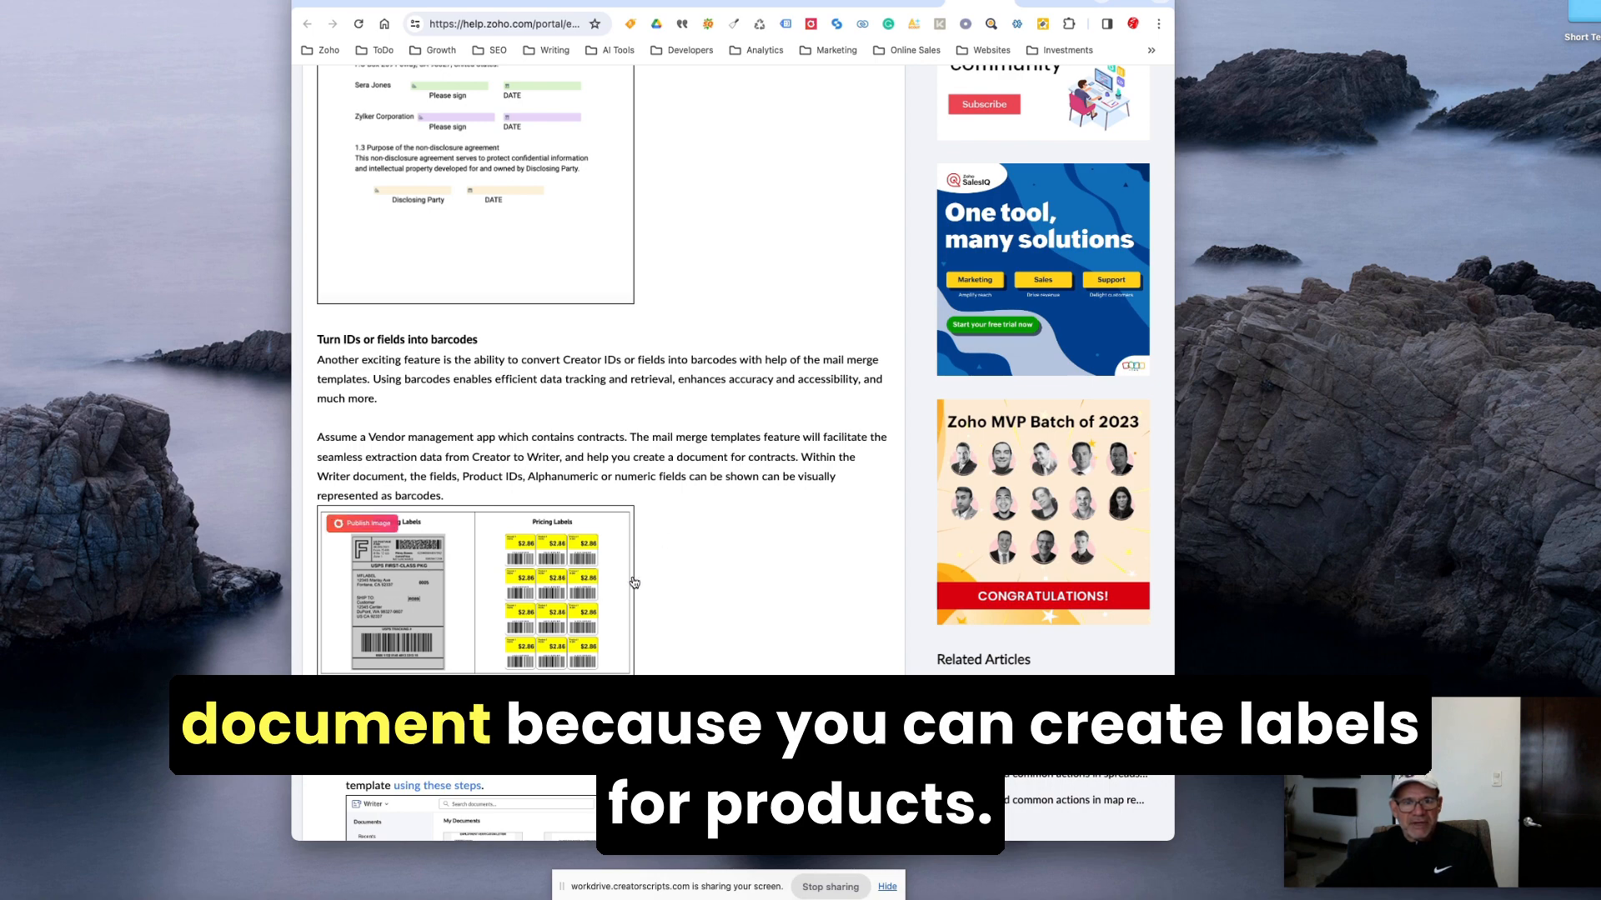
scroll("down", 3)
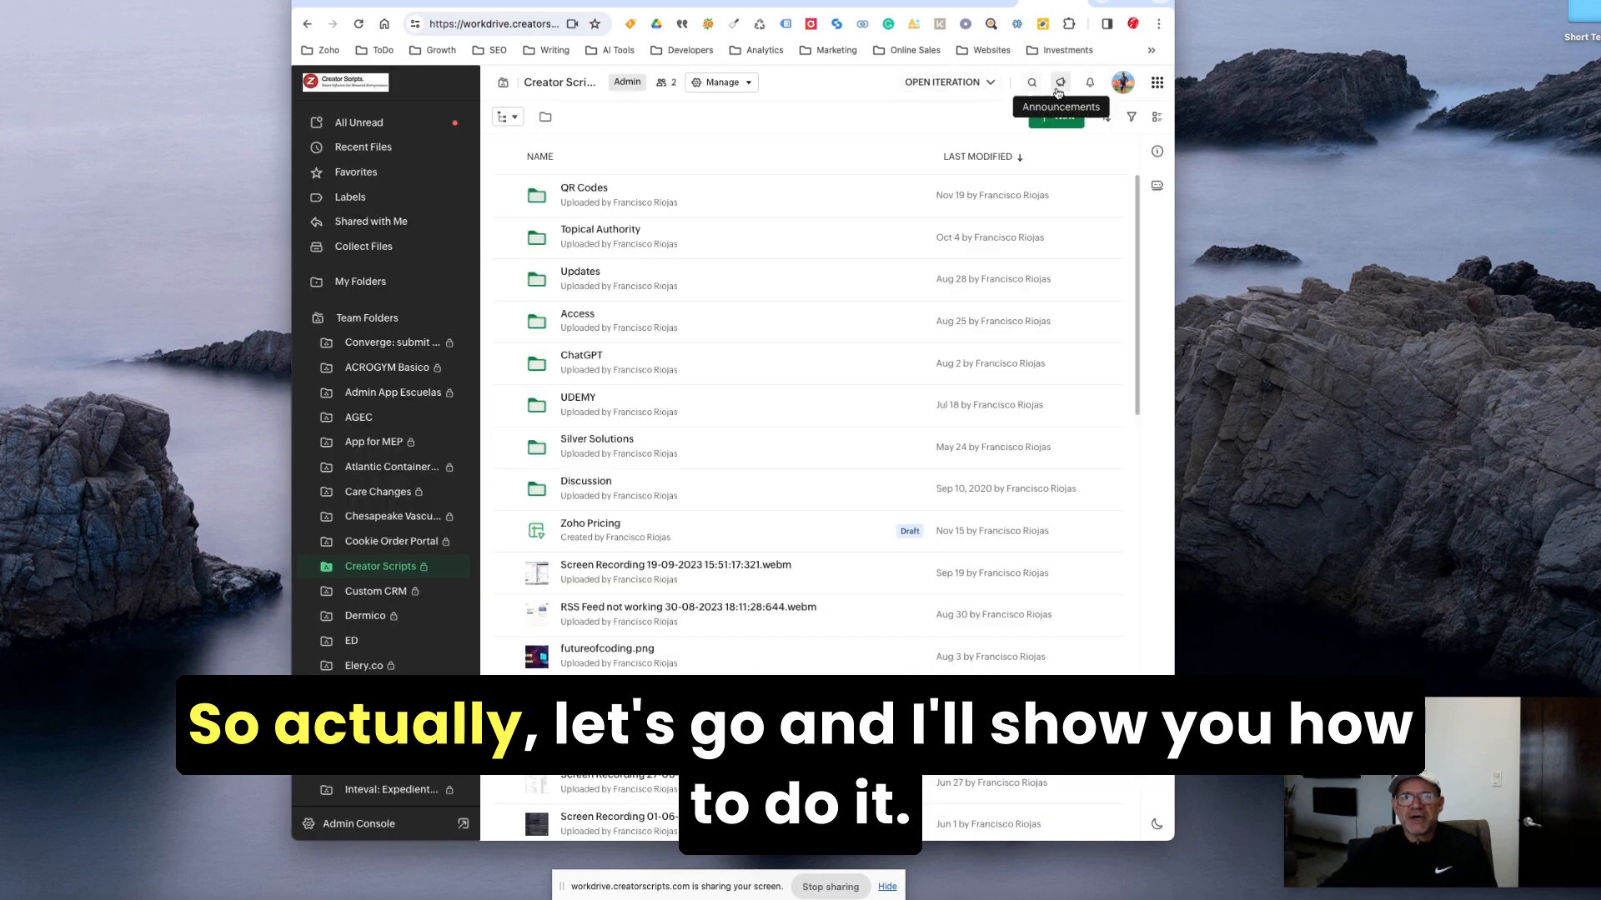
Create a blank Zoho Writer document from + New in the Creator Scripts folder.
left_click(1056, 115)
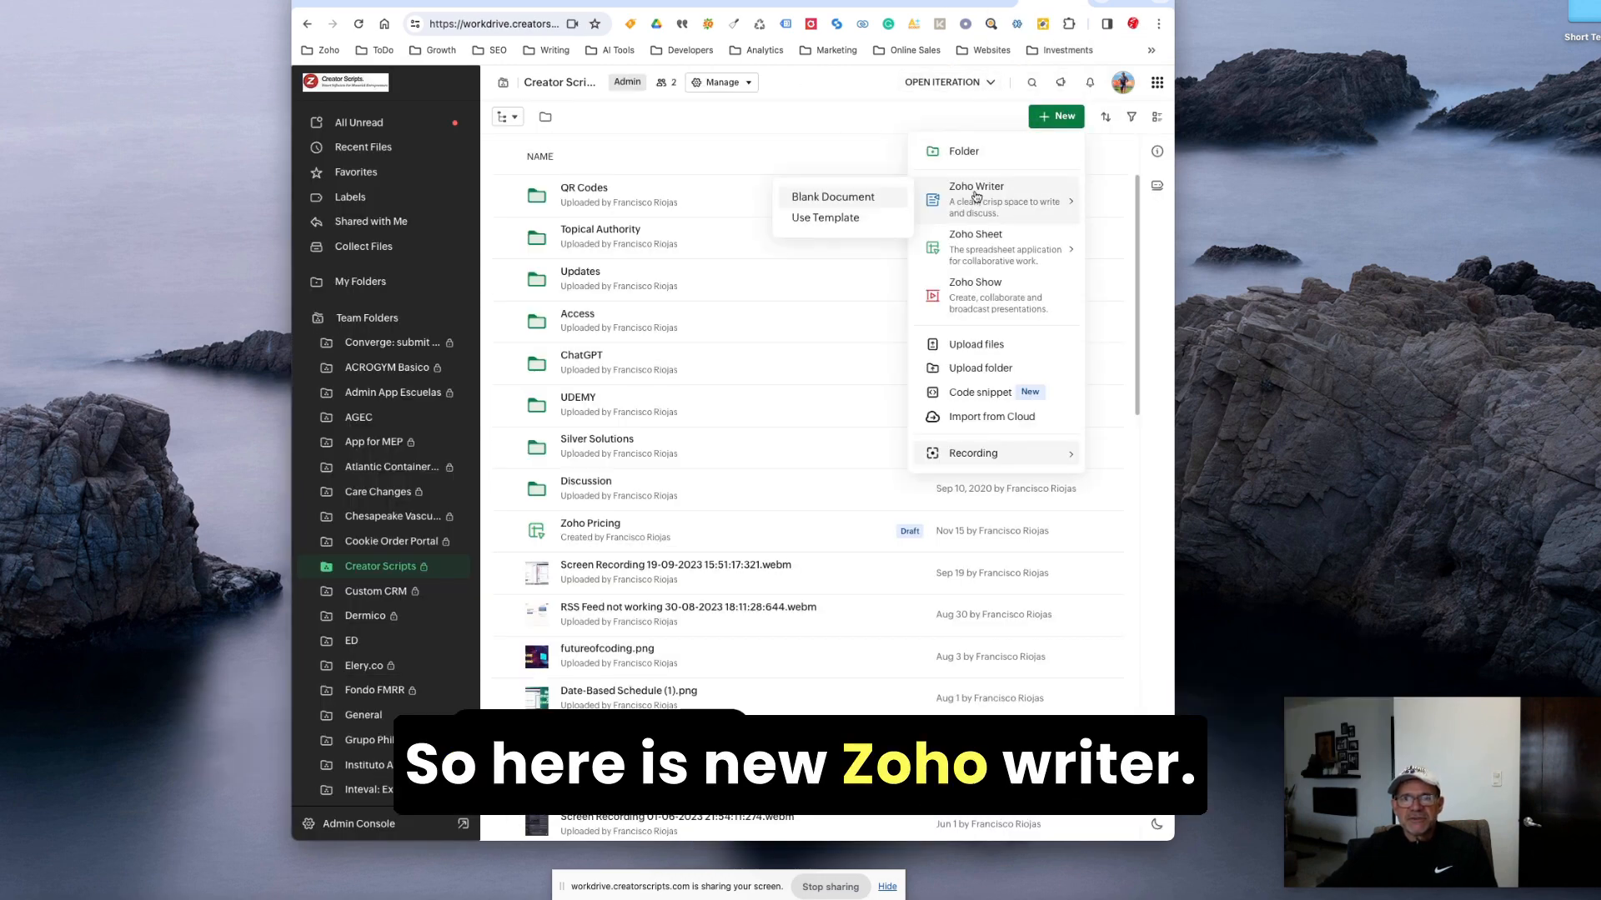
left_click(832, 197)
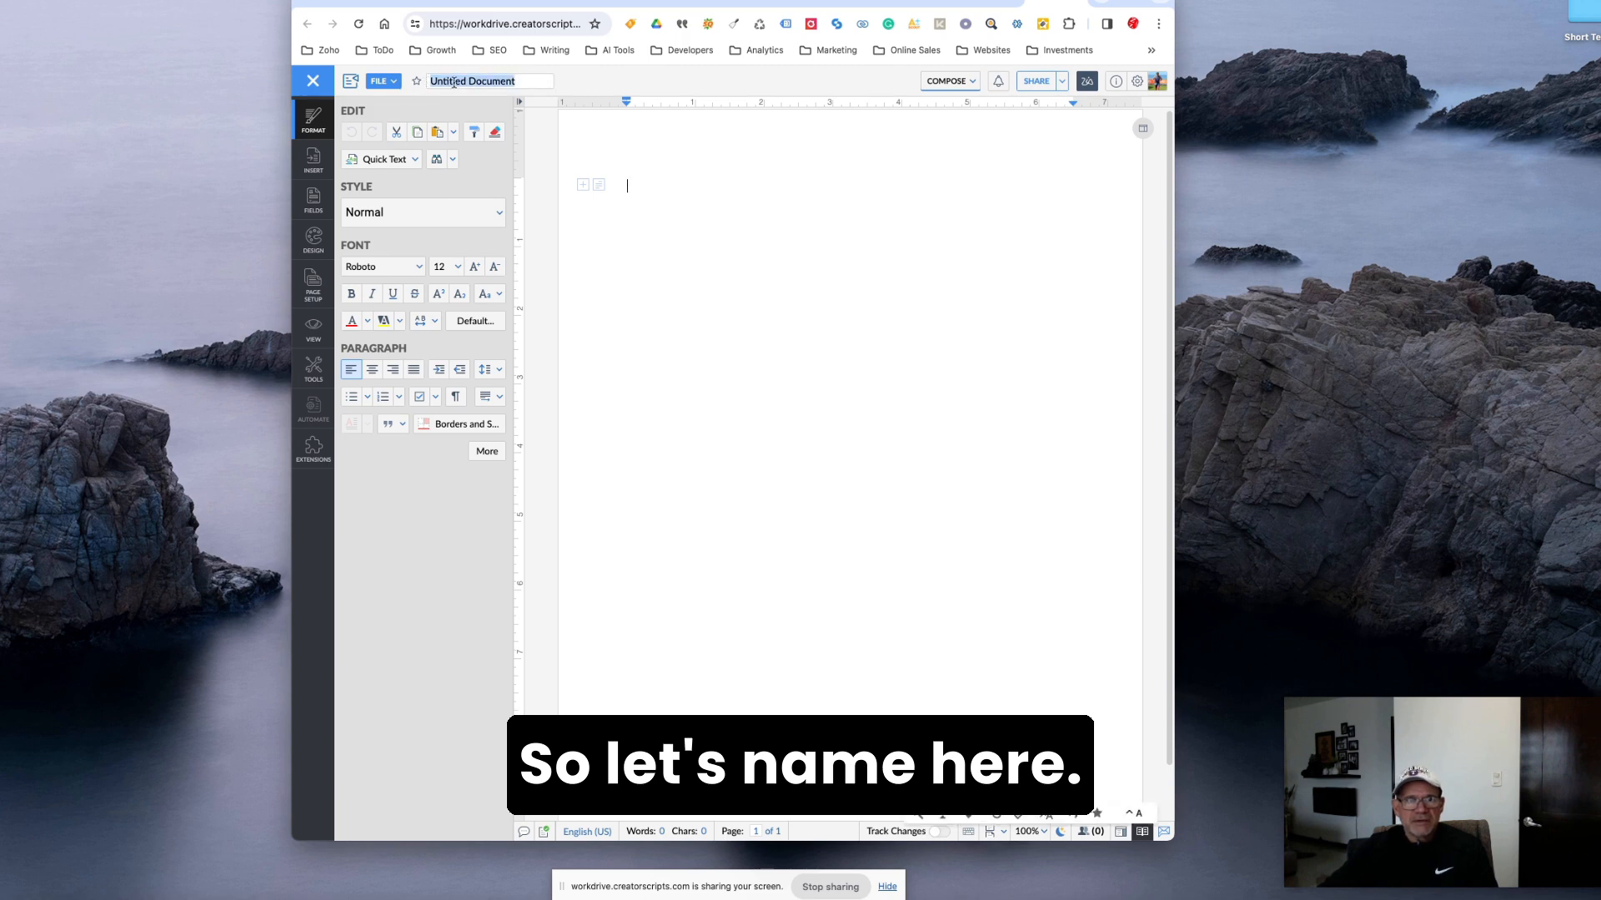
Title the document 'Testing Nee Merge With ZC' and show the Automate template options.
type("Testing Nee Merge With ZC")
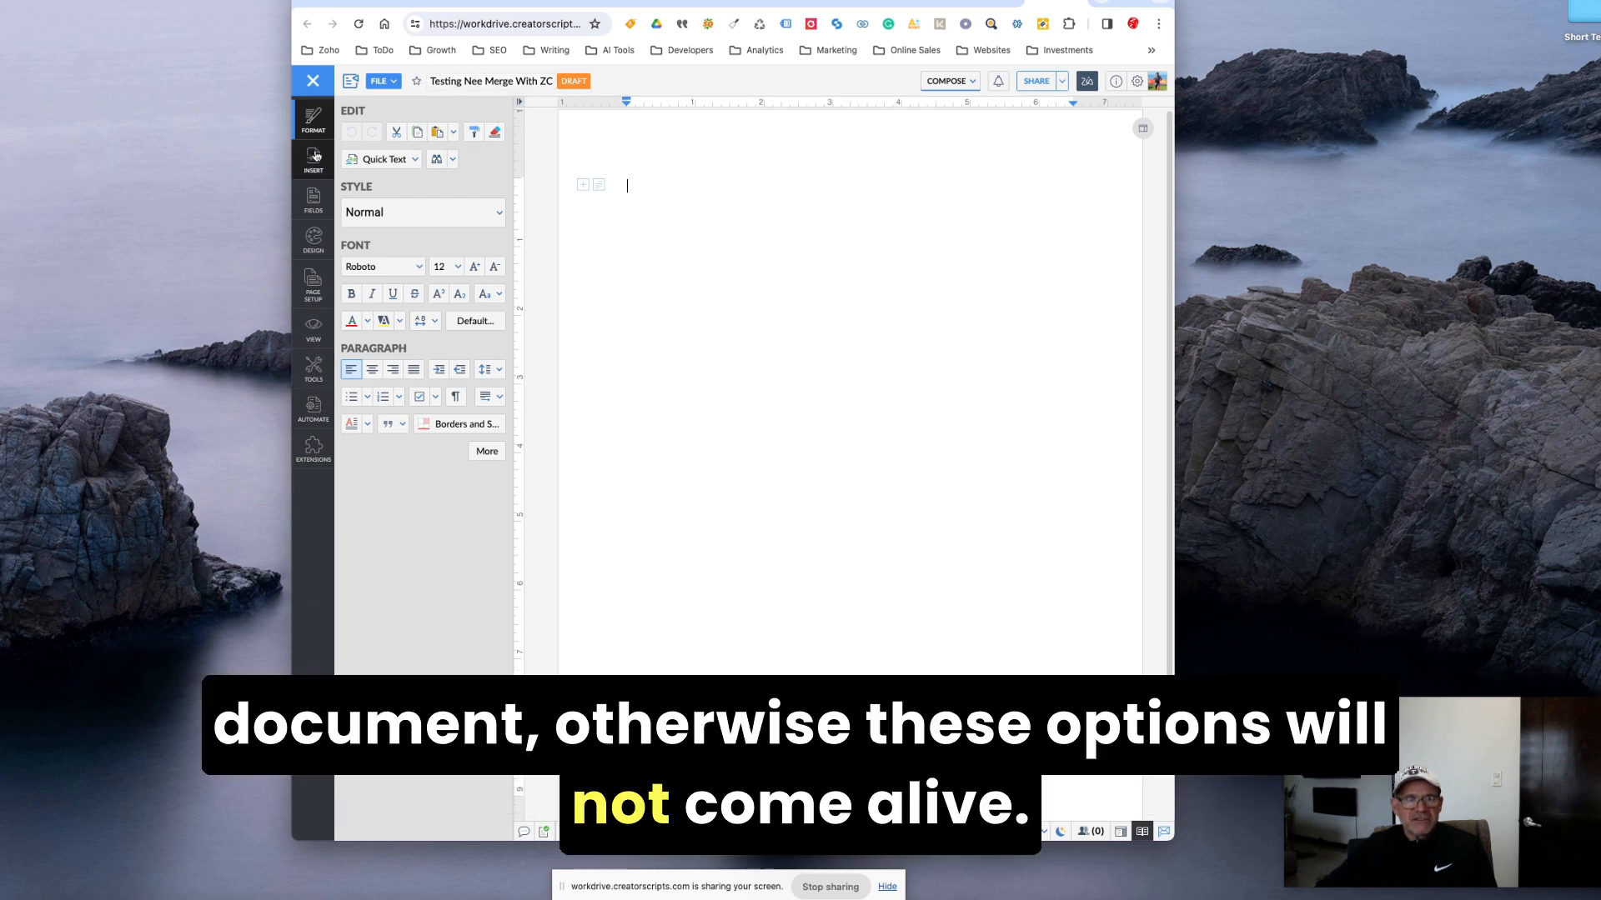
left_click(312, 412)
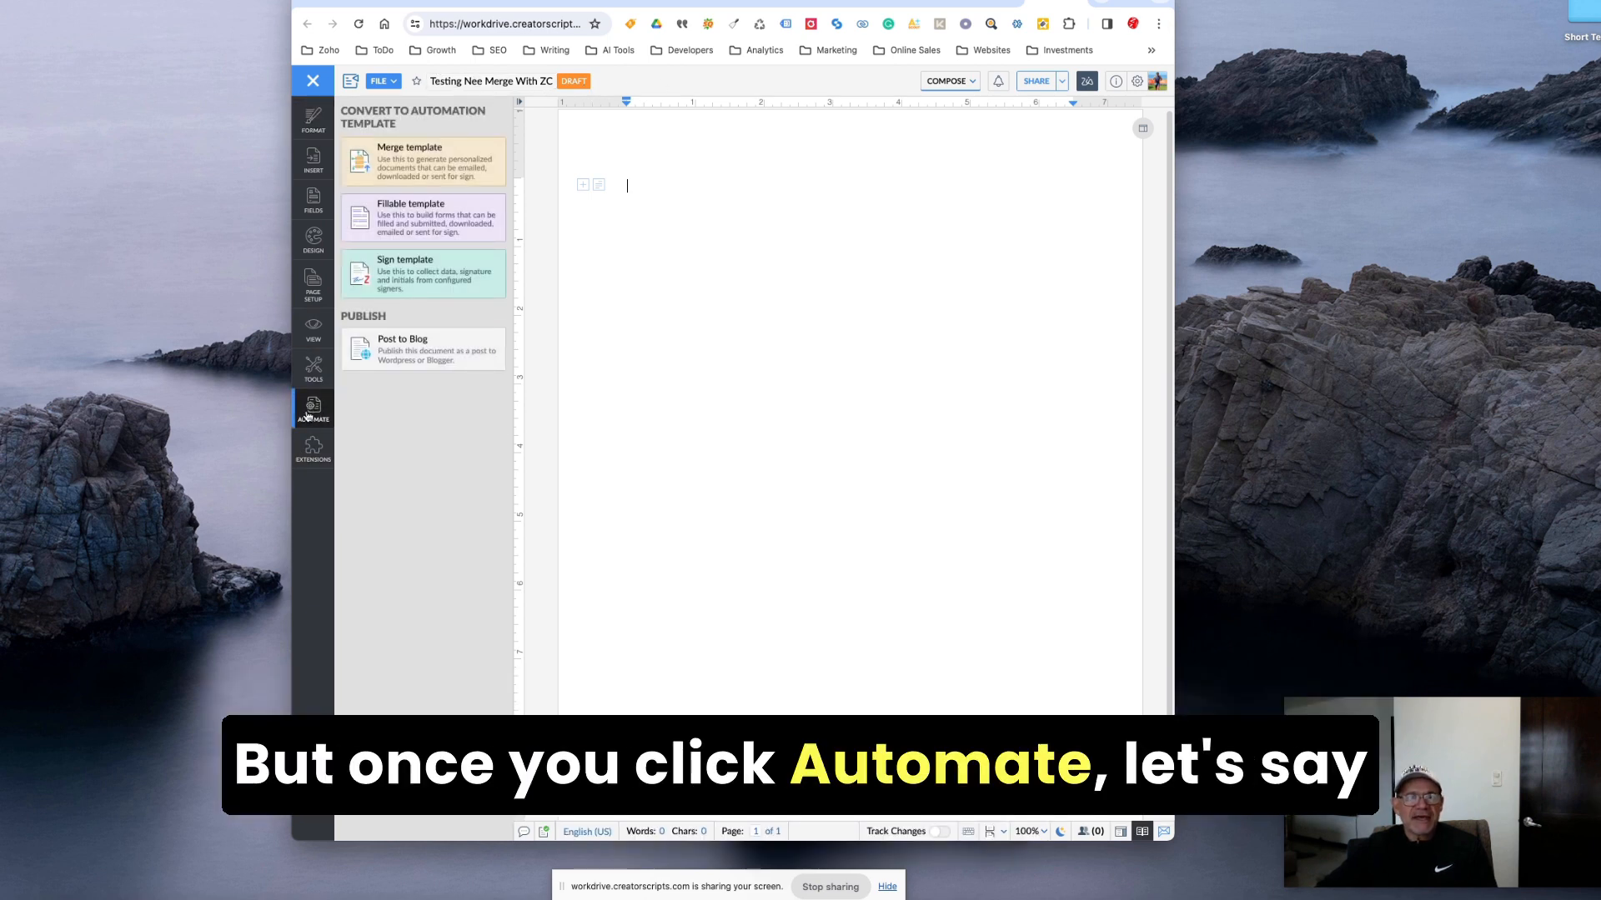
Convert the document into a merge template, confirming the irreversible conversion.
left_click(422, 162)
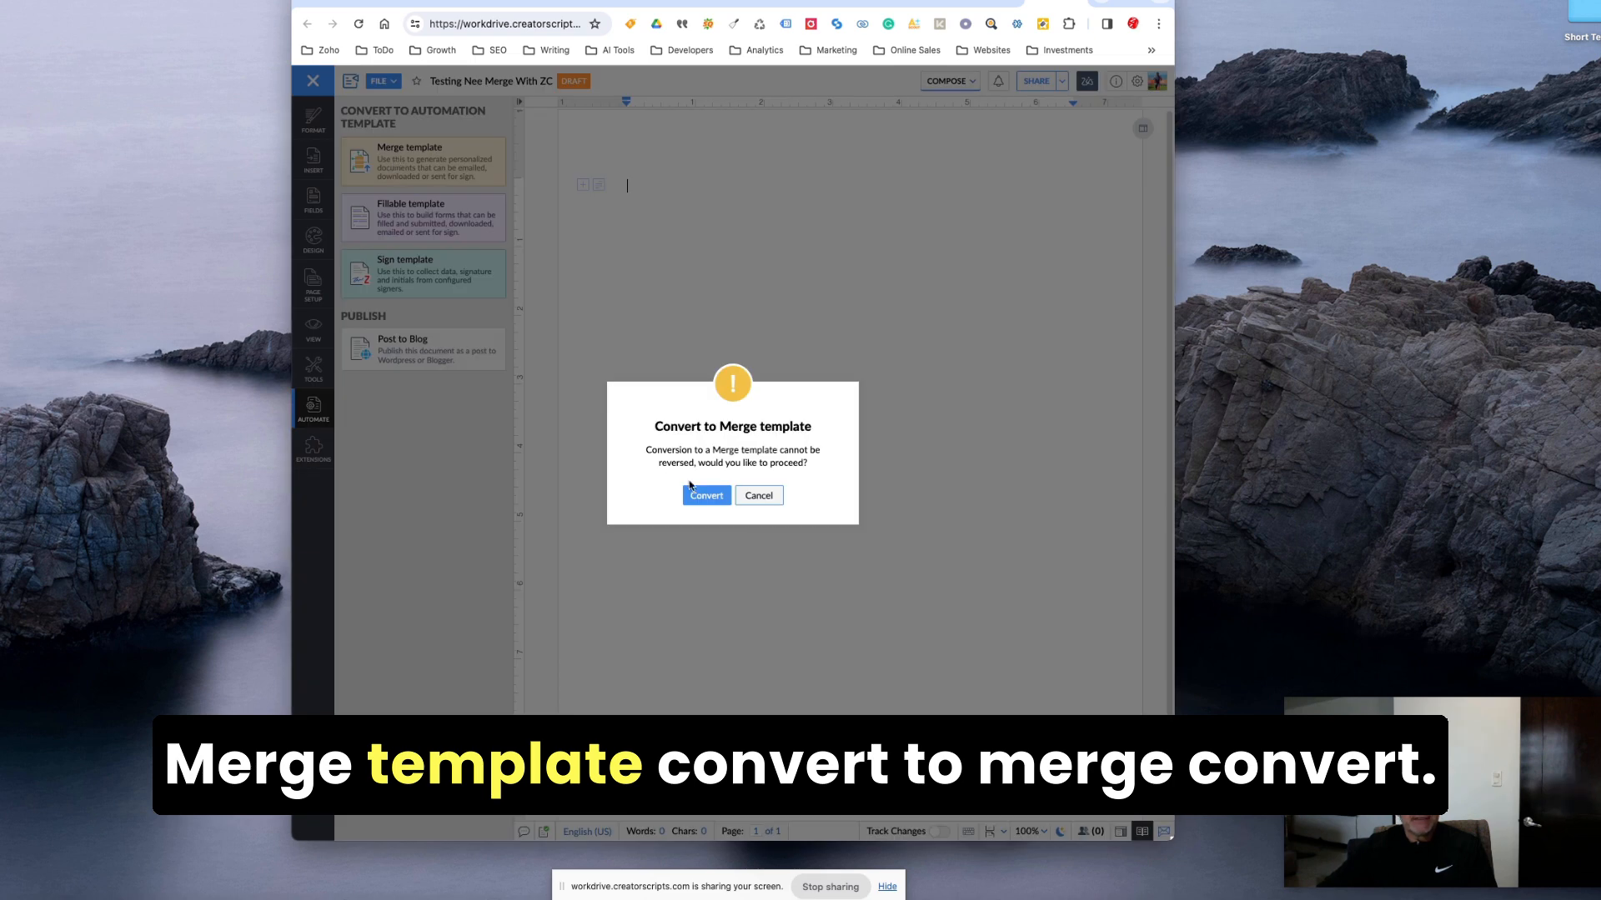
left_click(704, 495)
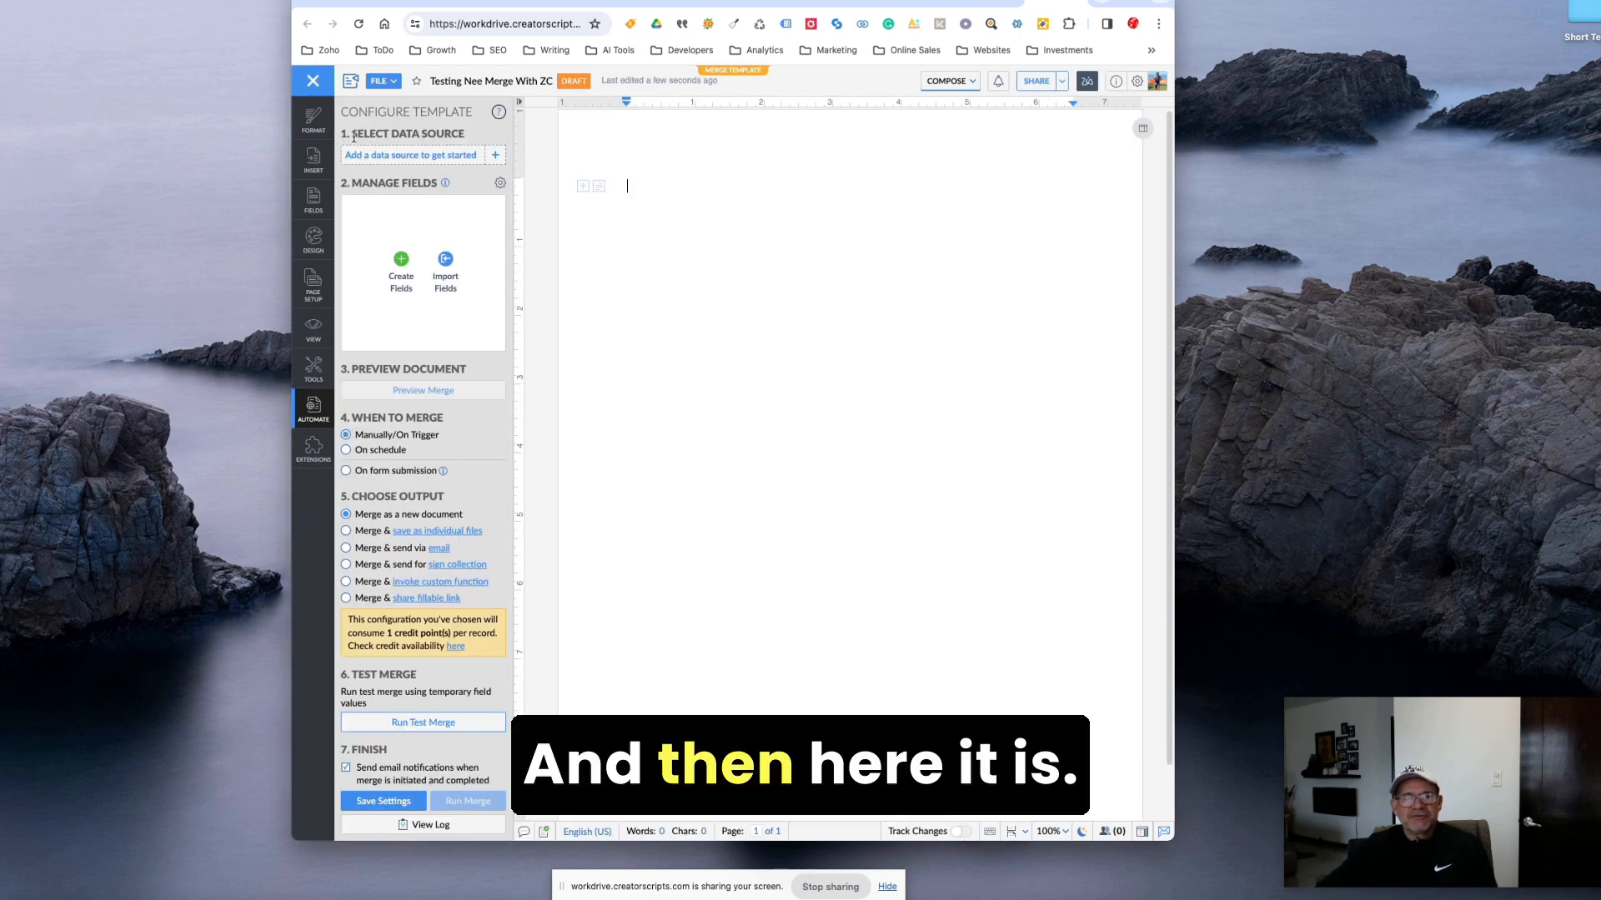
Start adding a data source, bringing up the Select Data Source chooser.
left_click(410, 153)
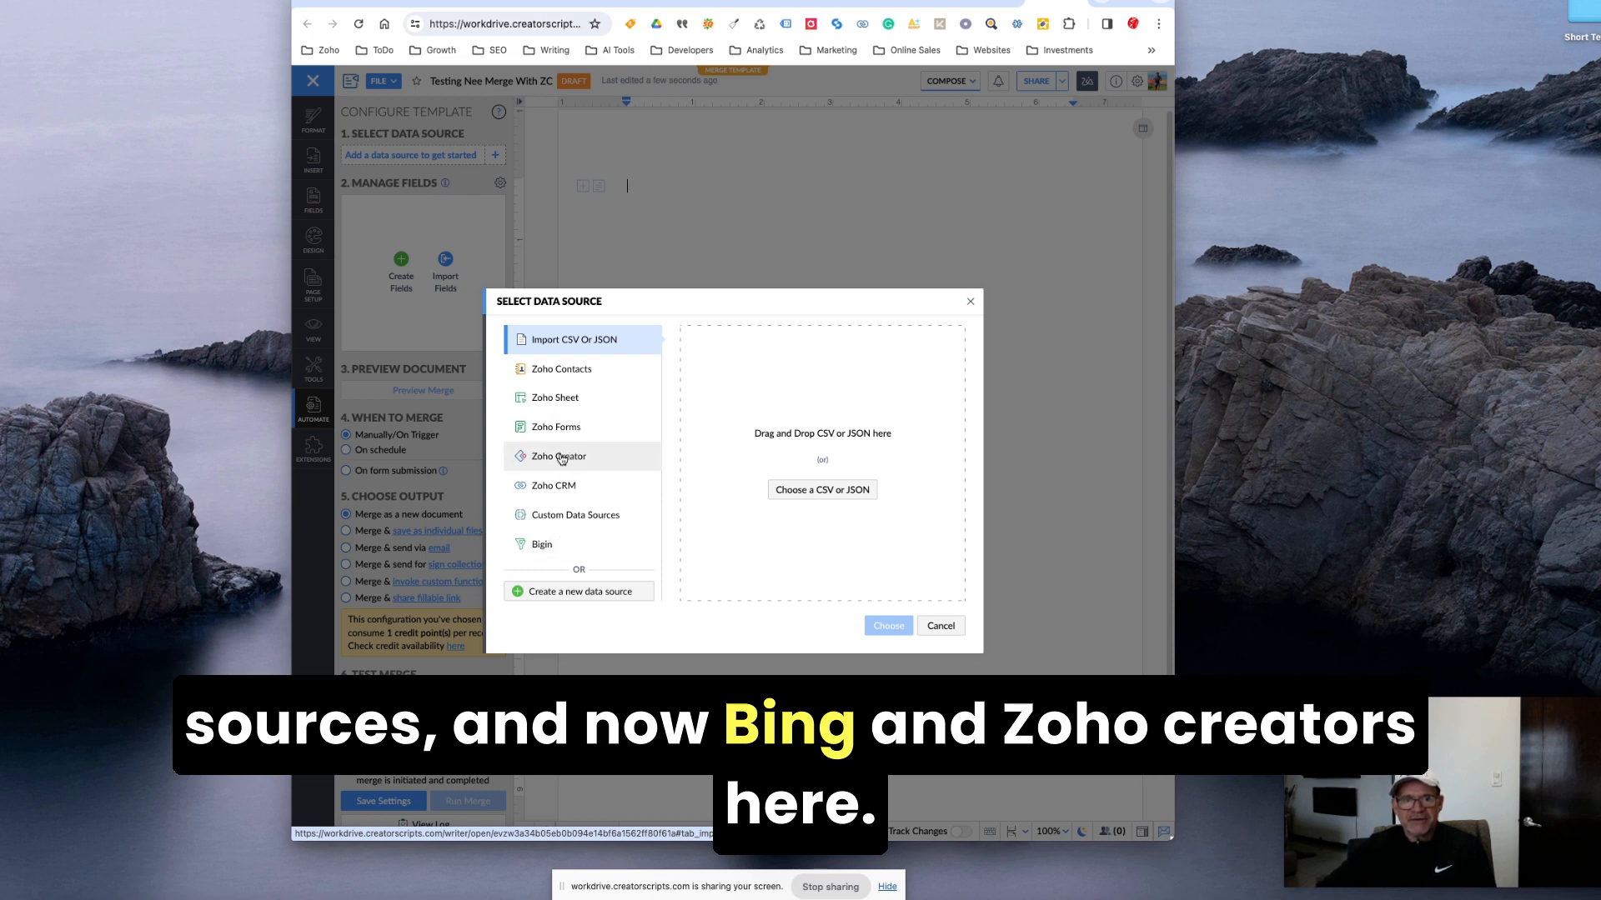
Link the template to Zoho Creator's Mail Merge Contacts app, Contacts List report.
left_click(558, 457)
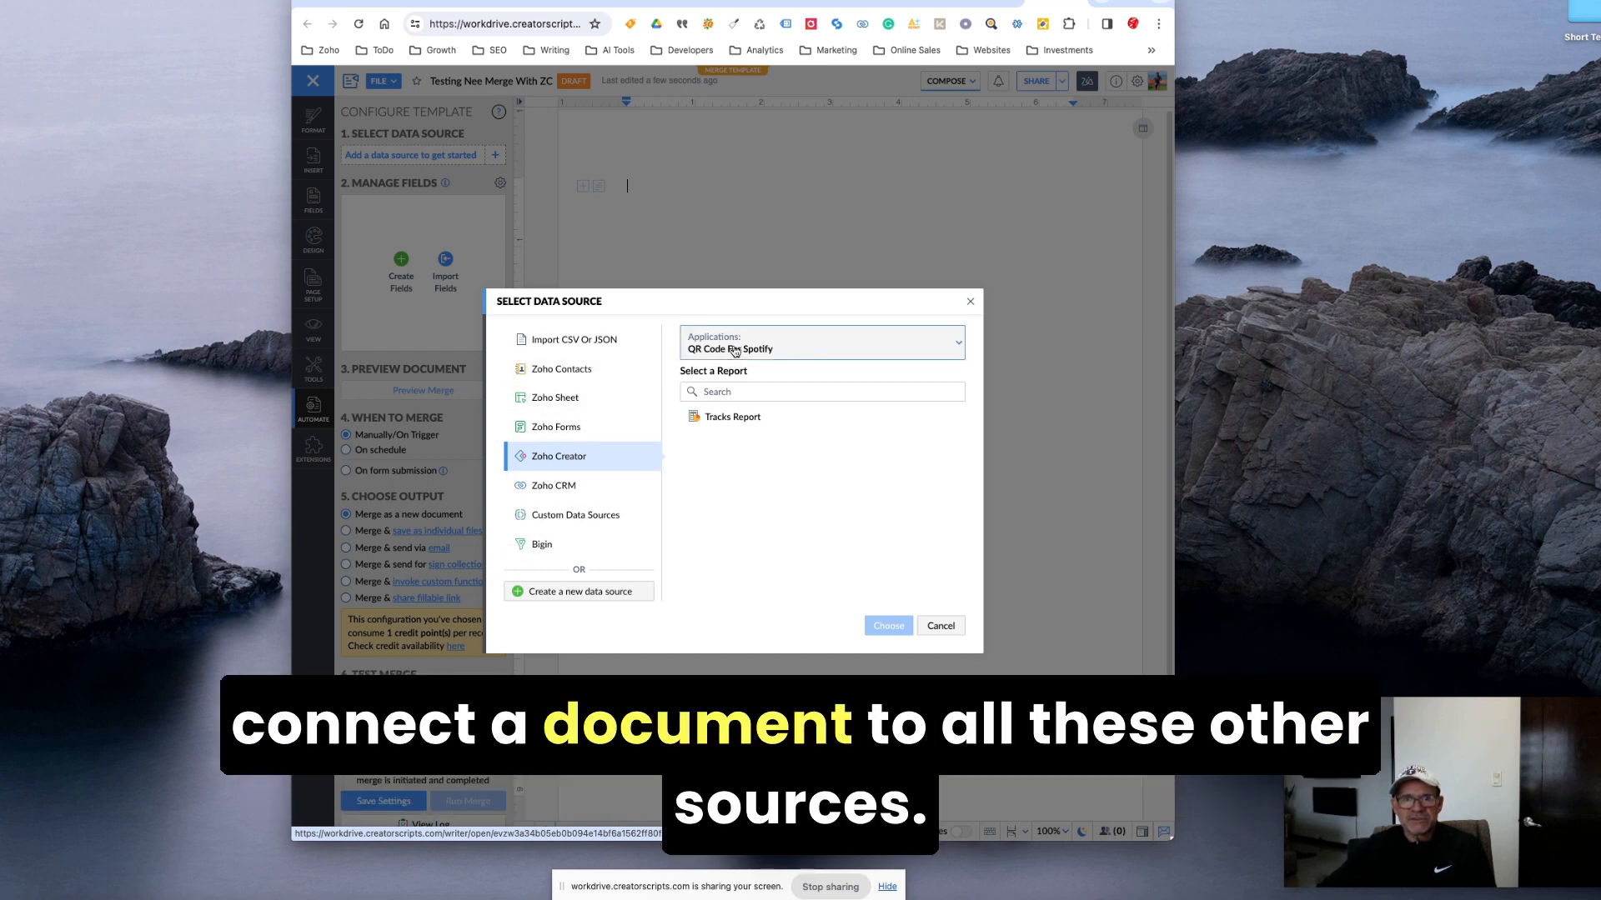
left_click(822, 342)
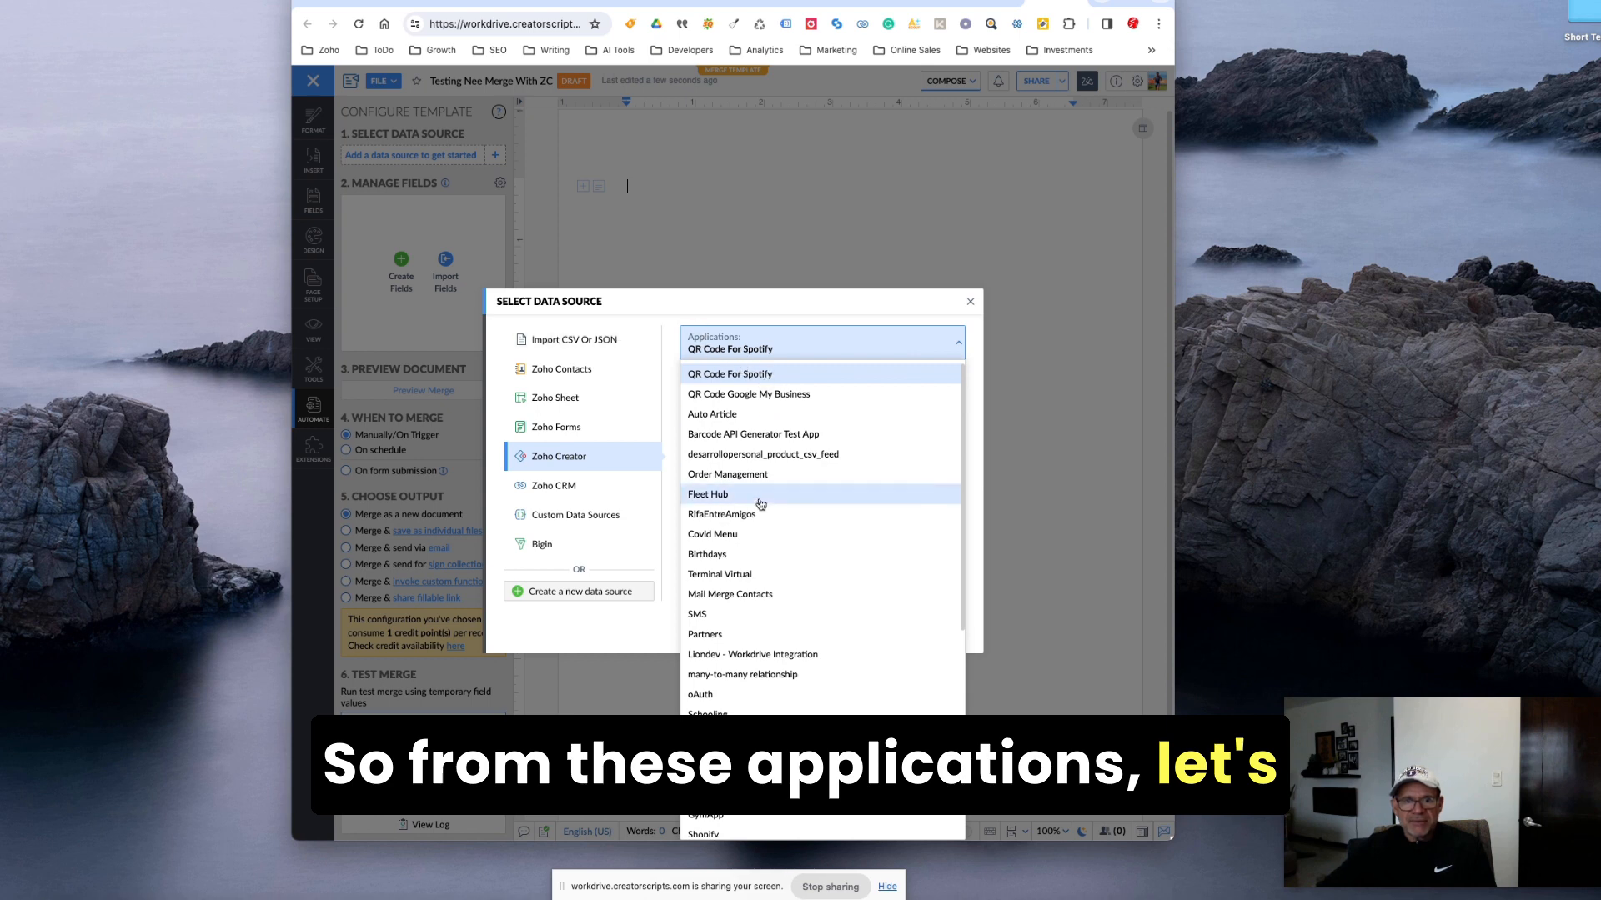
mouse_move(770, 602)
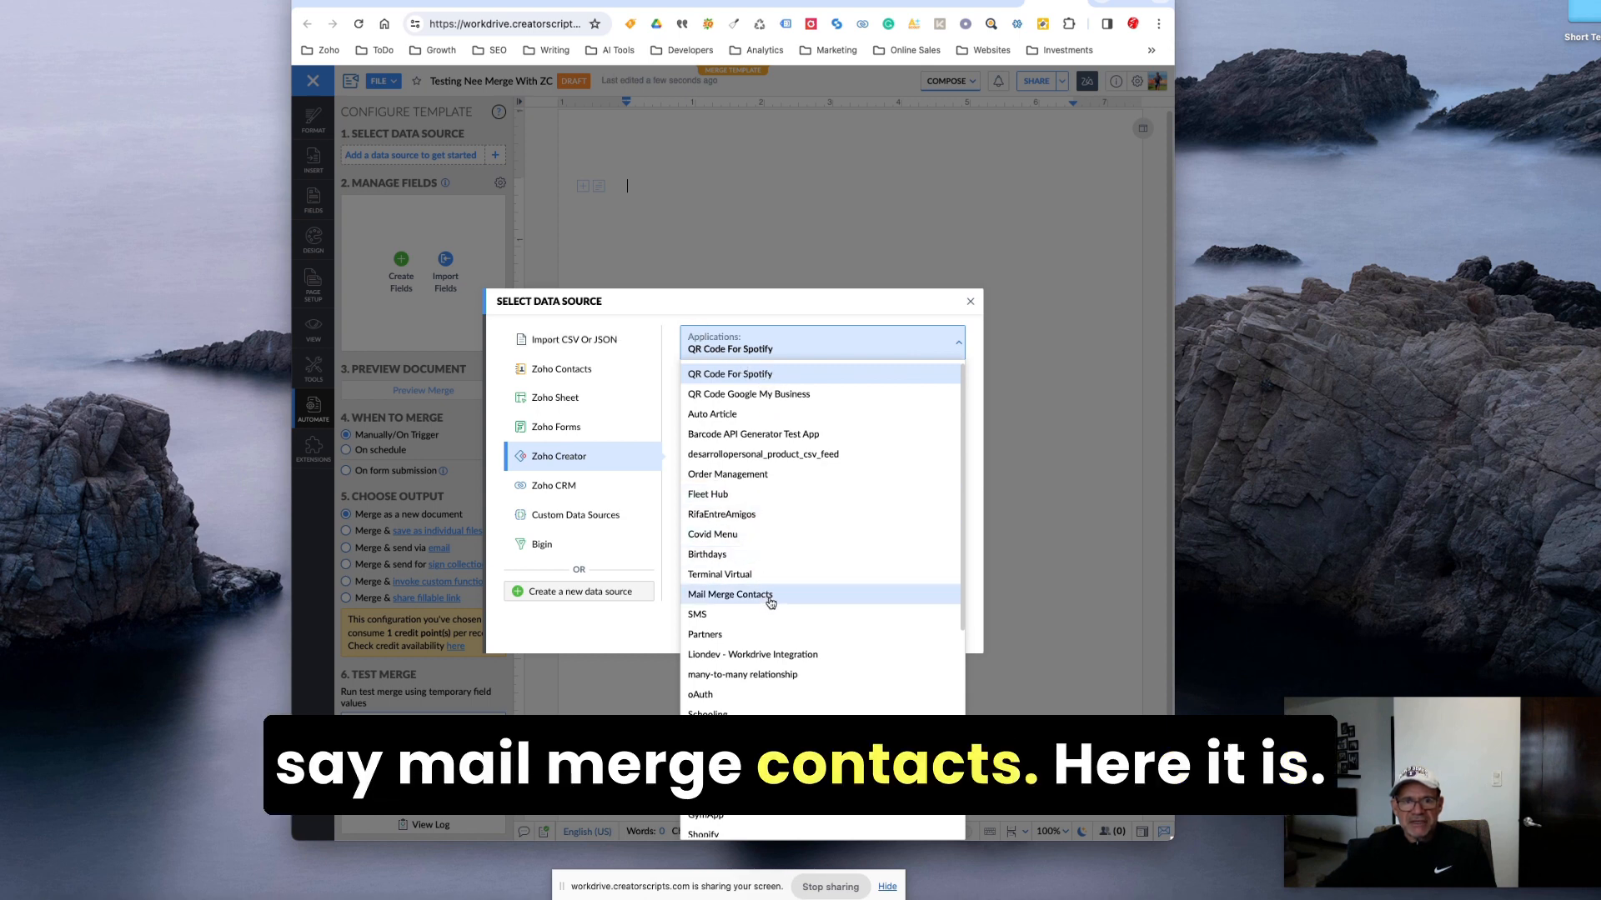
left_click(729, 593)
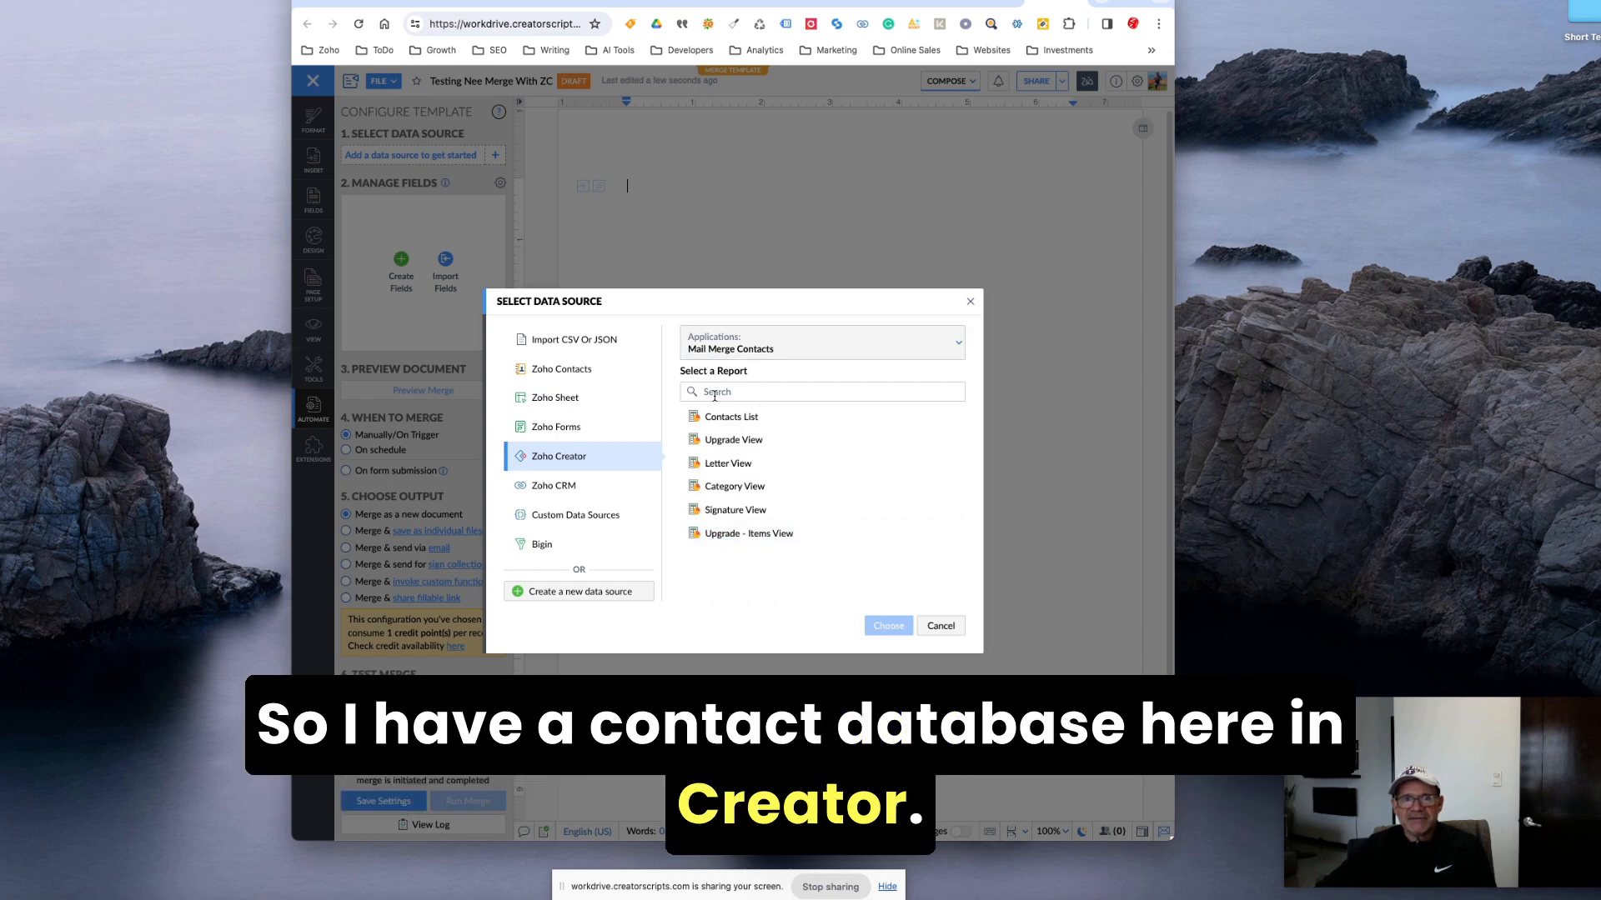
left_click(730, 417)
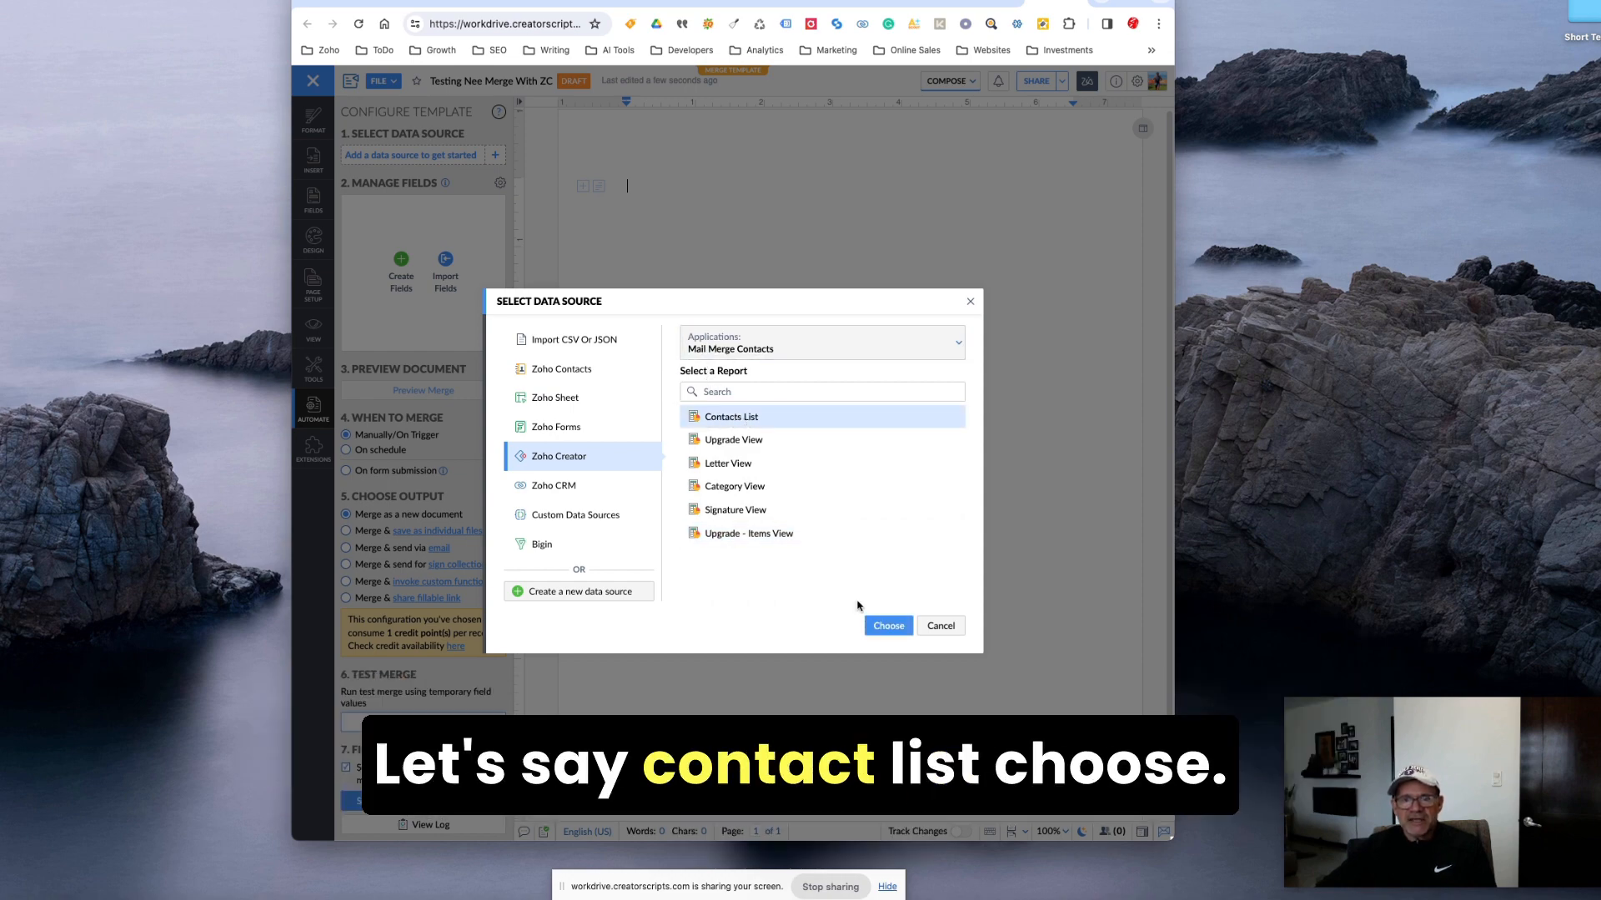
left_click(886, 625)
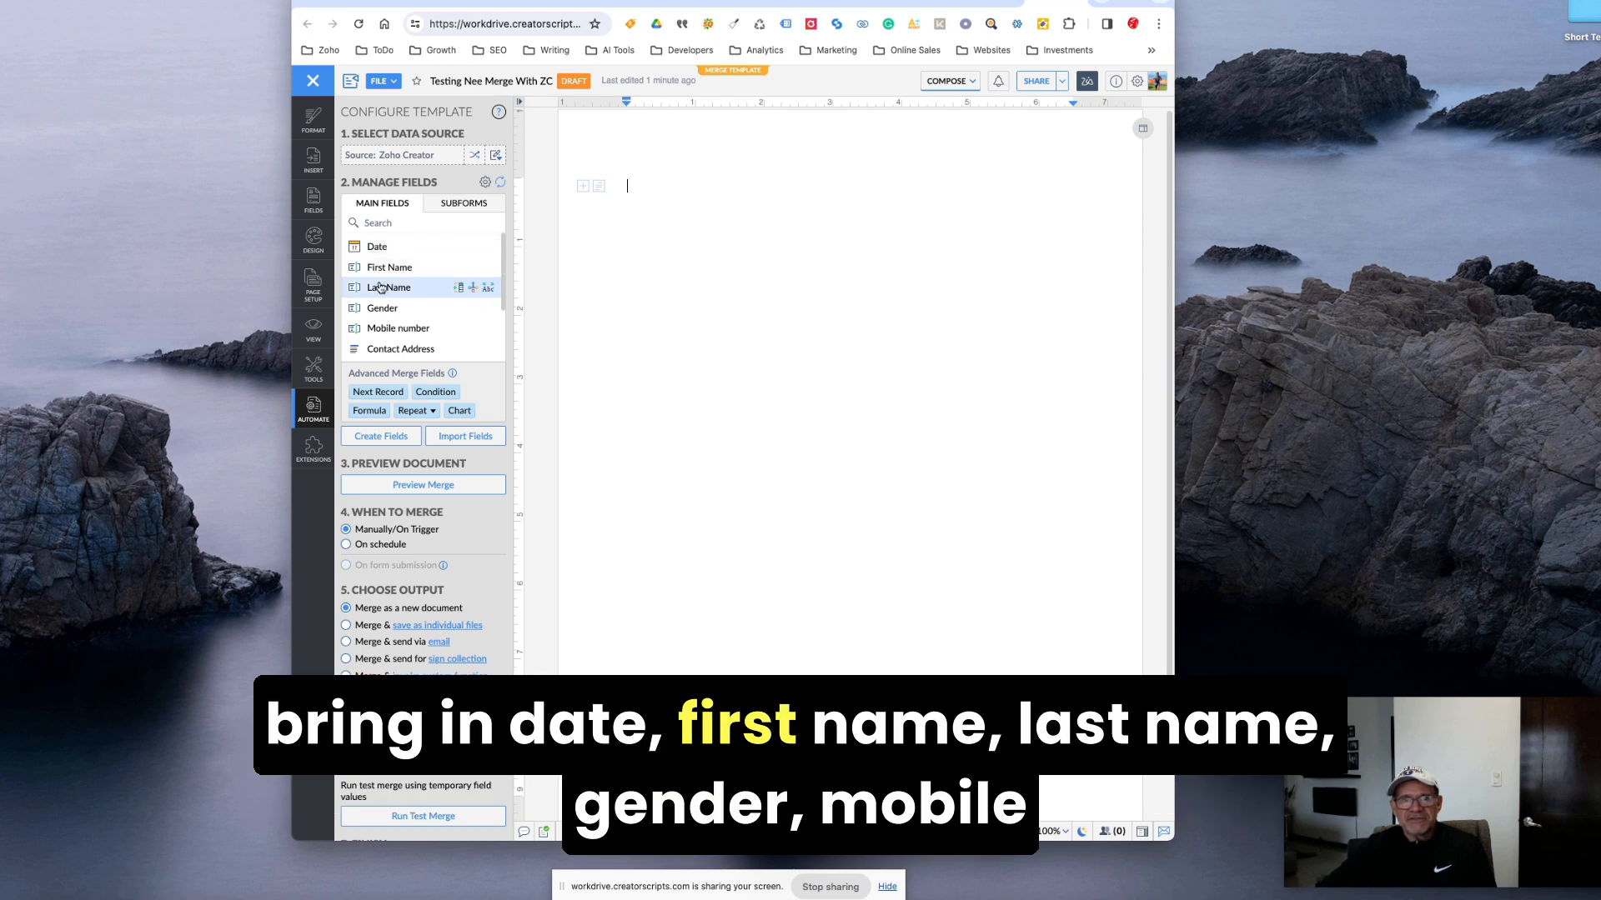
Scroll through the Main Fields list of contact merge fields.
scroll("down", 3)
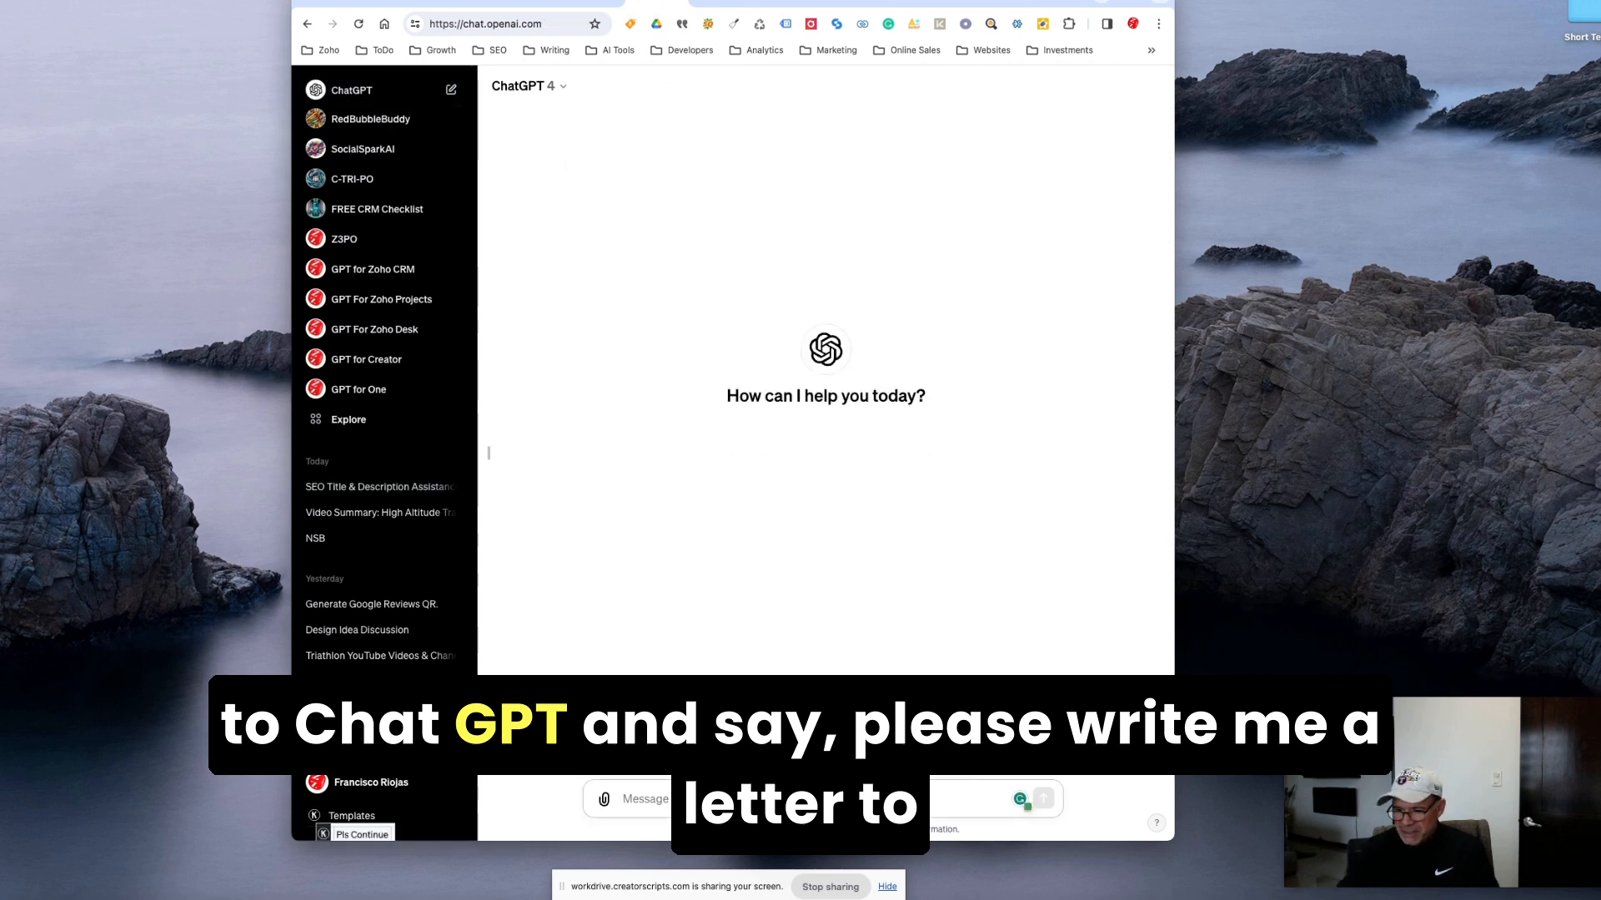
Ask ChatGPT for a client letter announcing the new Zoho Writer–Creator merge integration.
type("PL")
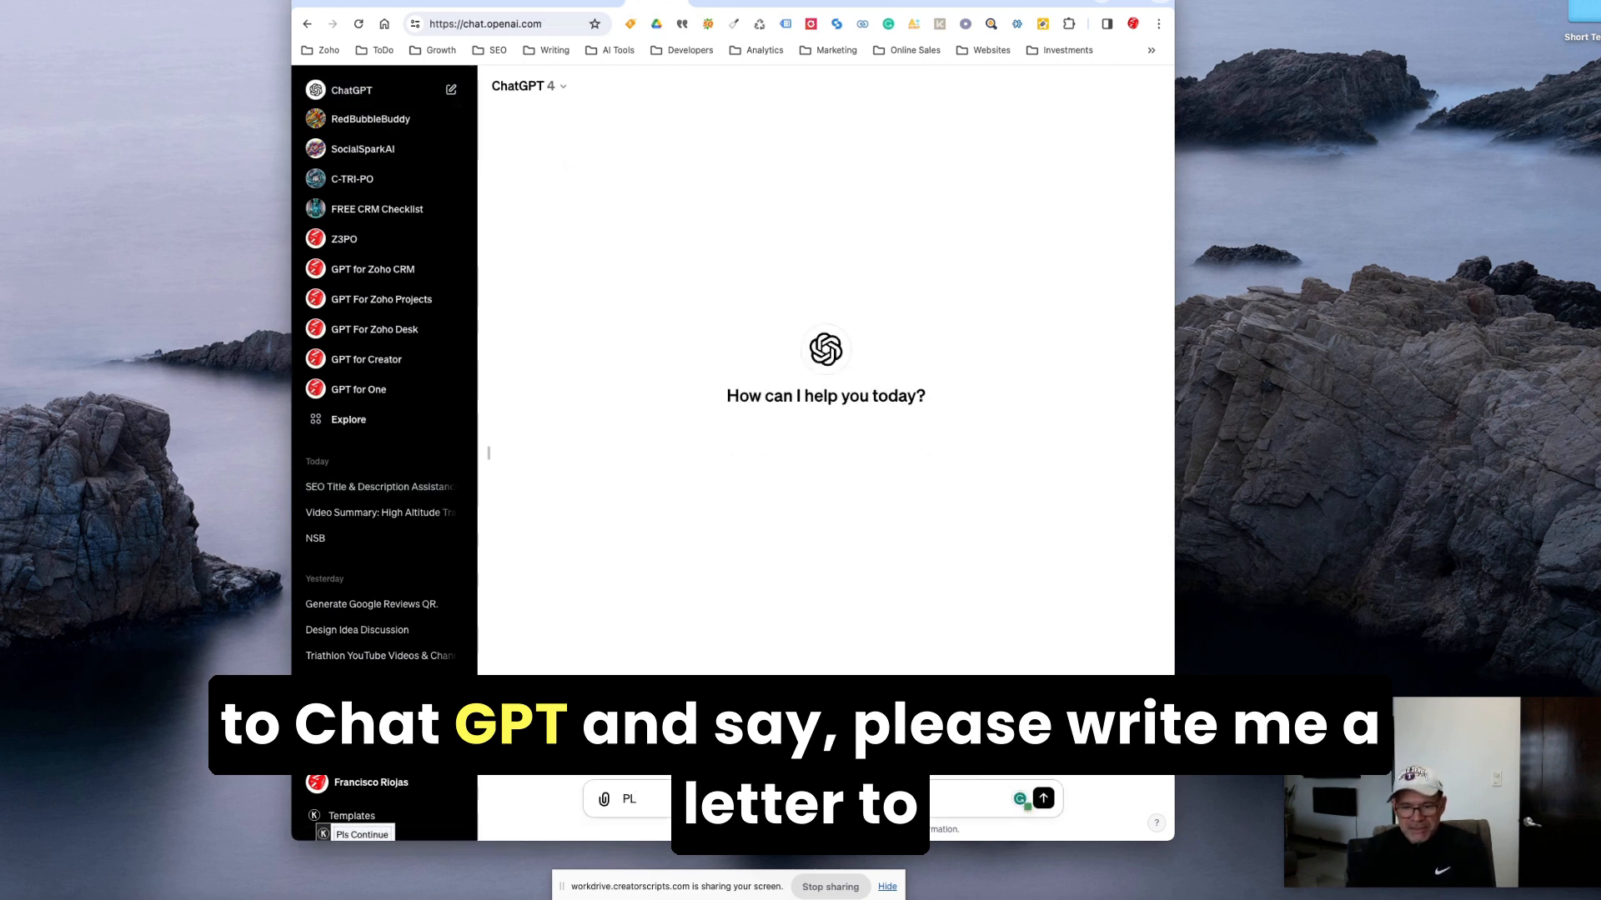
type("Please write me a letter to")
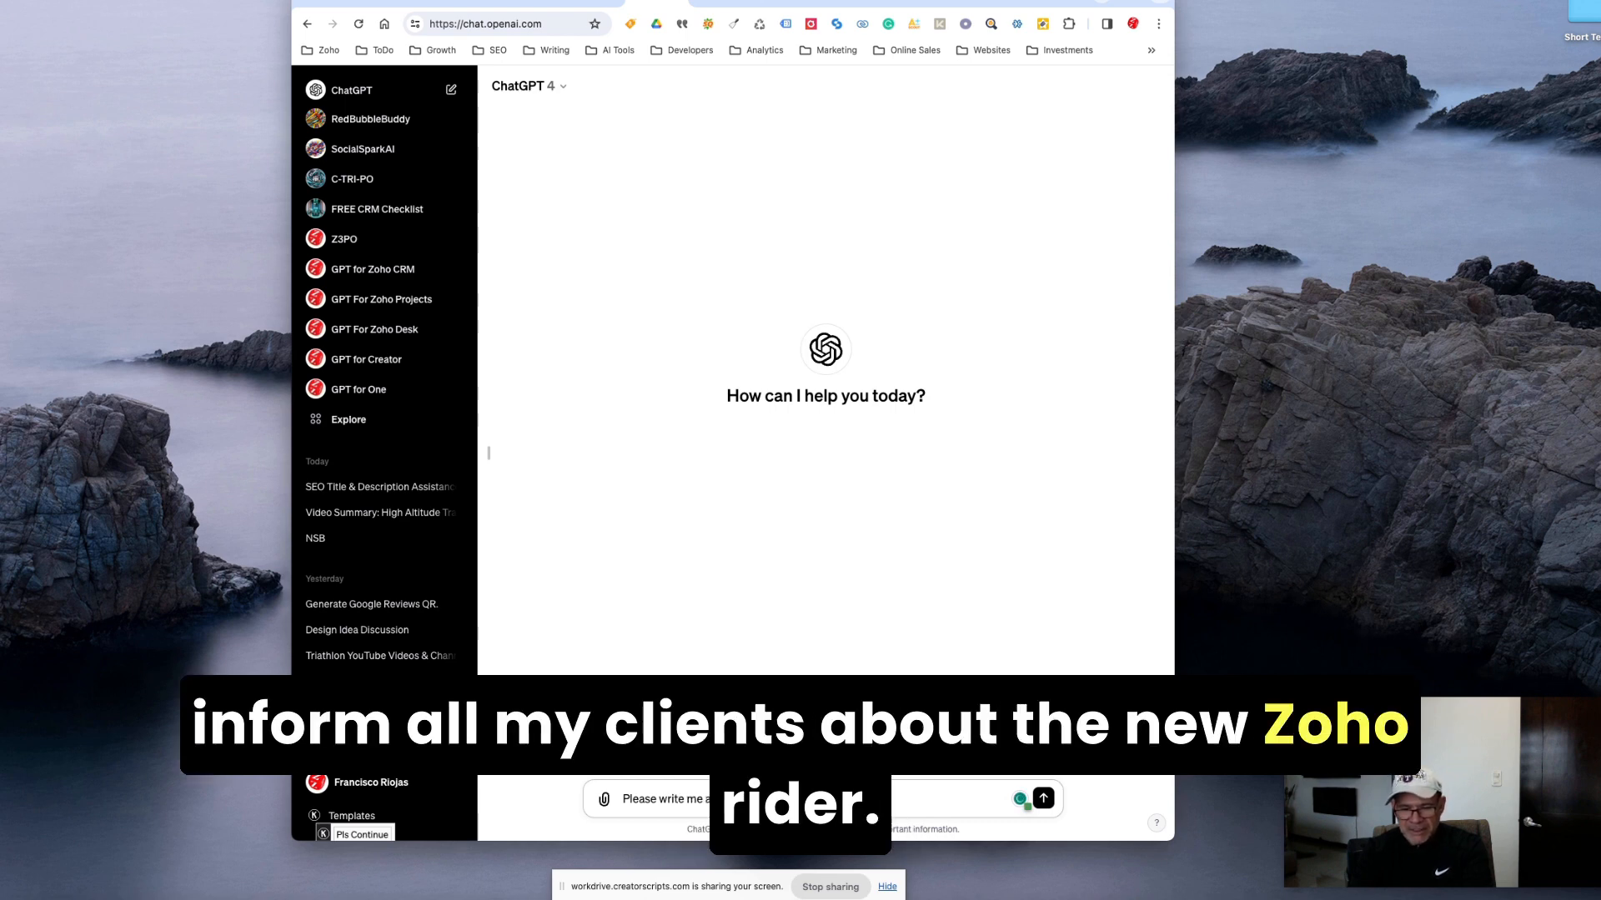
type("the new")
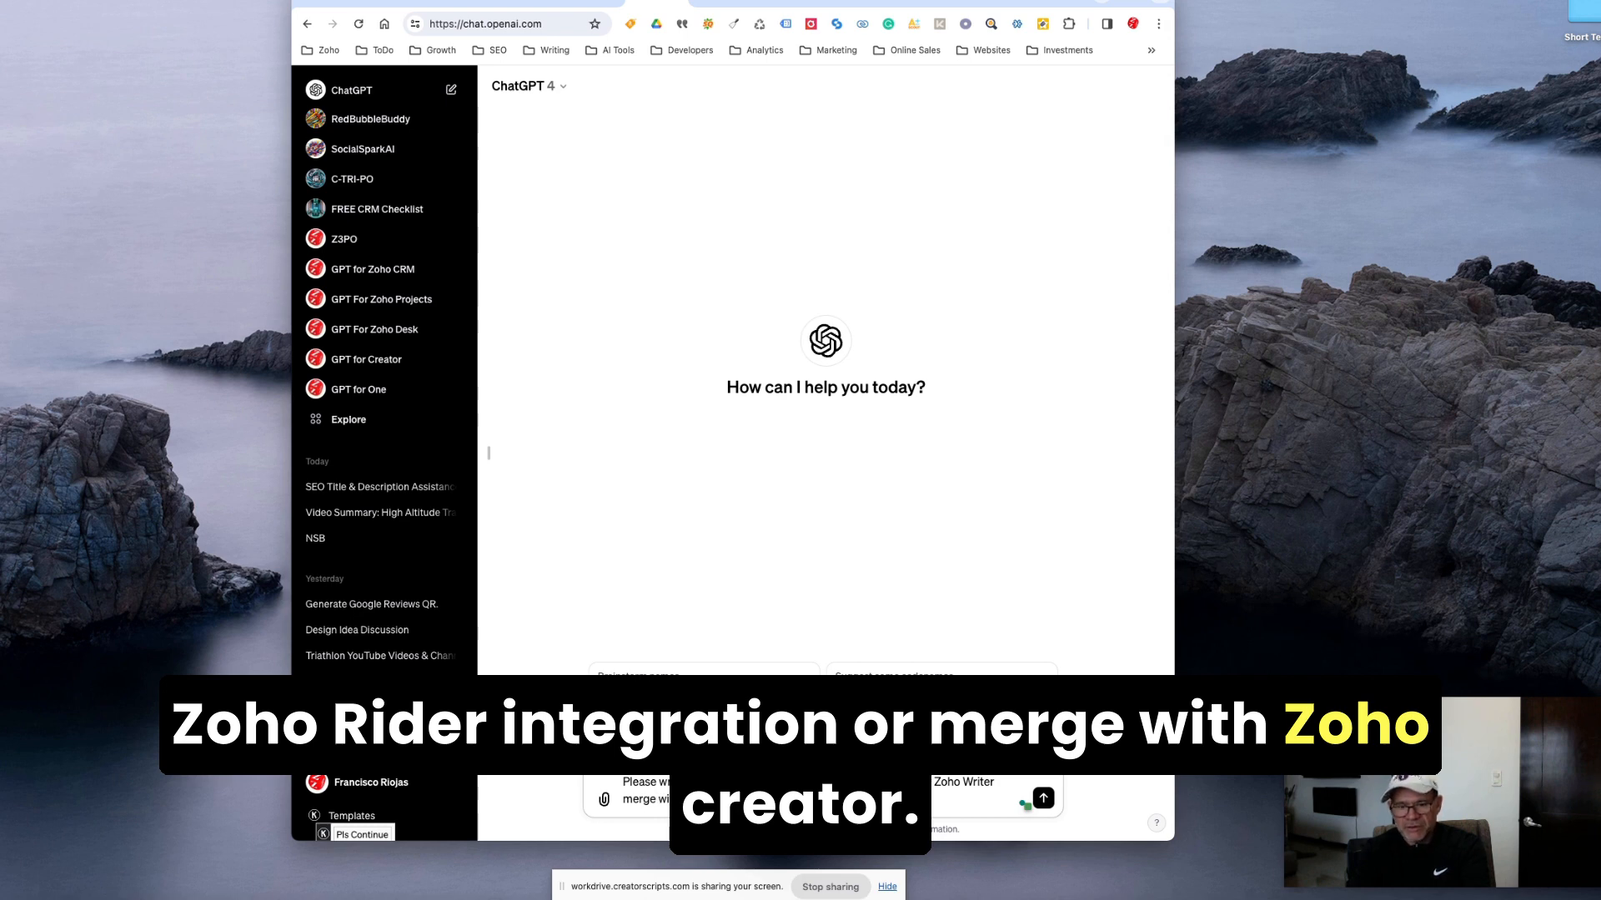
left_click(1041, 795)
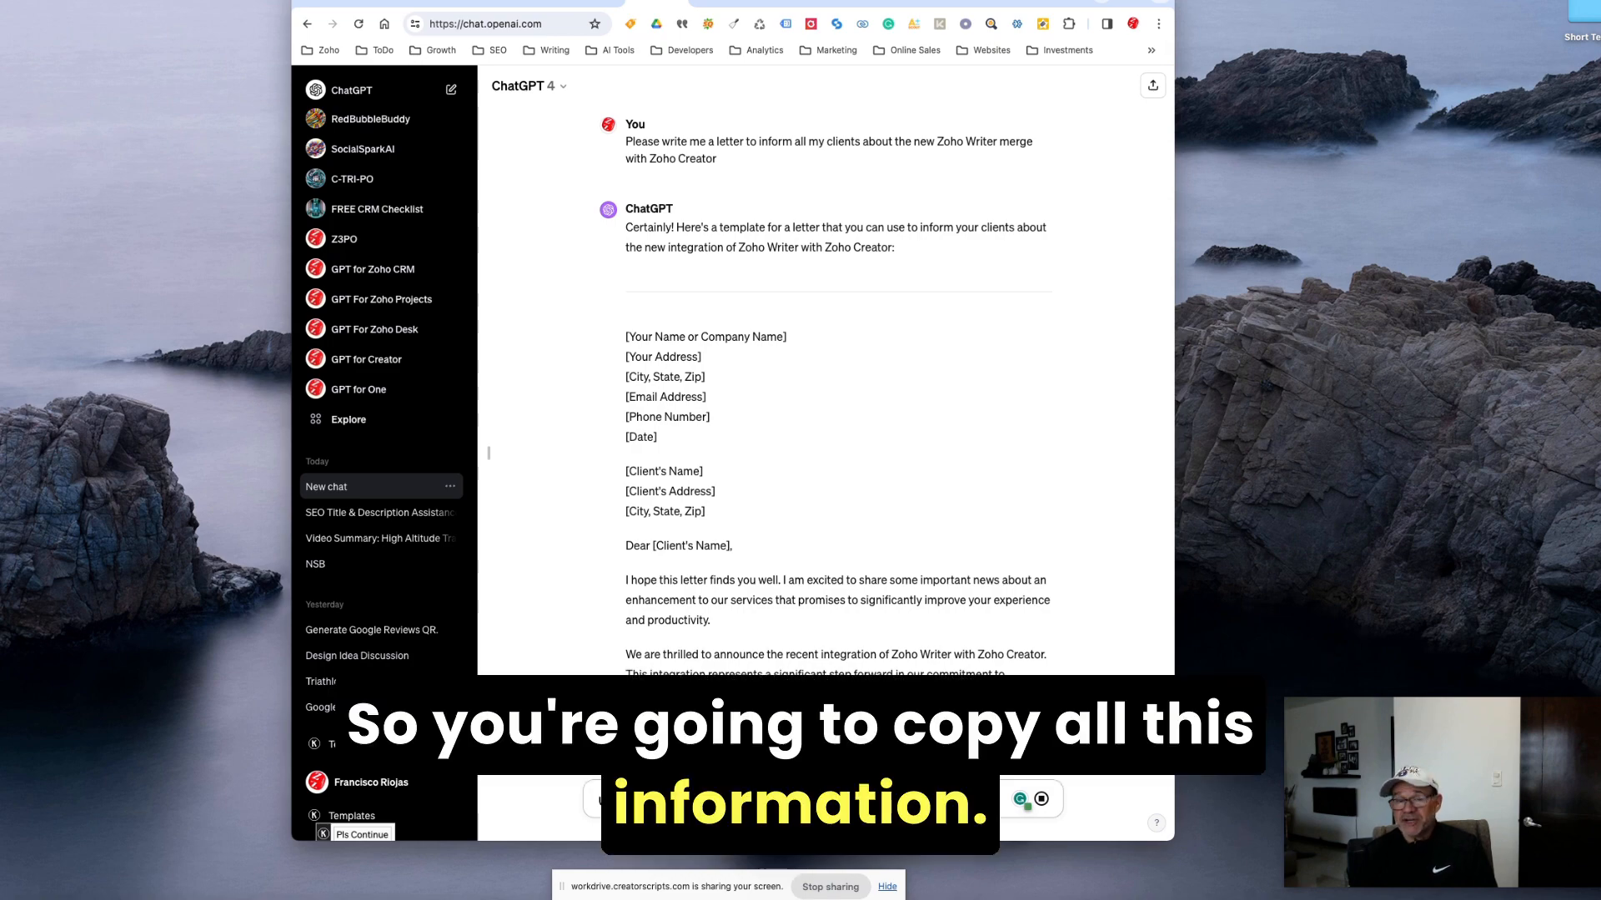
Read through ChatGPT's drafted letter and copy its text.
scroll("down", 3)
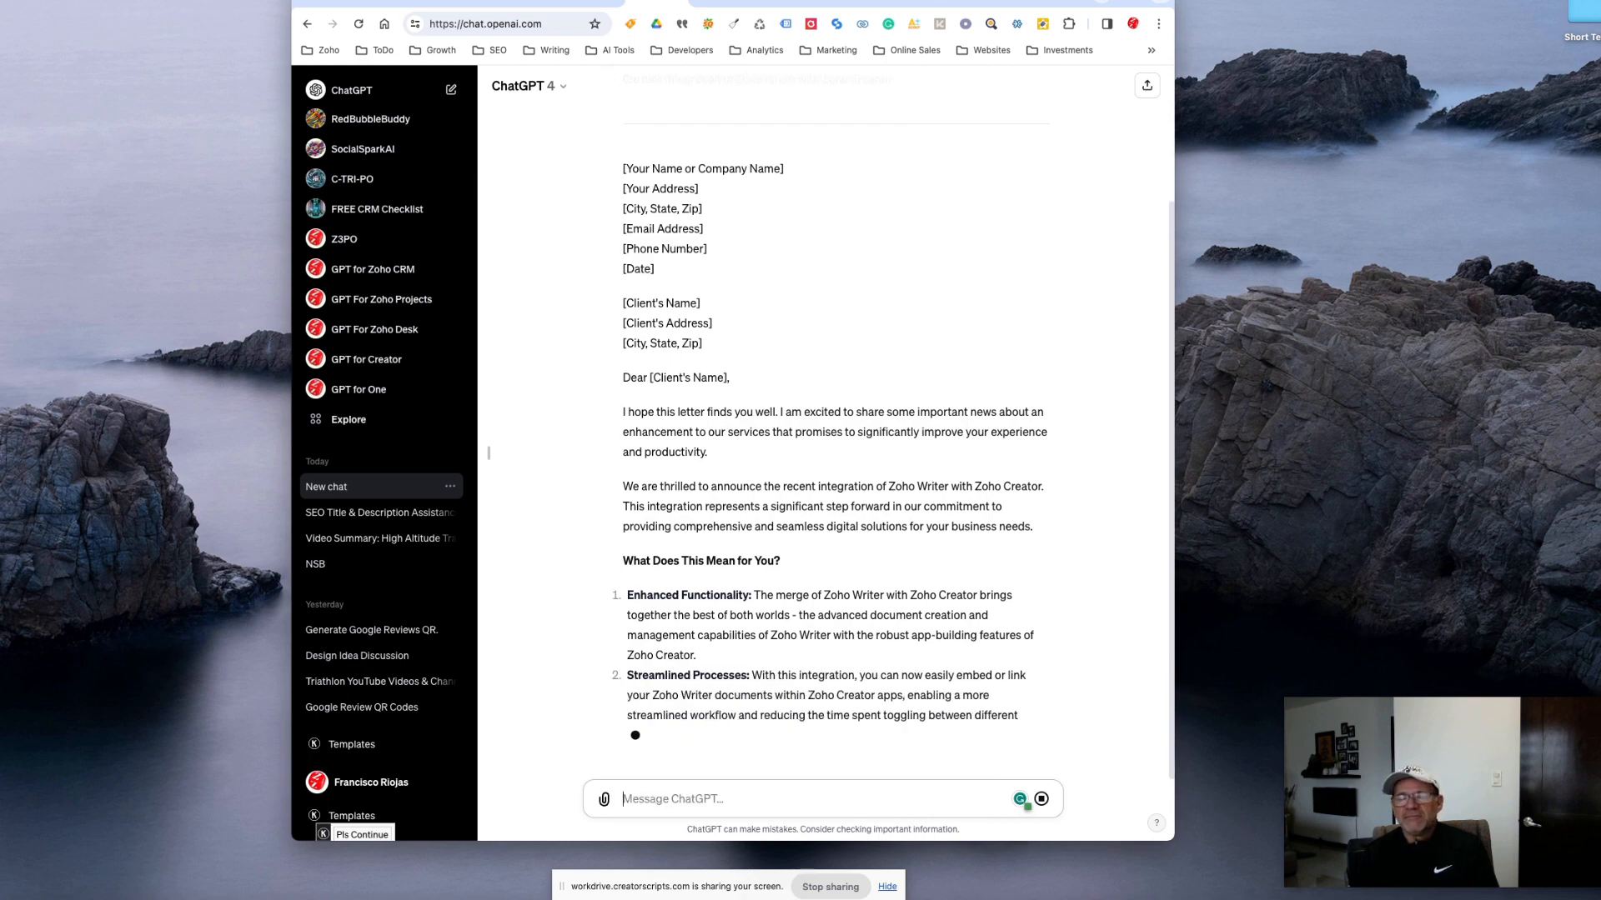
scroll("down", 3)
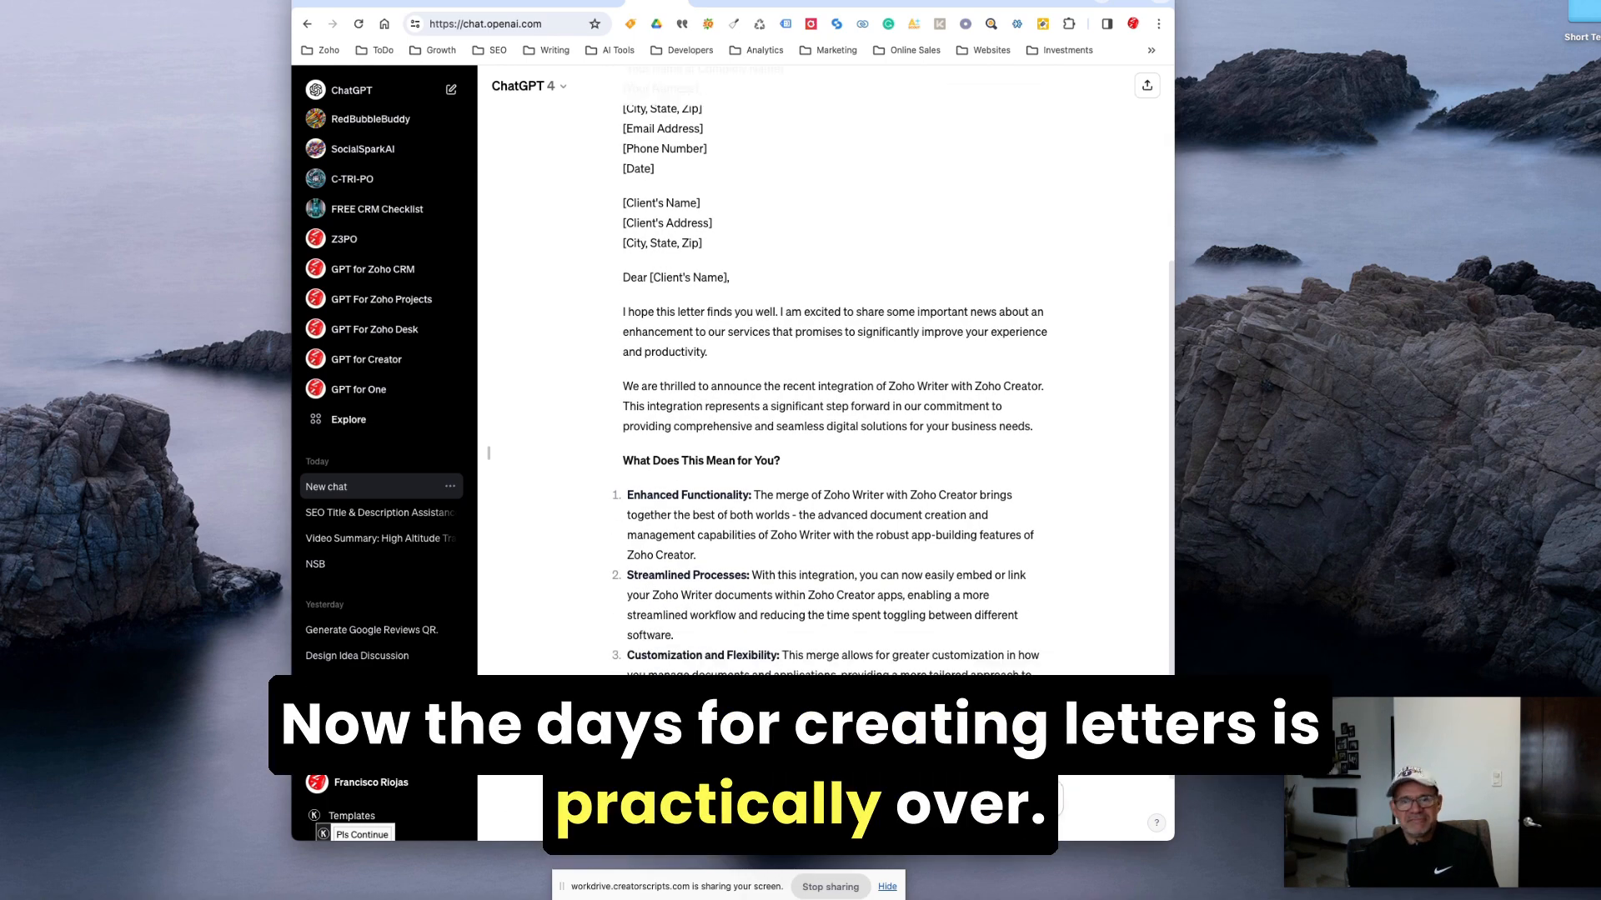
scroll("down", 3)
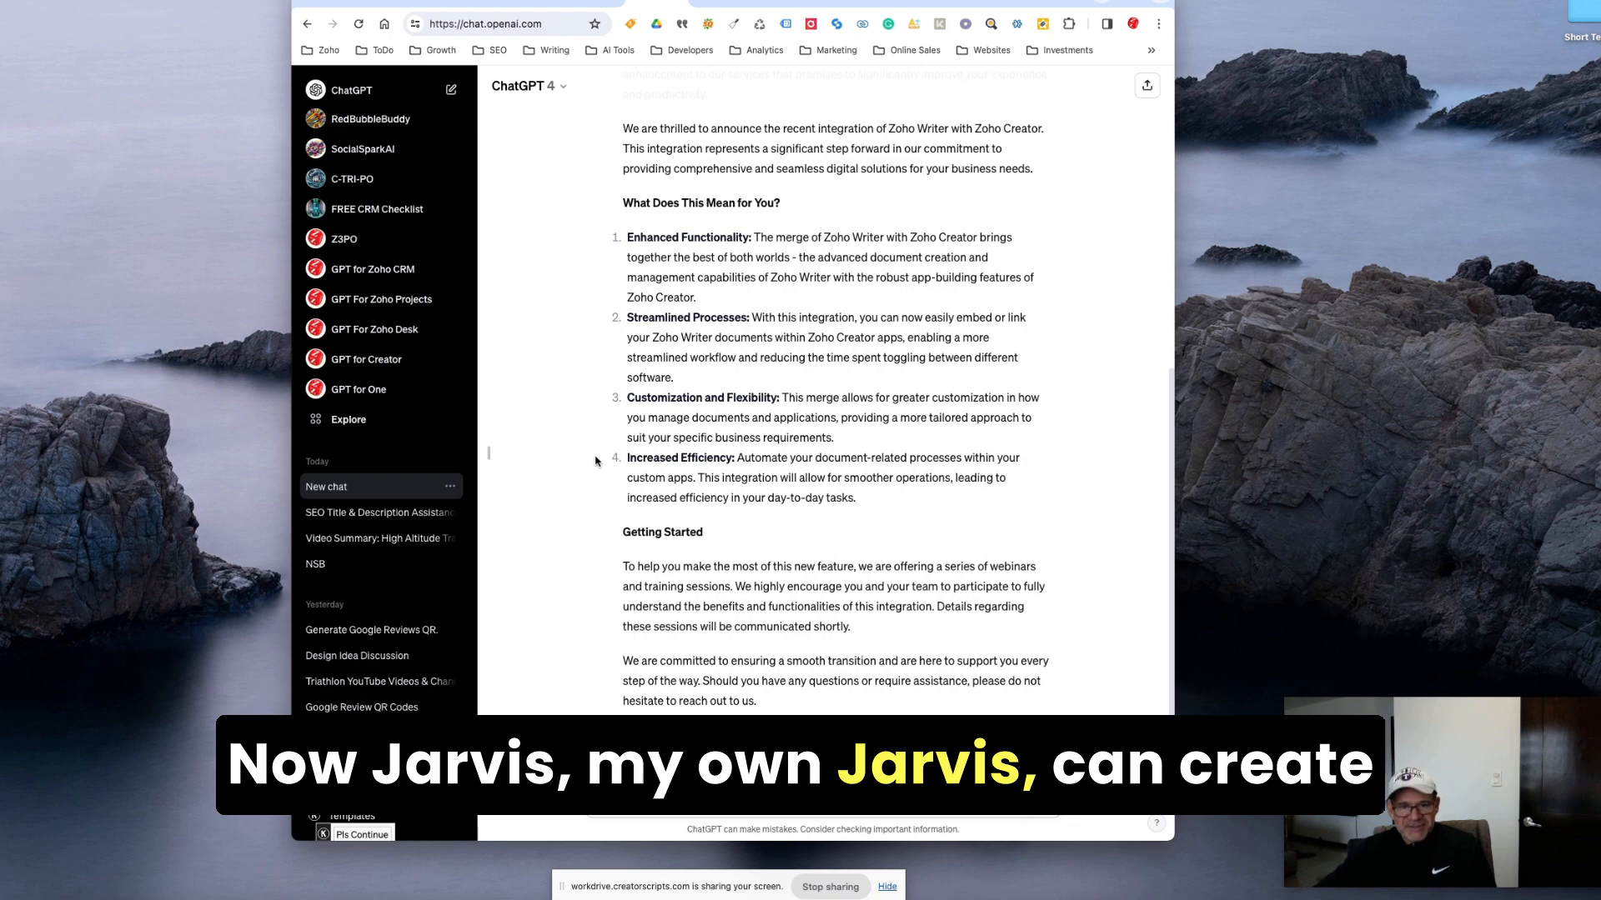
scroll("down", 3)
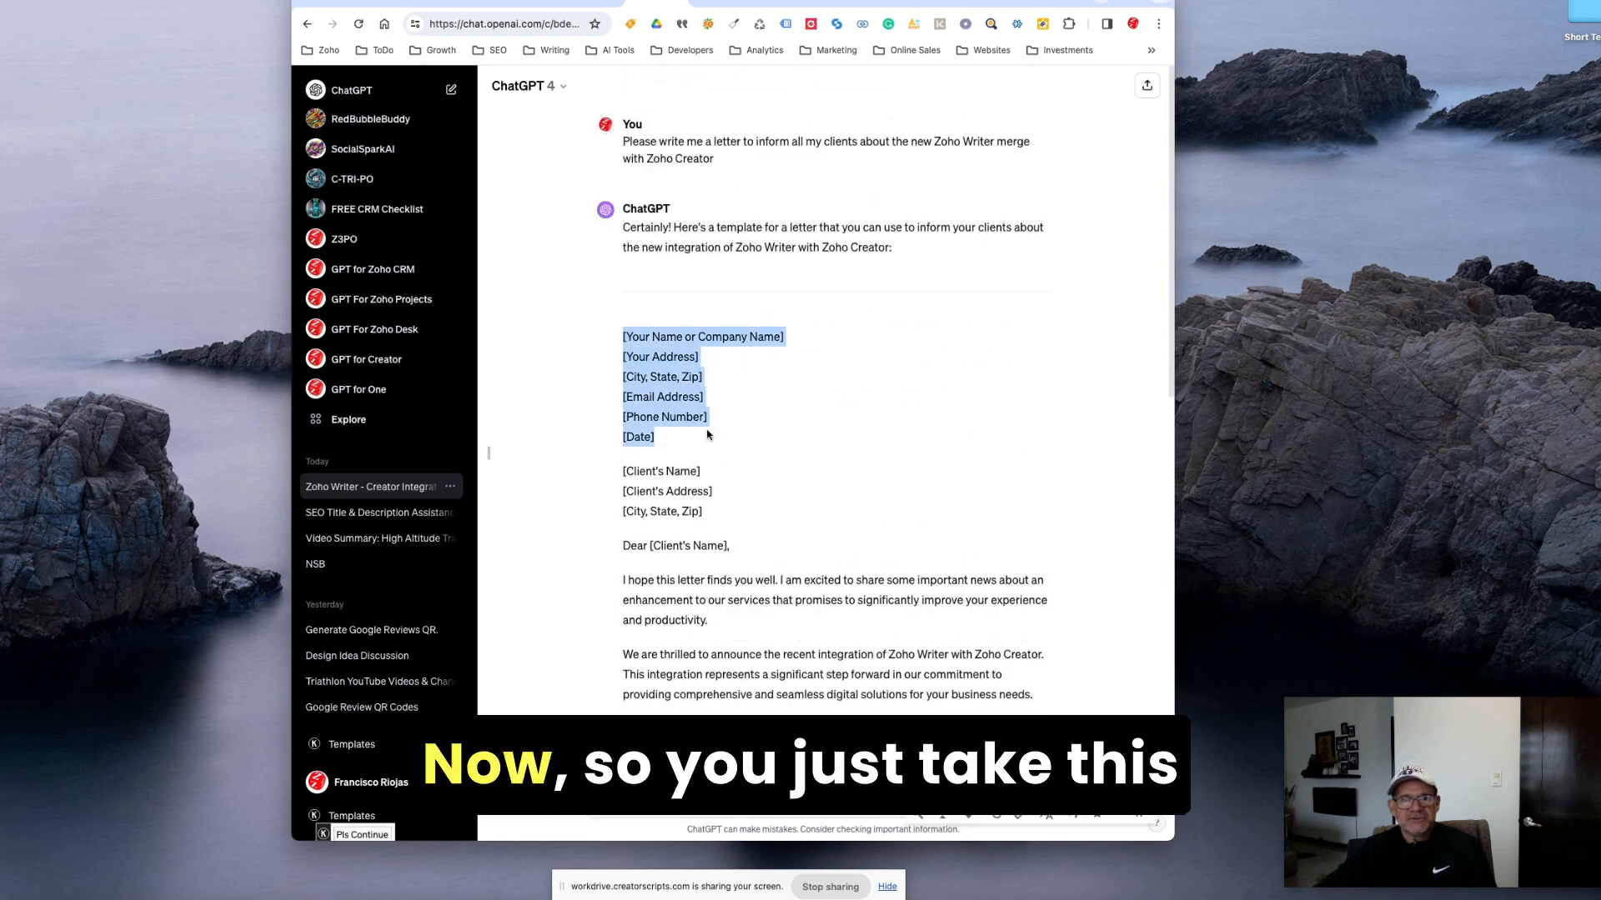
scroll("down", 3)
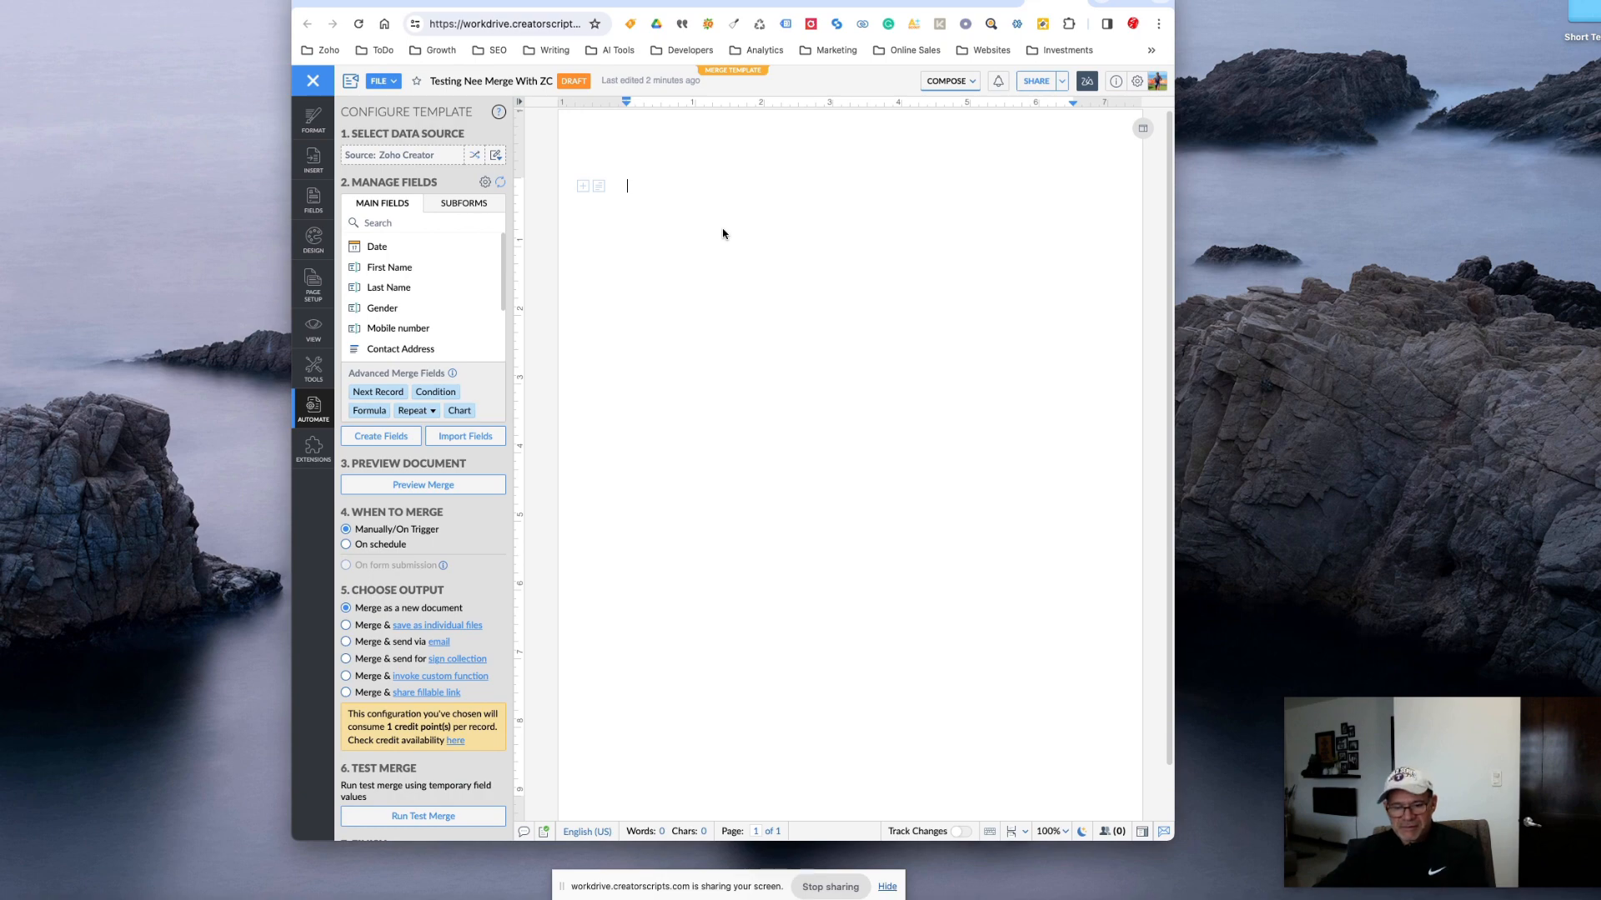
mouse_move(659, 214)
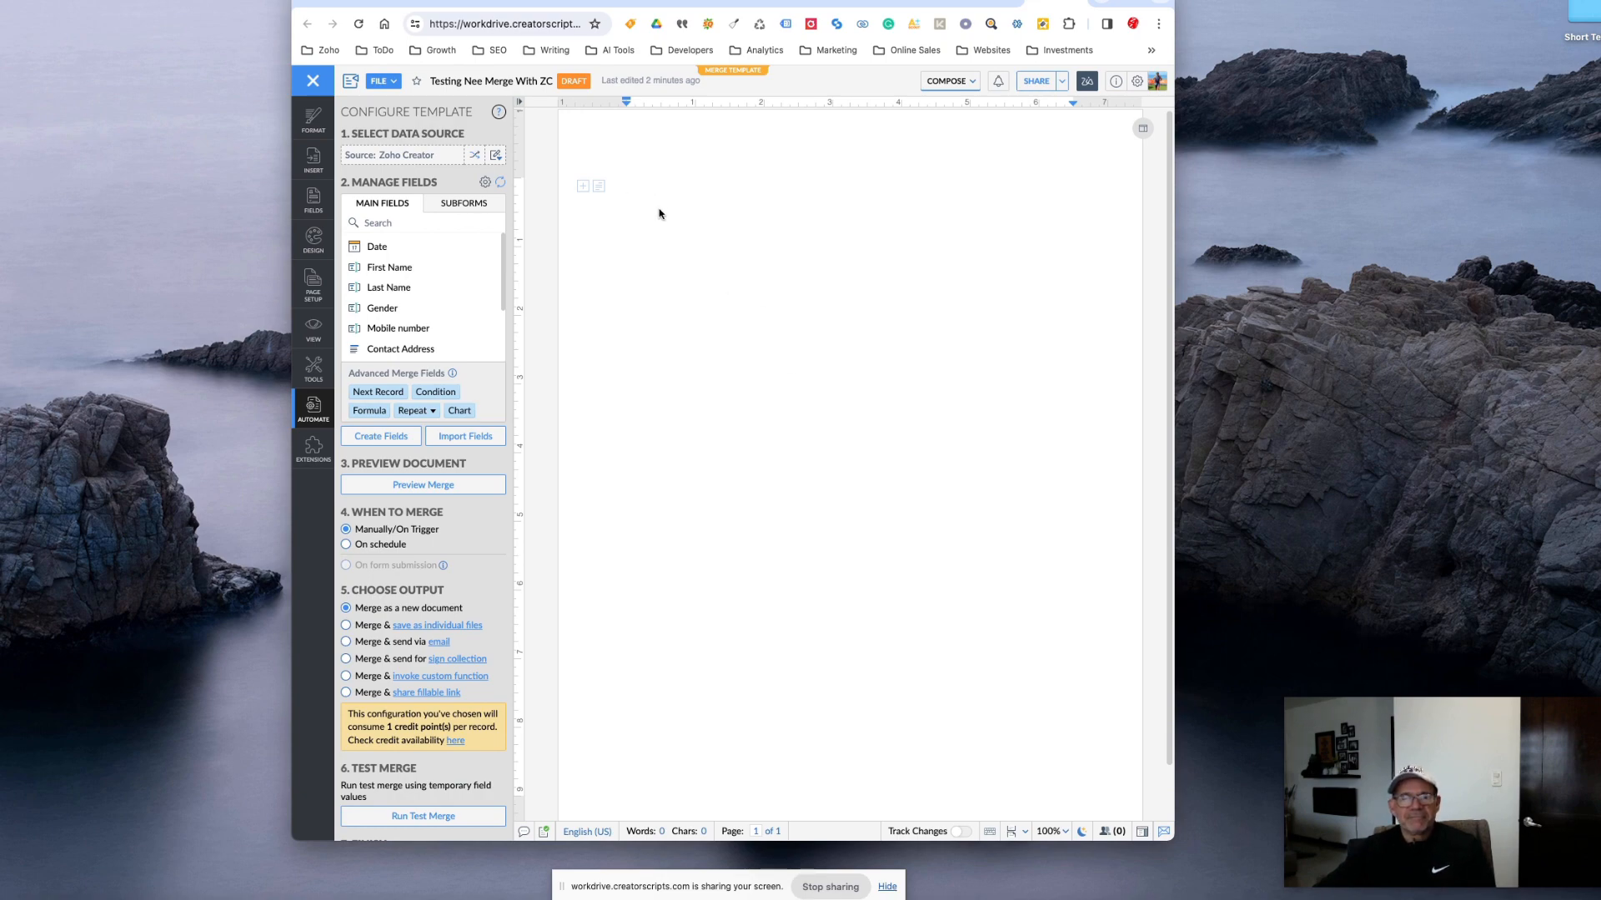
Paste the letter and insert name, Contact Address, City, State, Zipcode fields, greeting by «First Name».
key("ctrl+v")
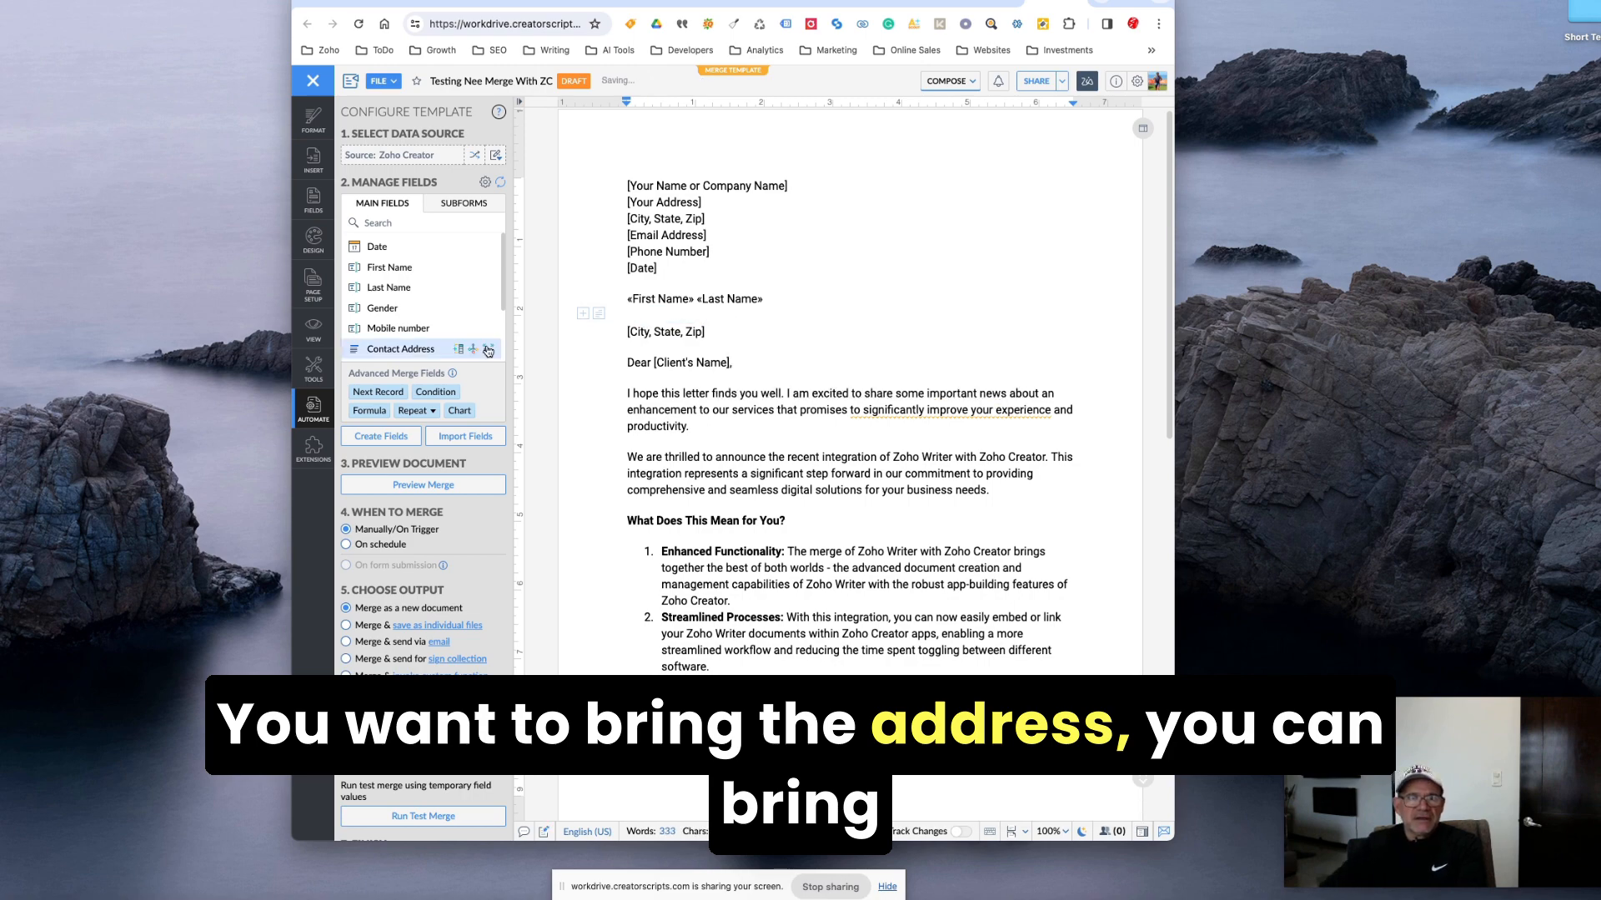
left_click(489, 348)
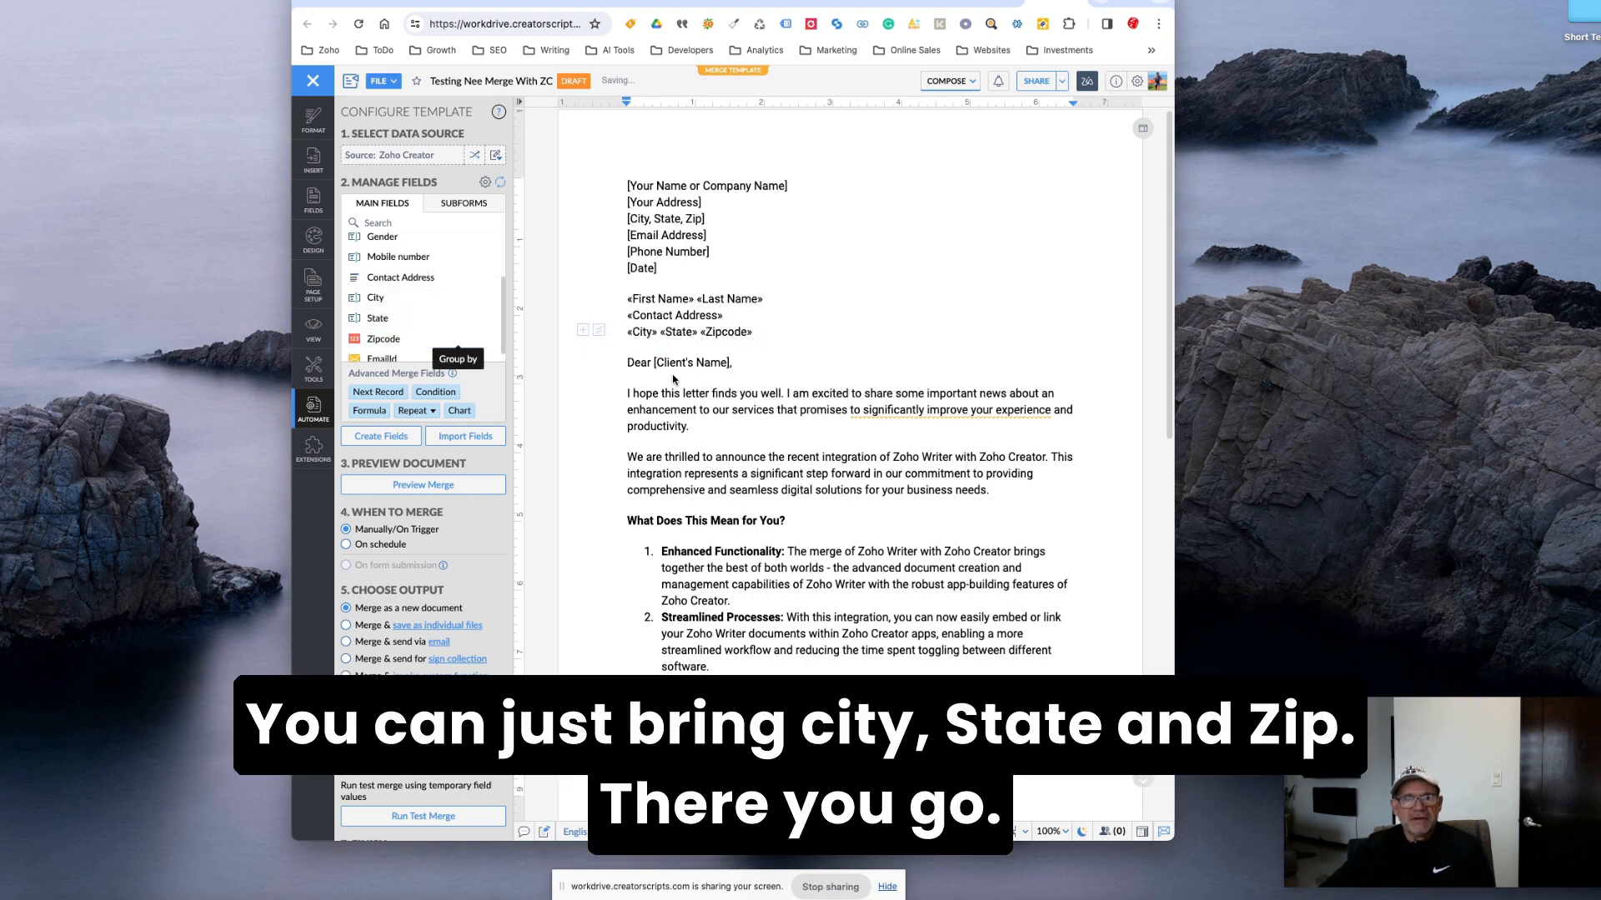
double_click(690, 361)
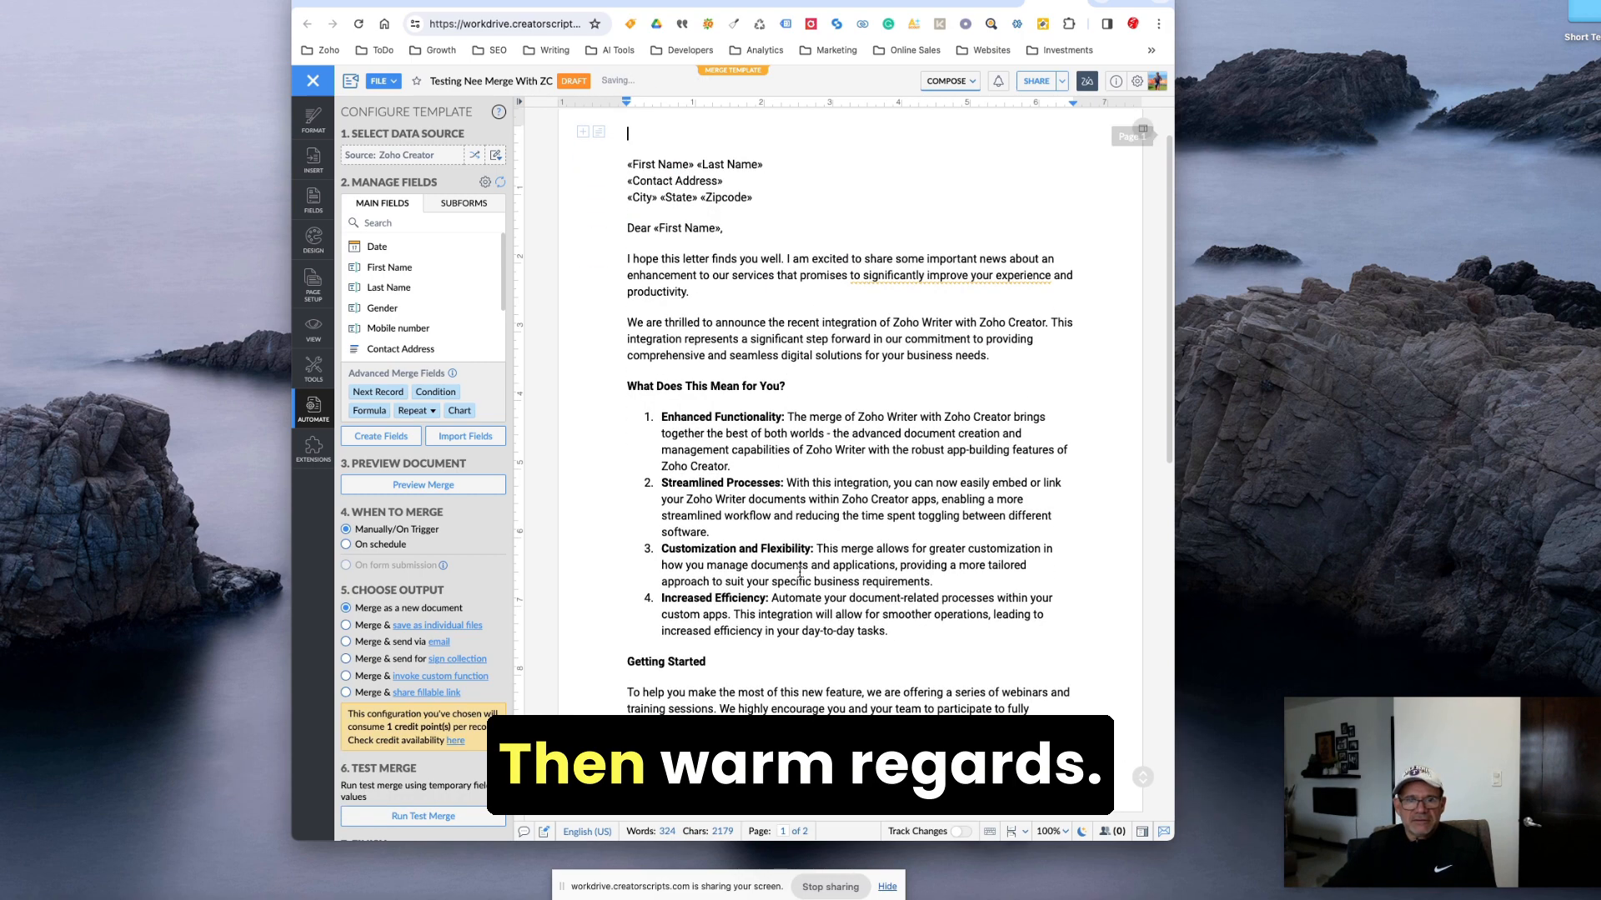
scroll("down", 3)
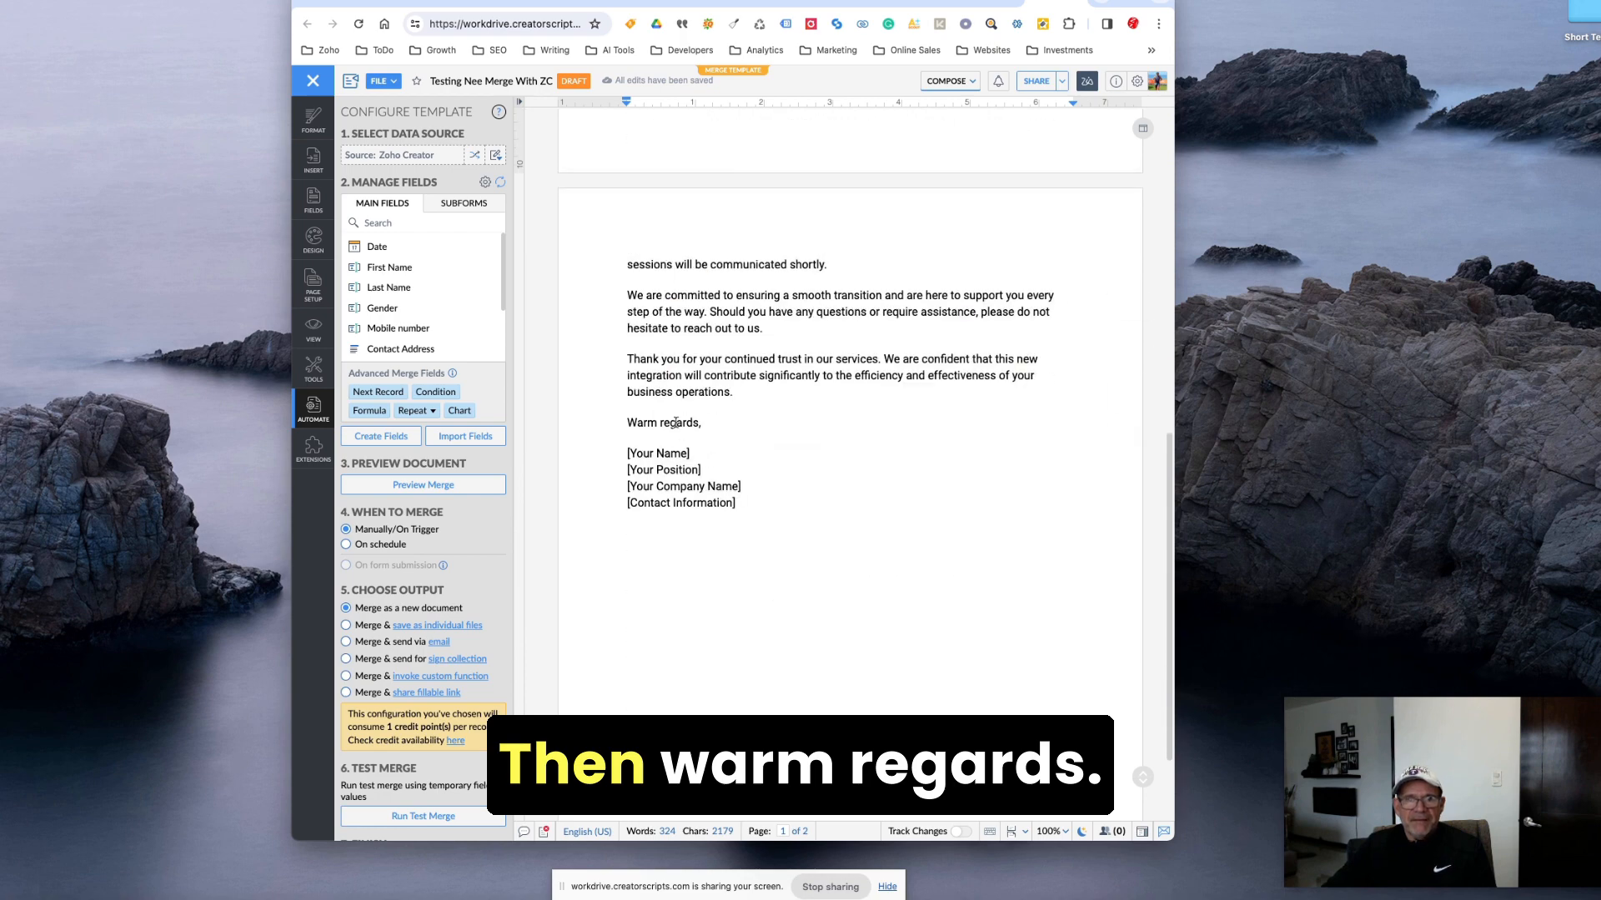
left_click_drag(657, 454, 737, 502)
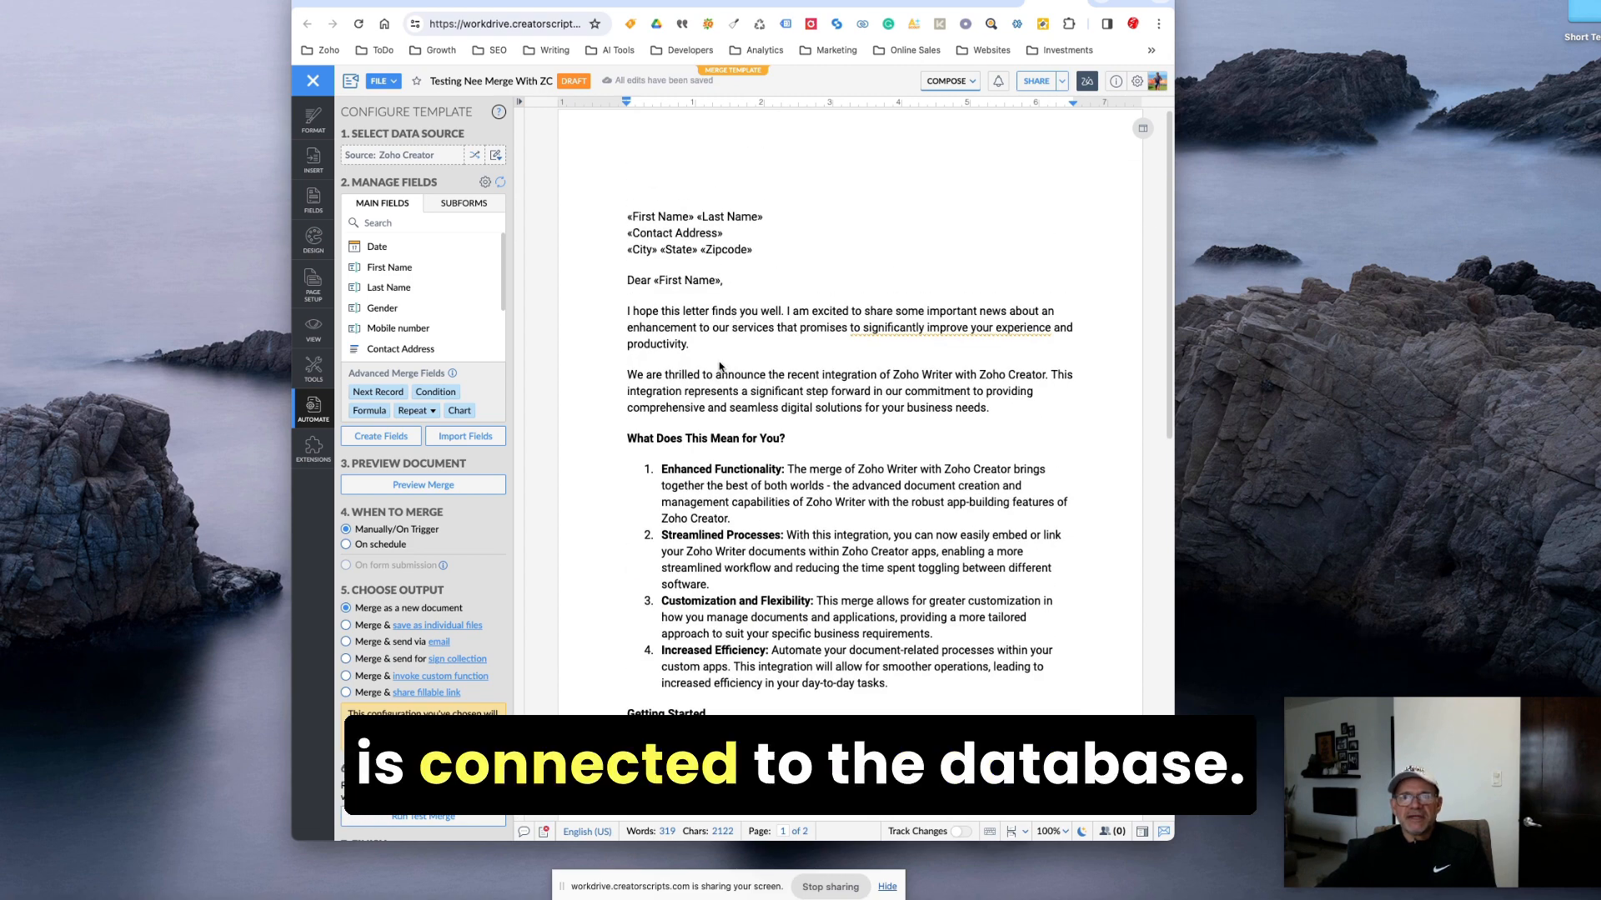
scroll("down", 3)
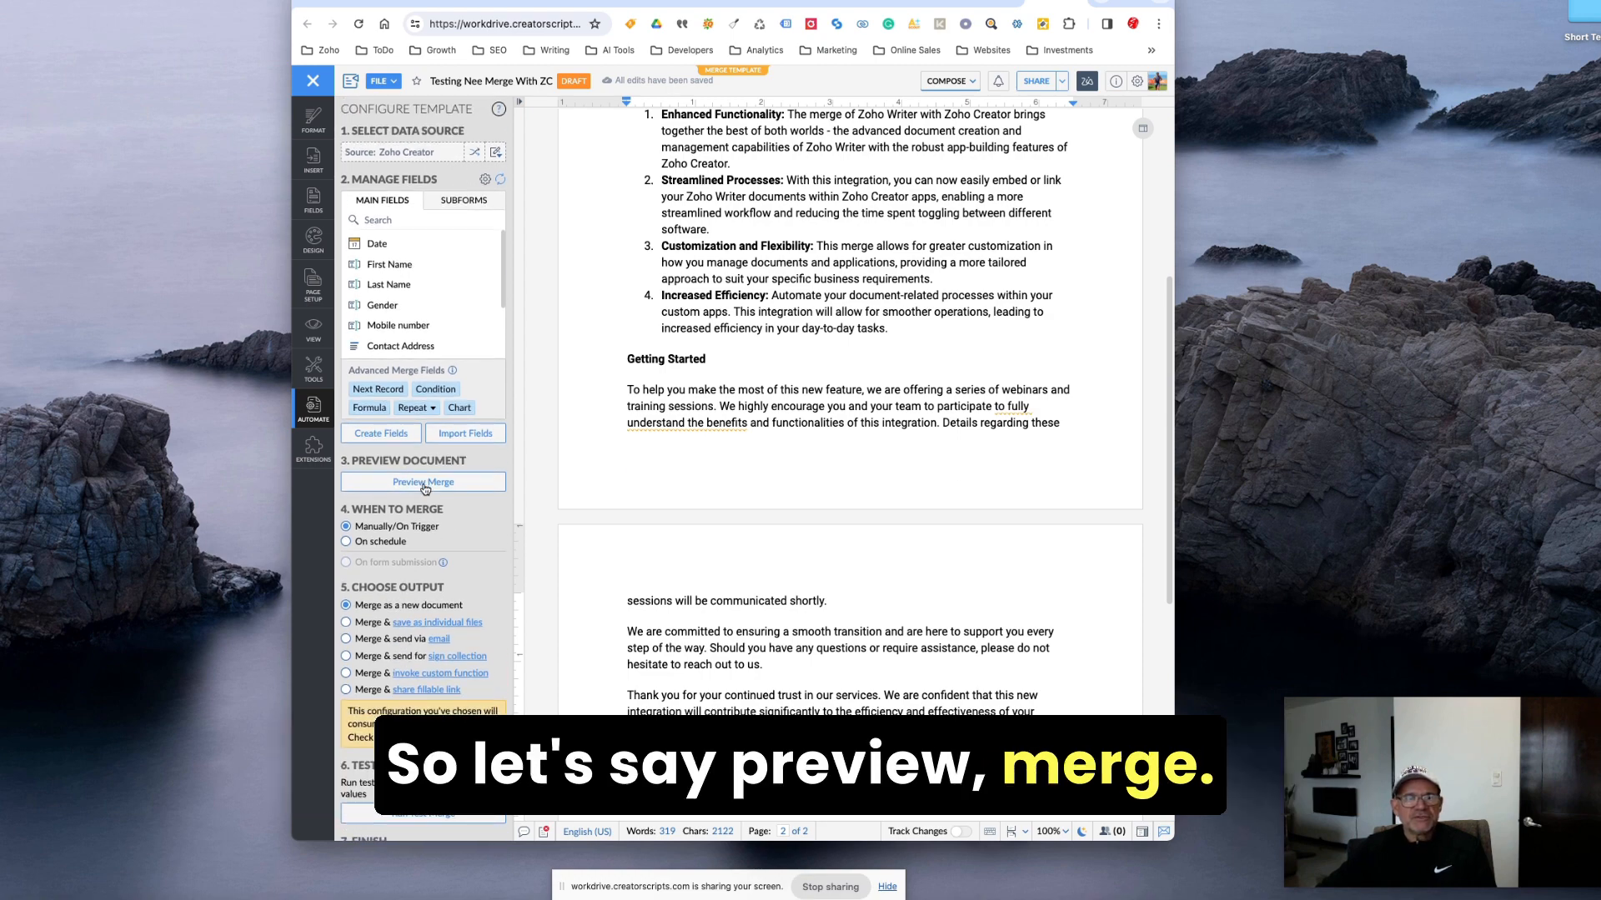
left_click(422, 480)
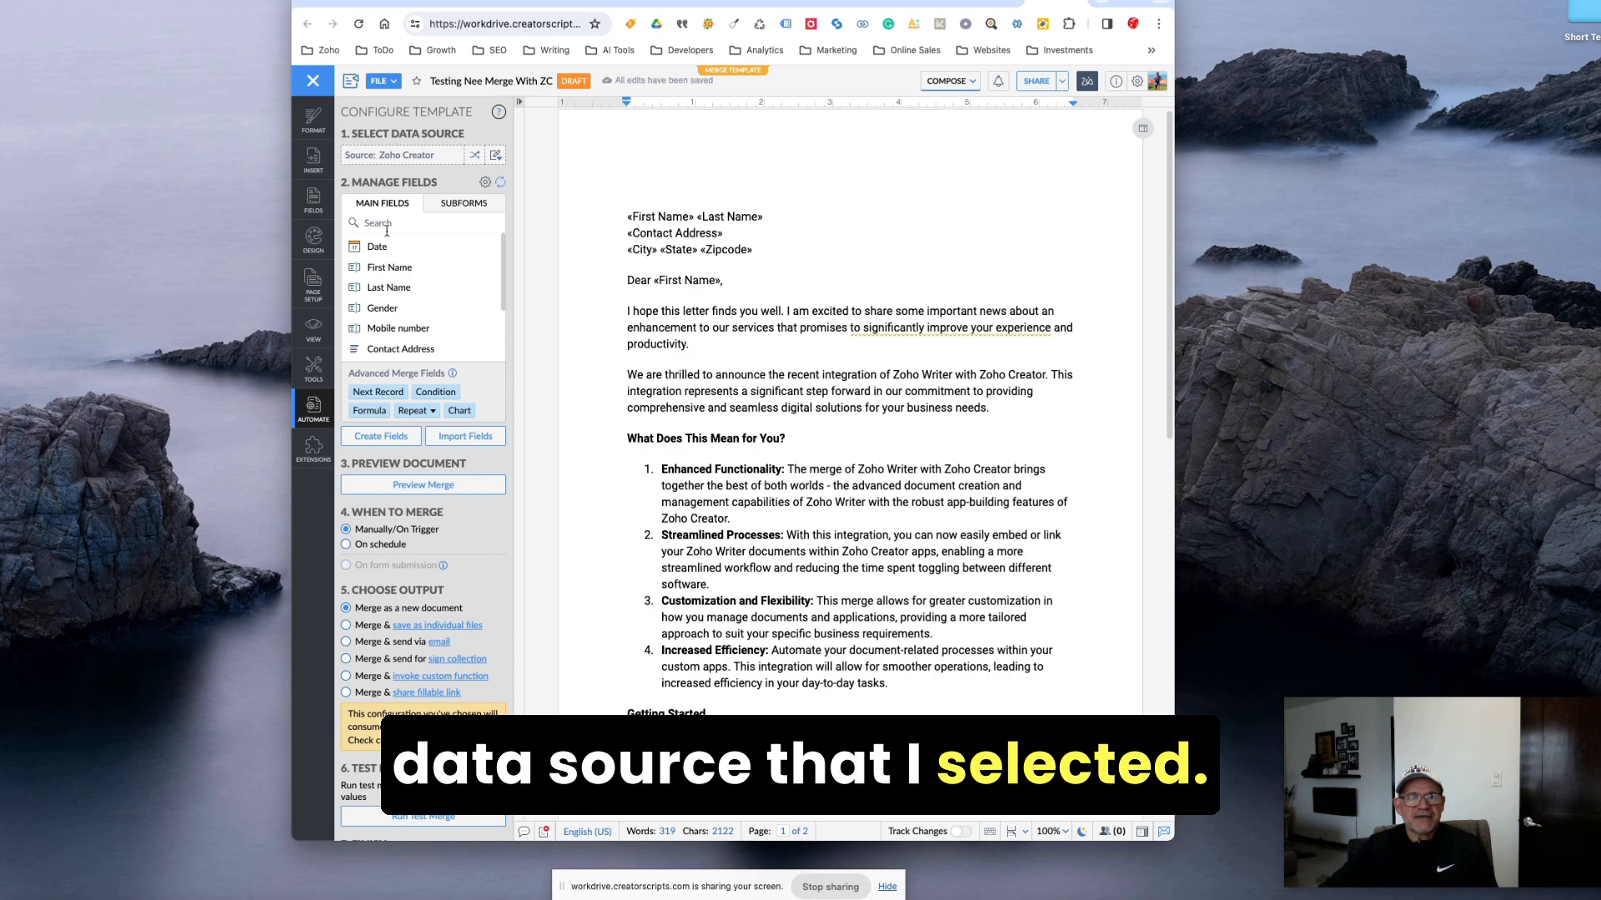
left_click(500, 182)
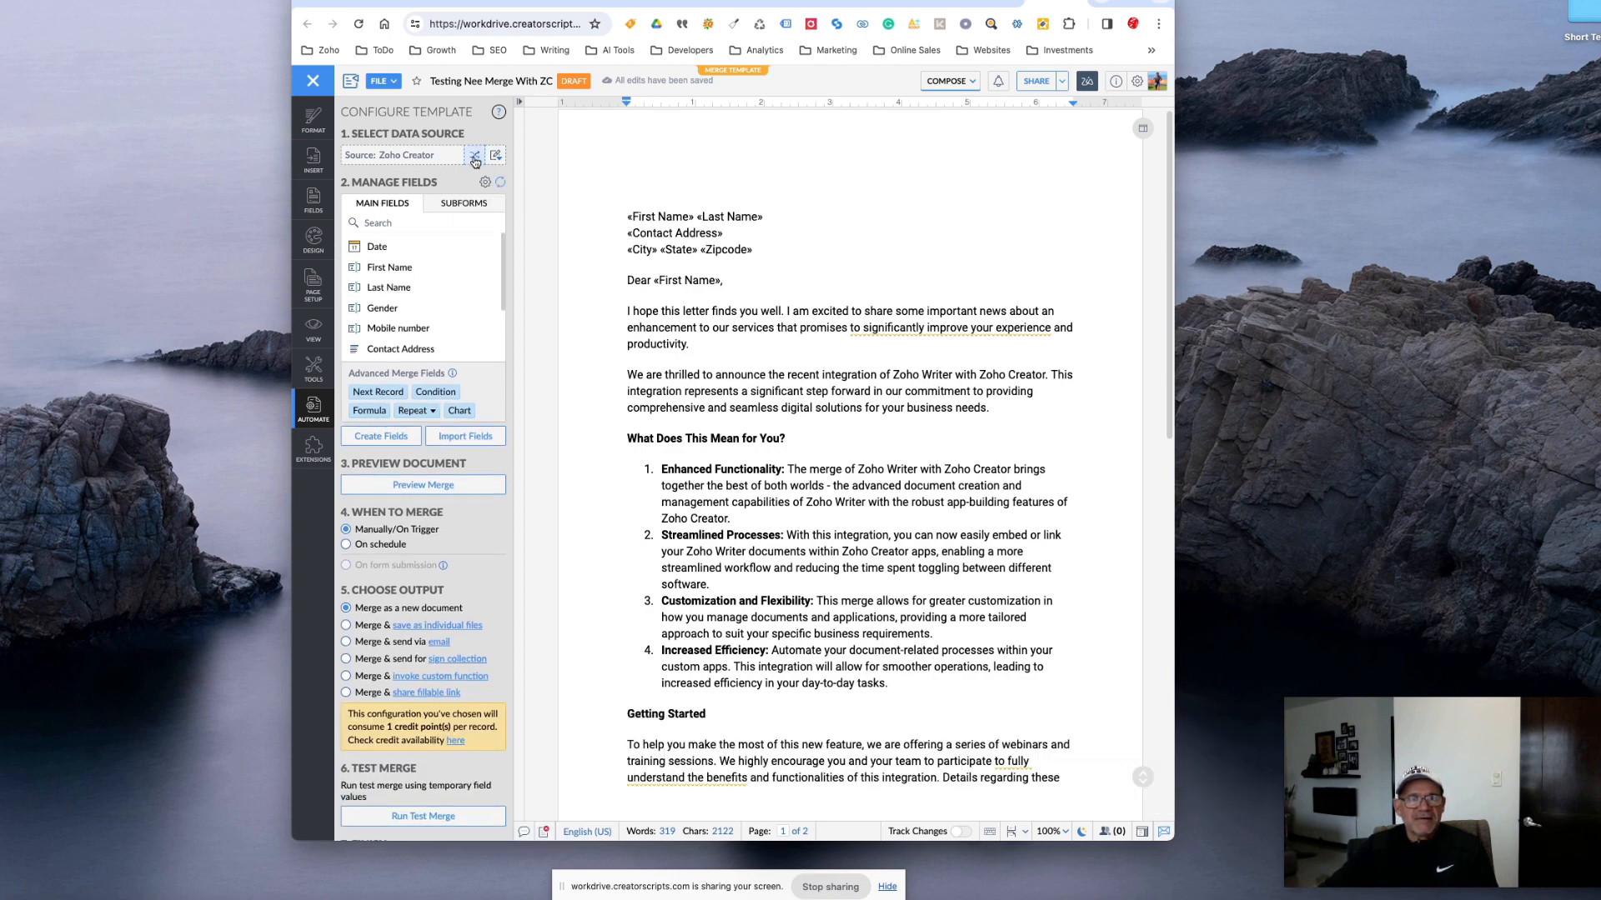
Change only the data source to another Zoho Creator application, keeping the document fields.
left_click(497, 155)
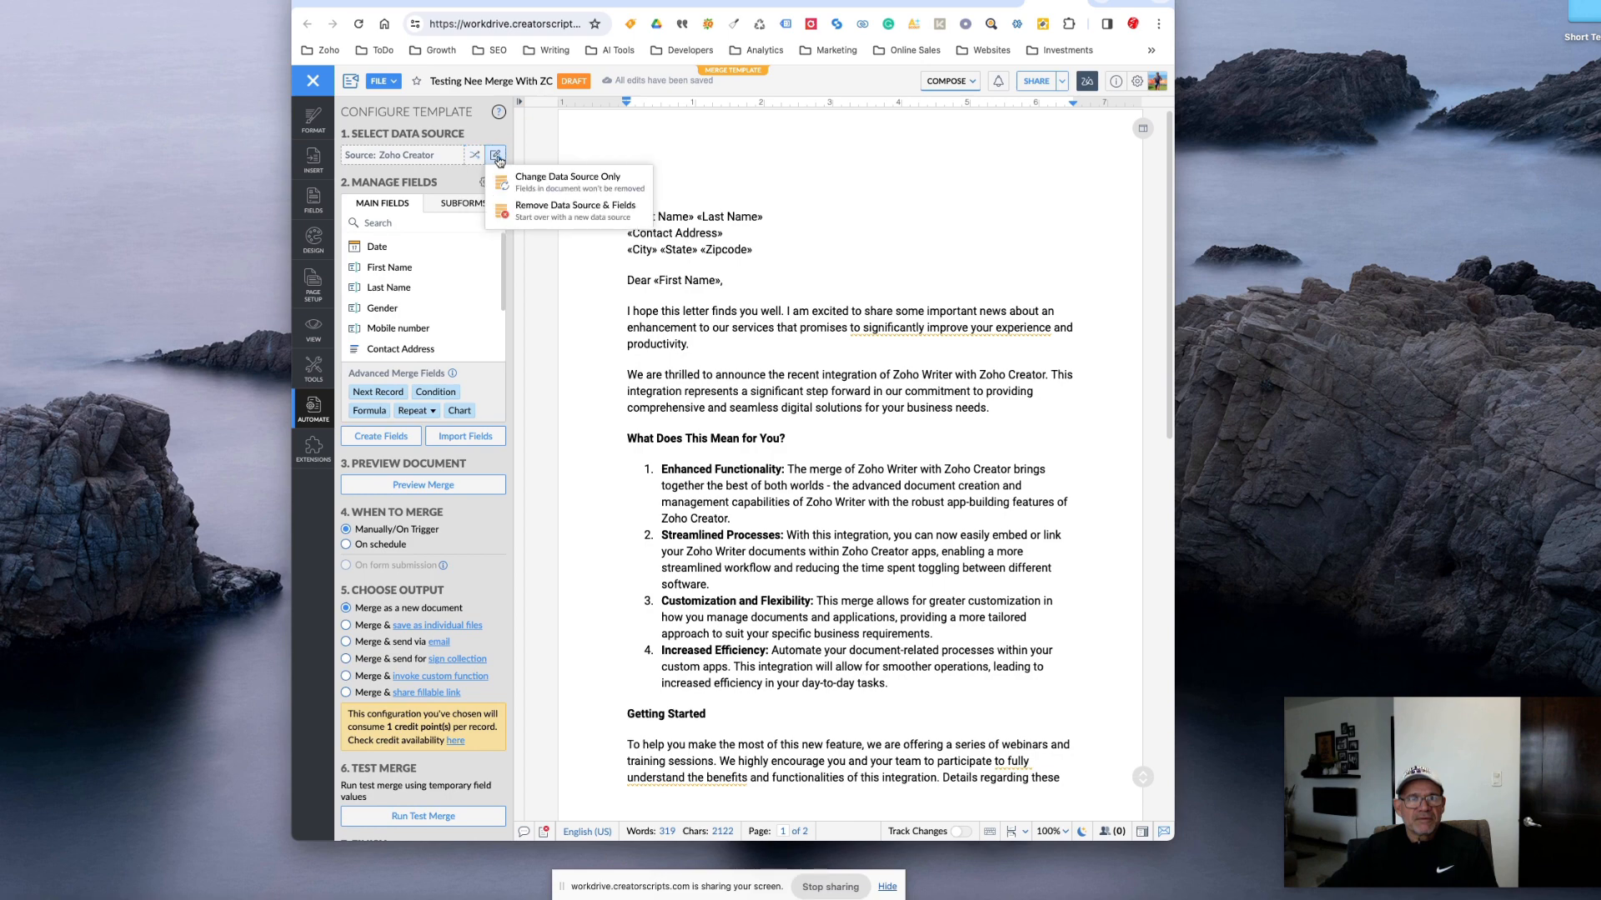
left_click(560, 175)
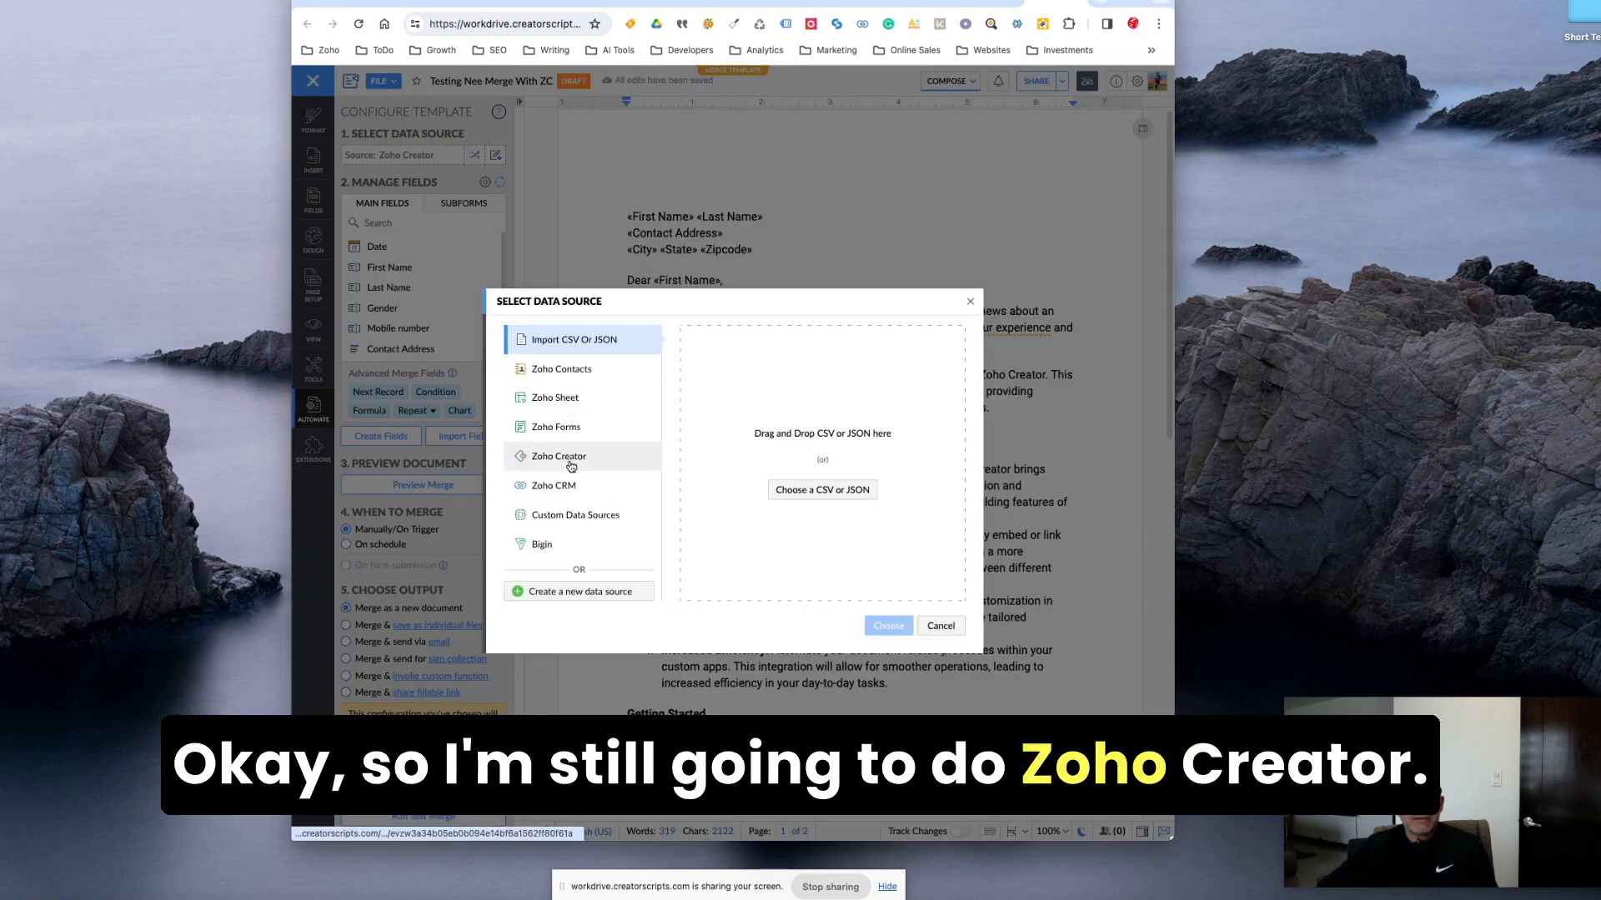
left_click(560, 457)
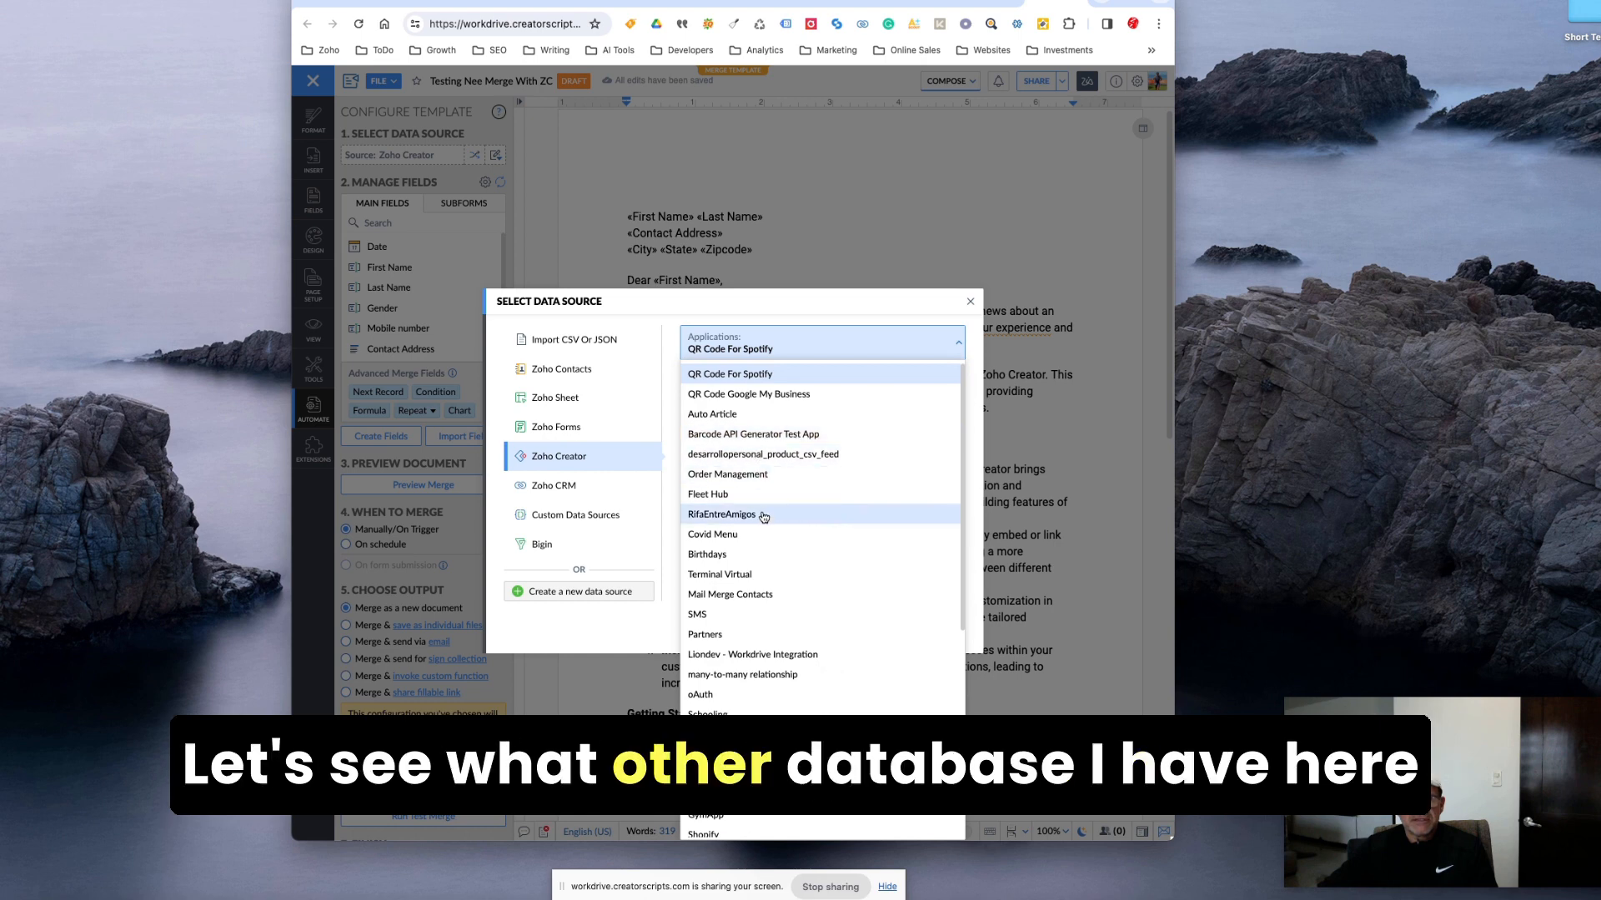
scroll("down", 3)
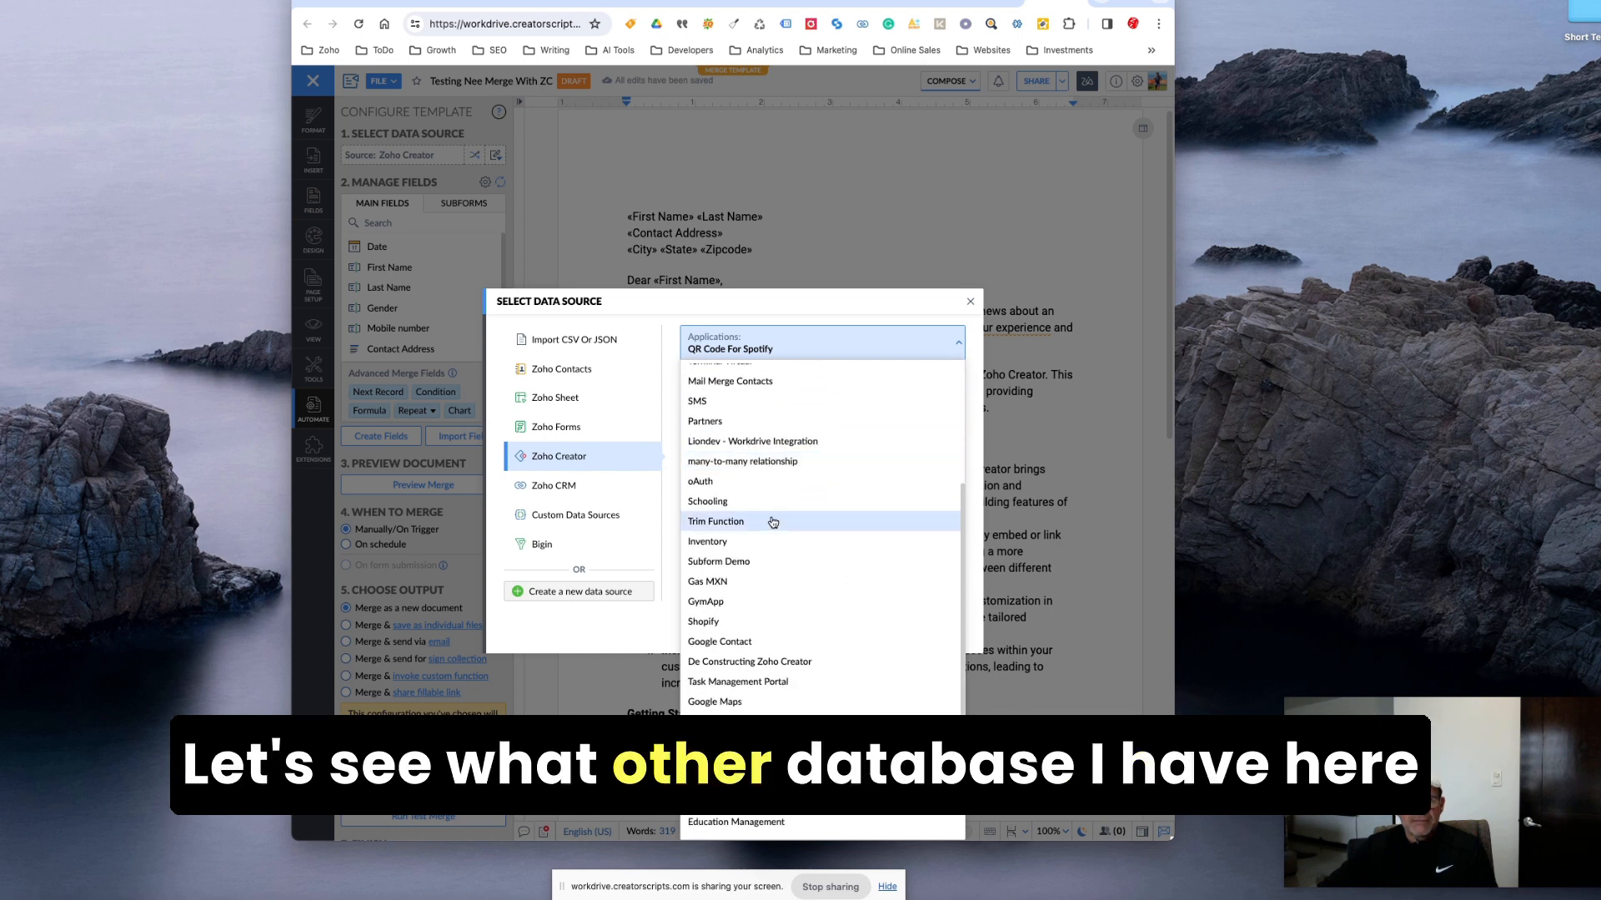
scroll("down", 3)
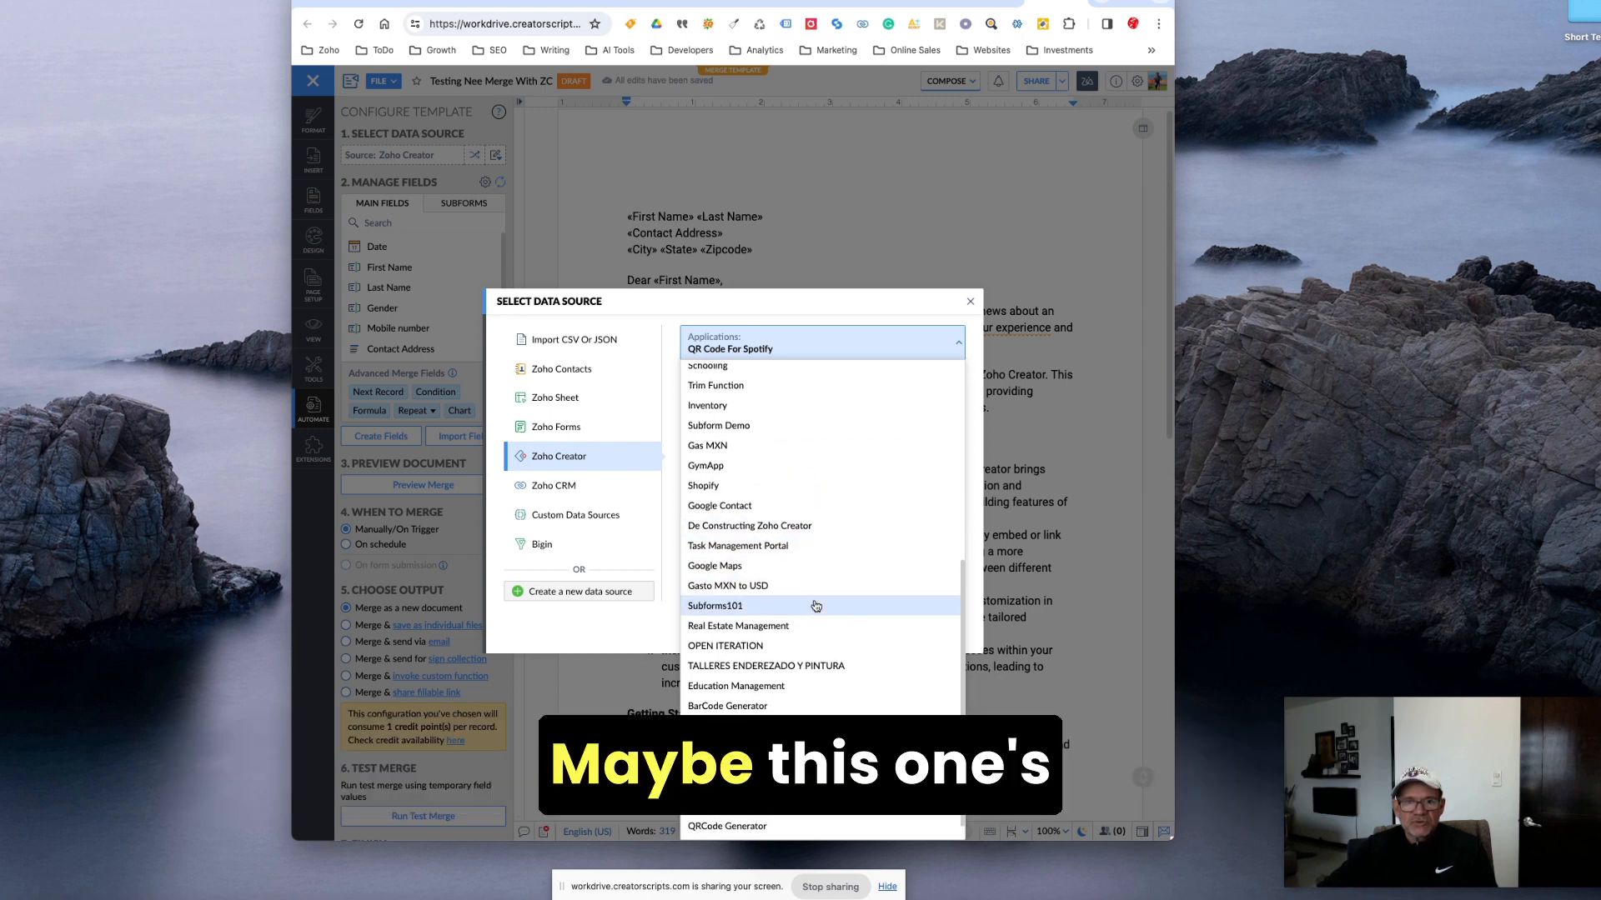
left_click(748, 525)
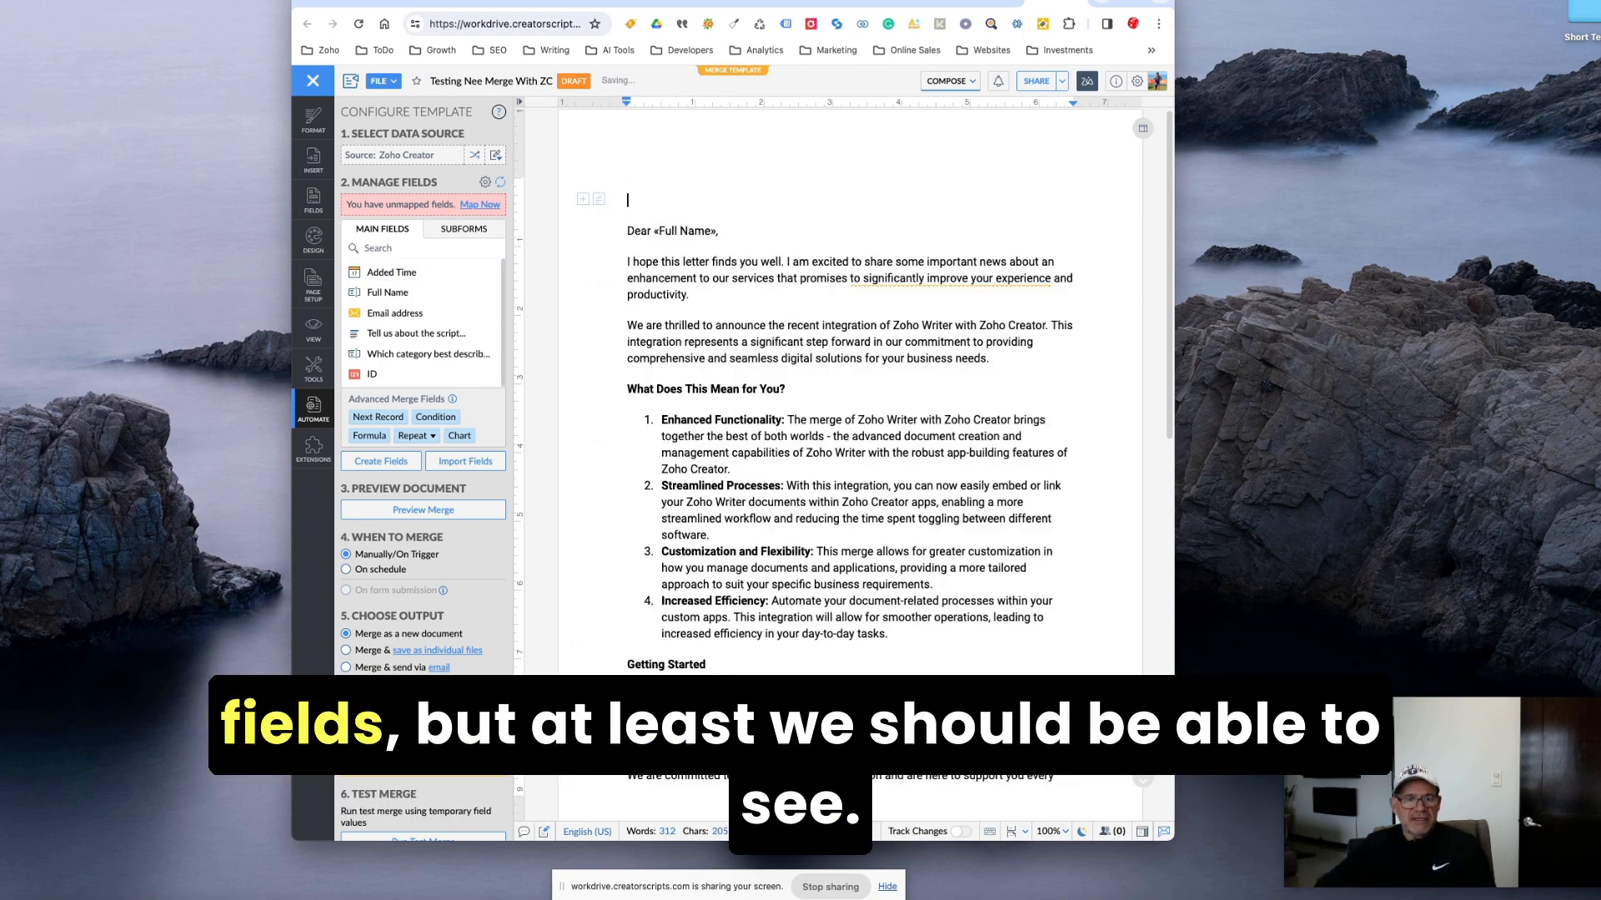
Preview the merge listed by Full Name and view the letter for UBOB Technologies S.A. de C.V.
left_click(421, 510)
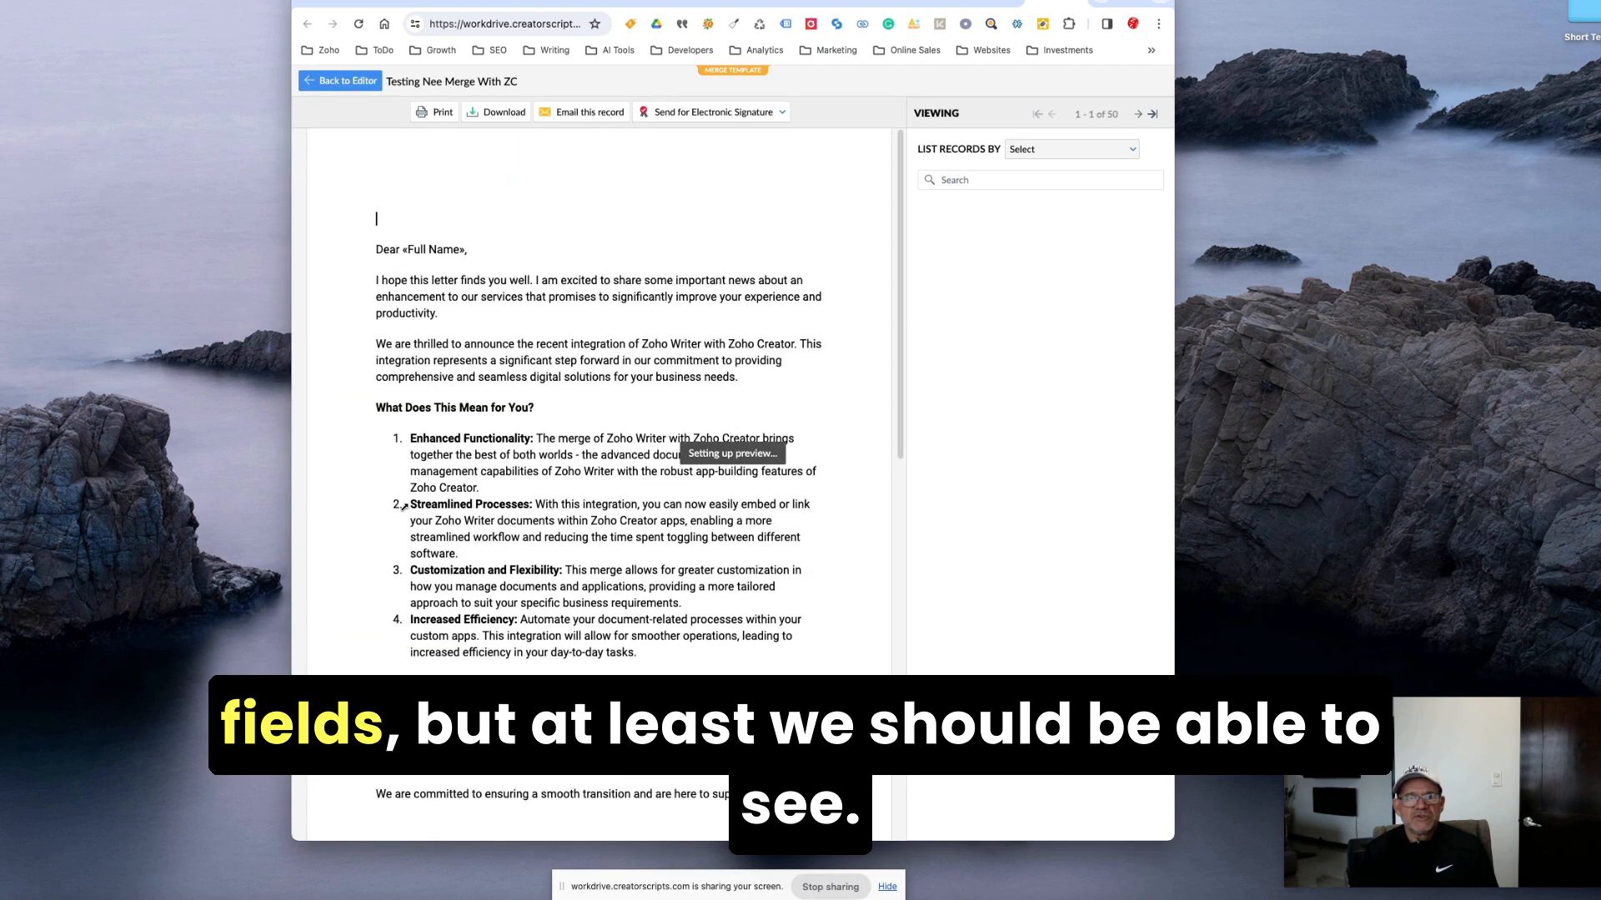
left_click(1069, 148)
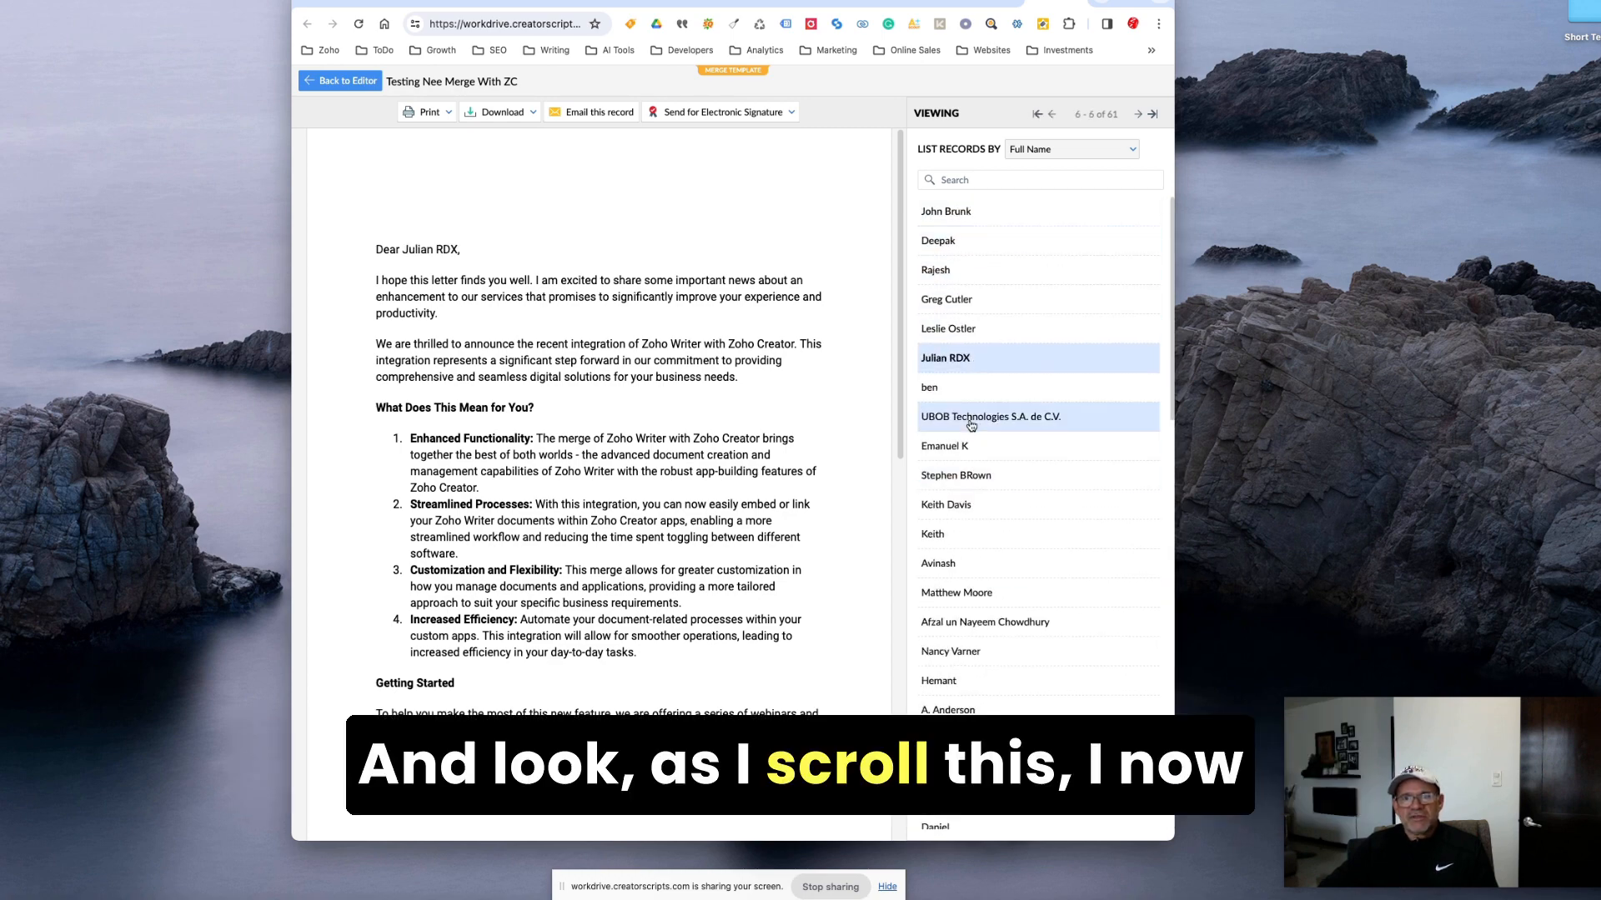
left_click(990, 415)
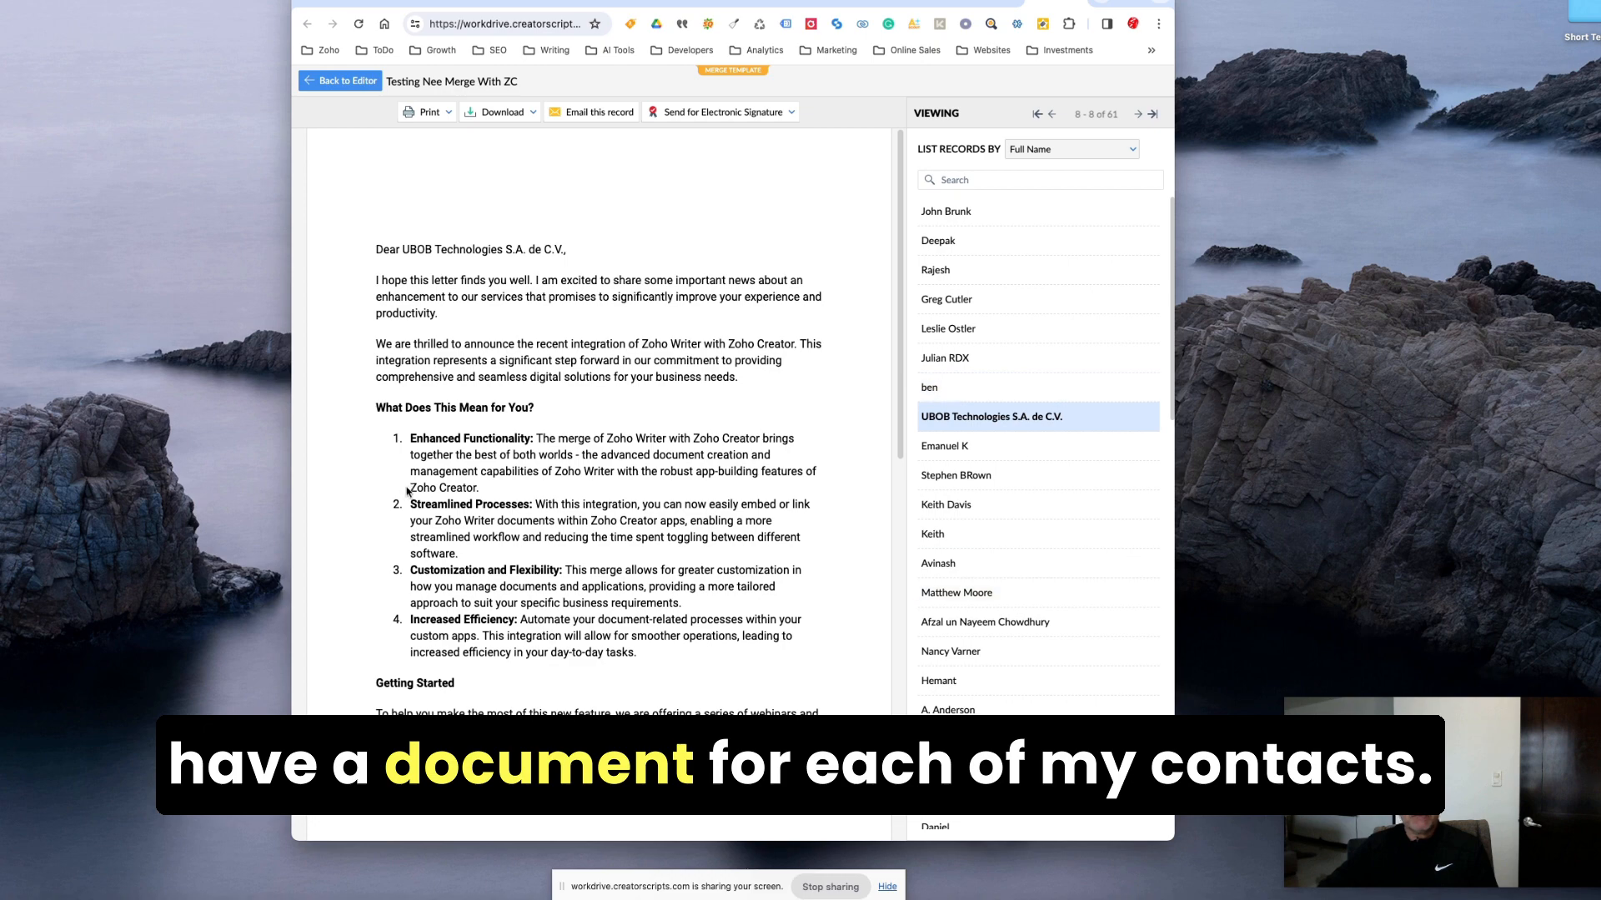
mouse_move(589, 615)
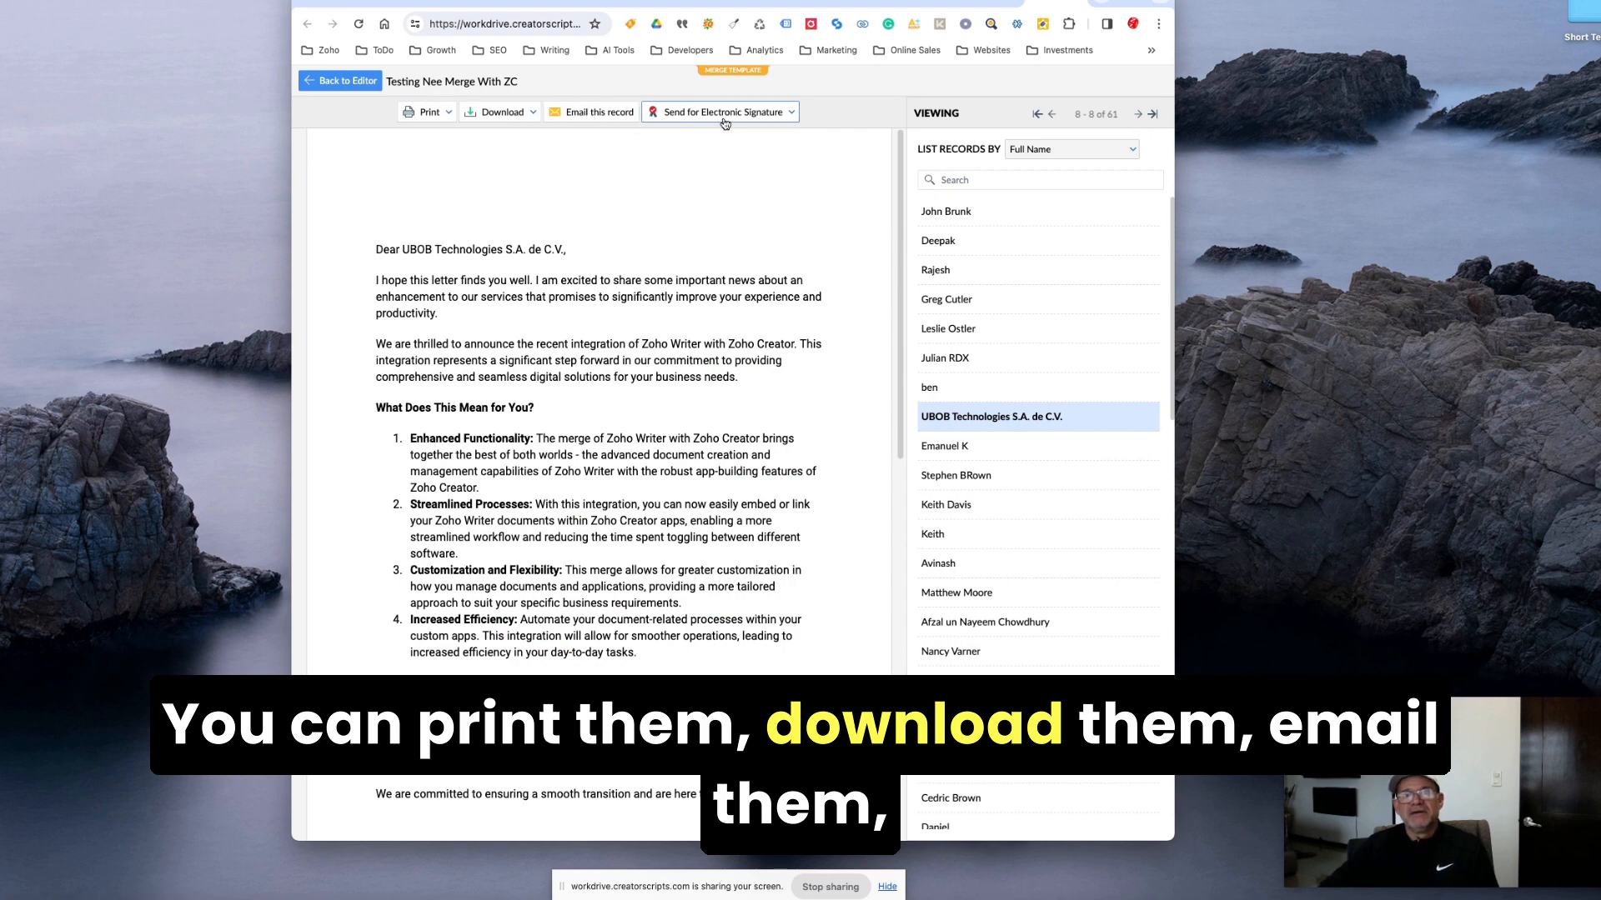
left_click(720, 112)
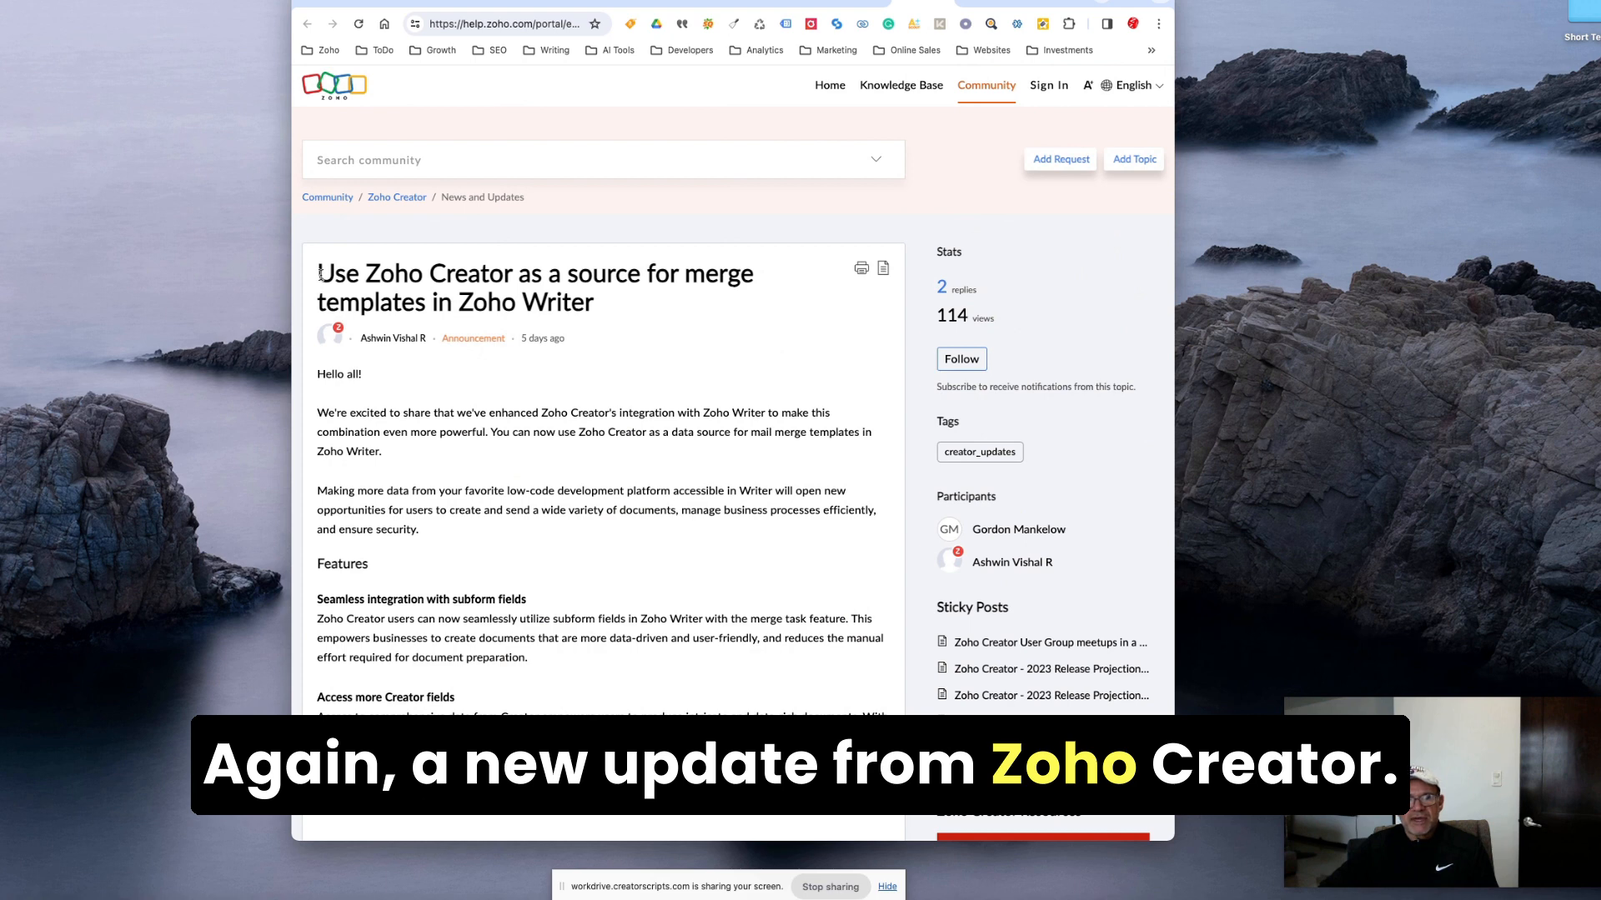
Highlight "Use Zoho Creator as a source" in the announcement title.
left_click_drag(319, 274, 640, 273)
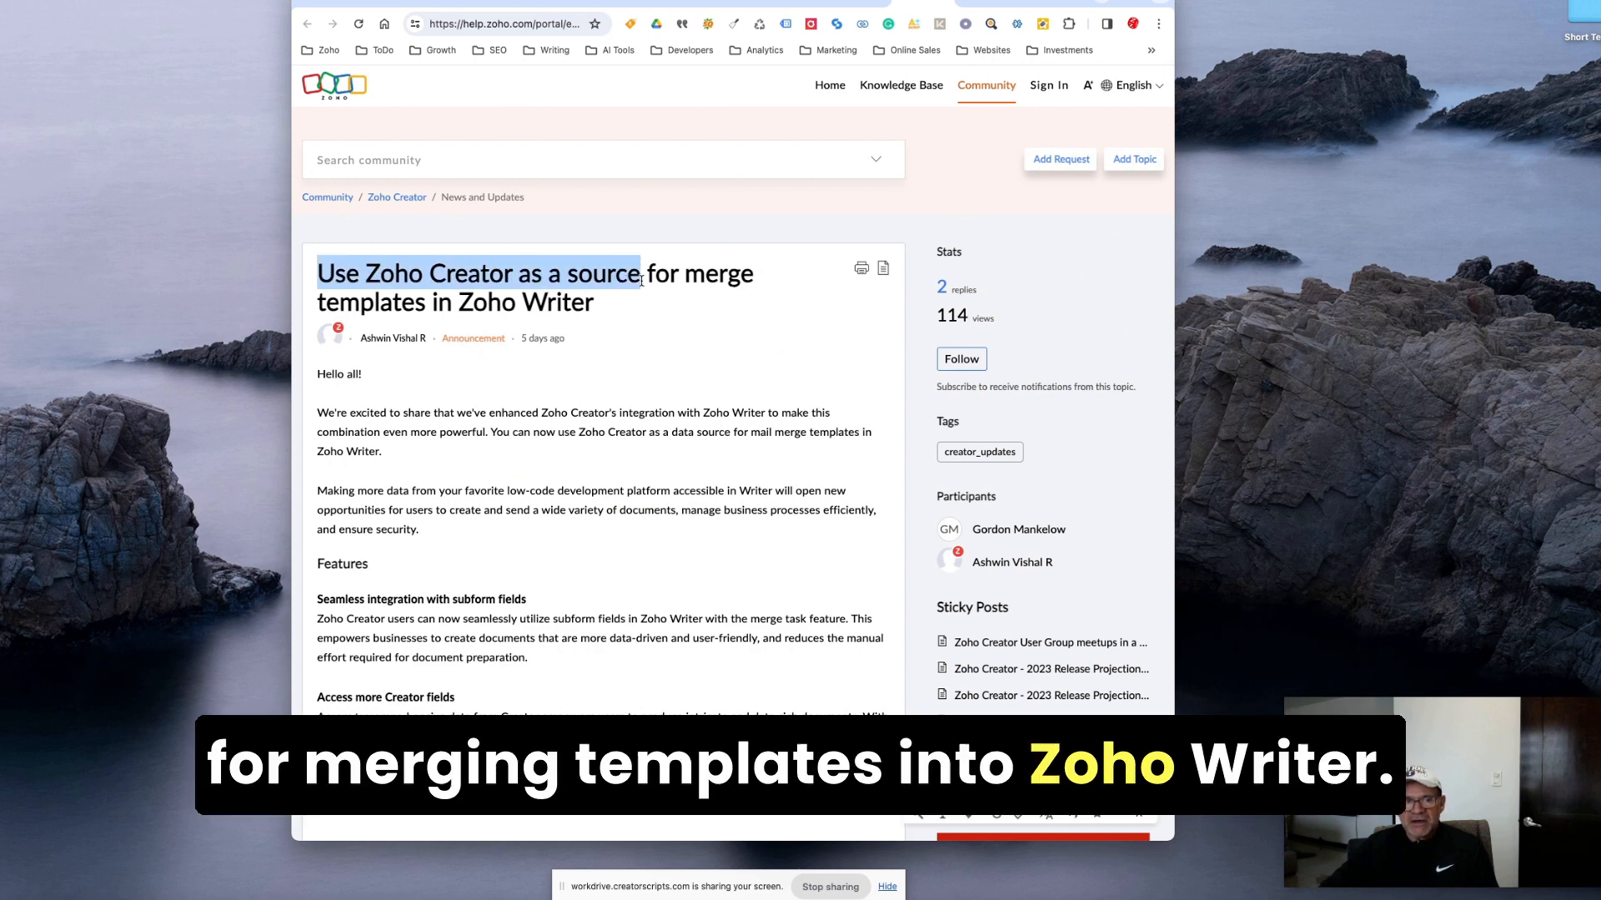